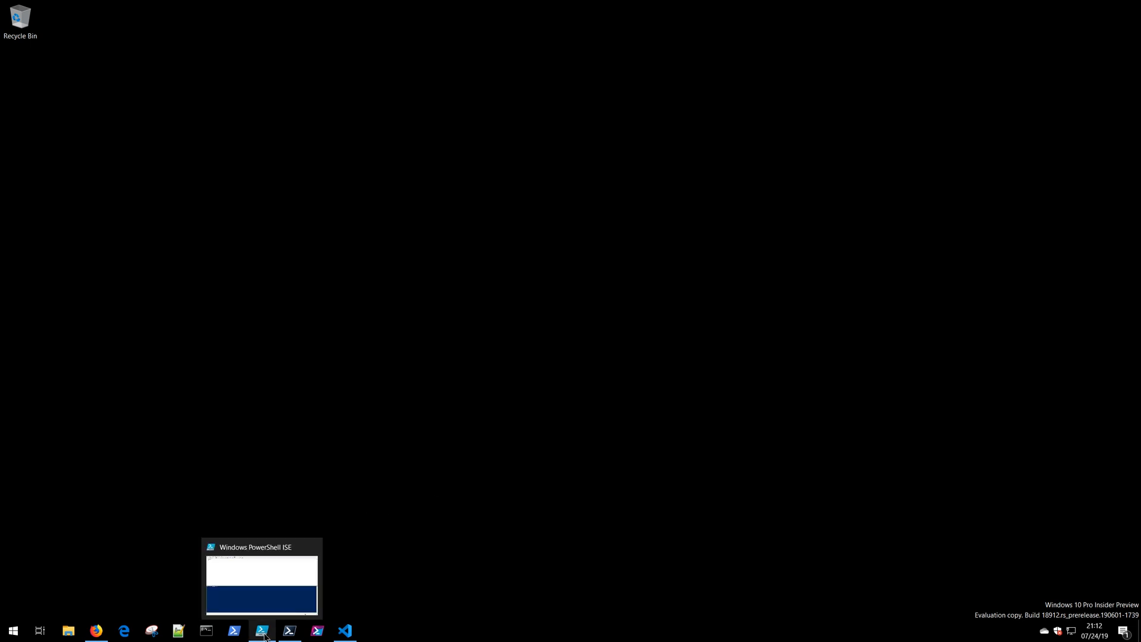
Switch from the Firefox download page to the empty Visual Studio Code window.
{"action": "left_click", "coordinate": [262, 630]}
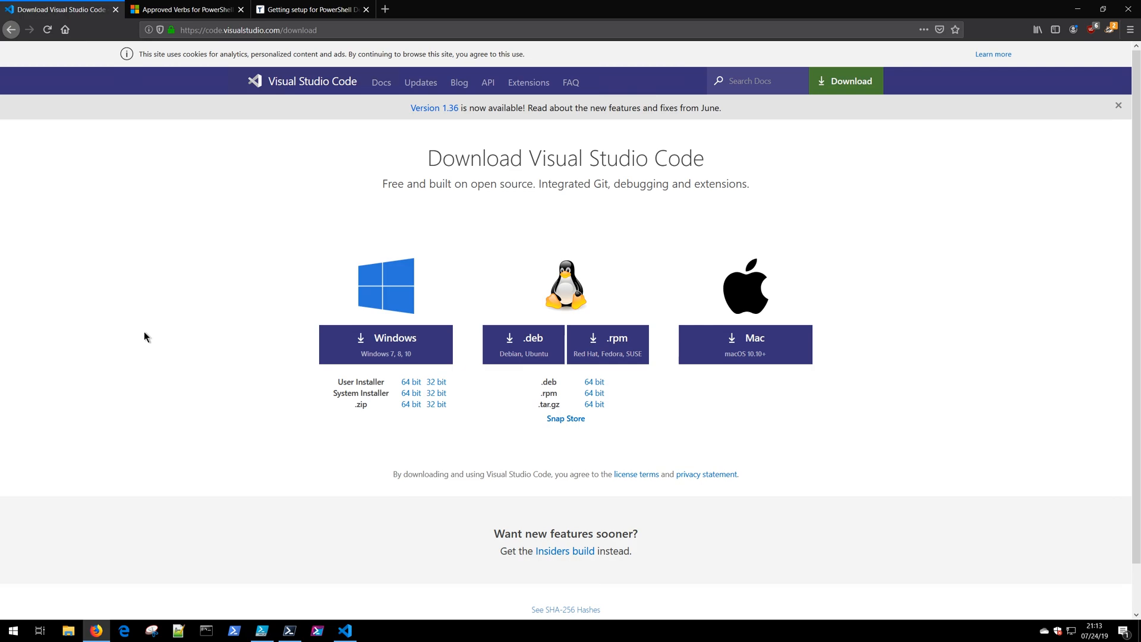
{"action": "left_click", "coordinate": [344, 630]}
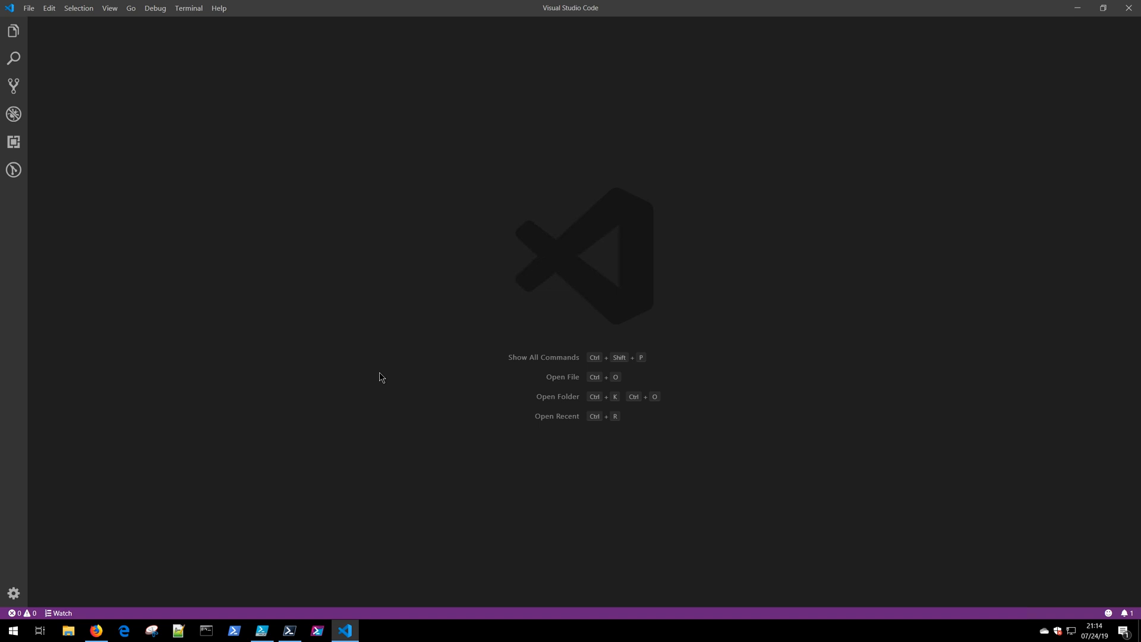
Create a new untitled file and set its language mode to PowerShell.
{"action": "key", "text": "ctrl+n"}
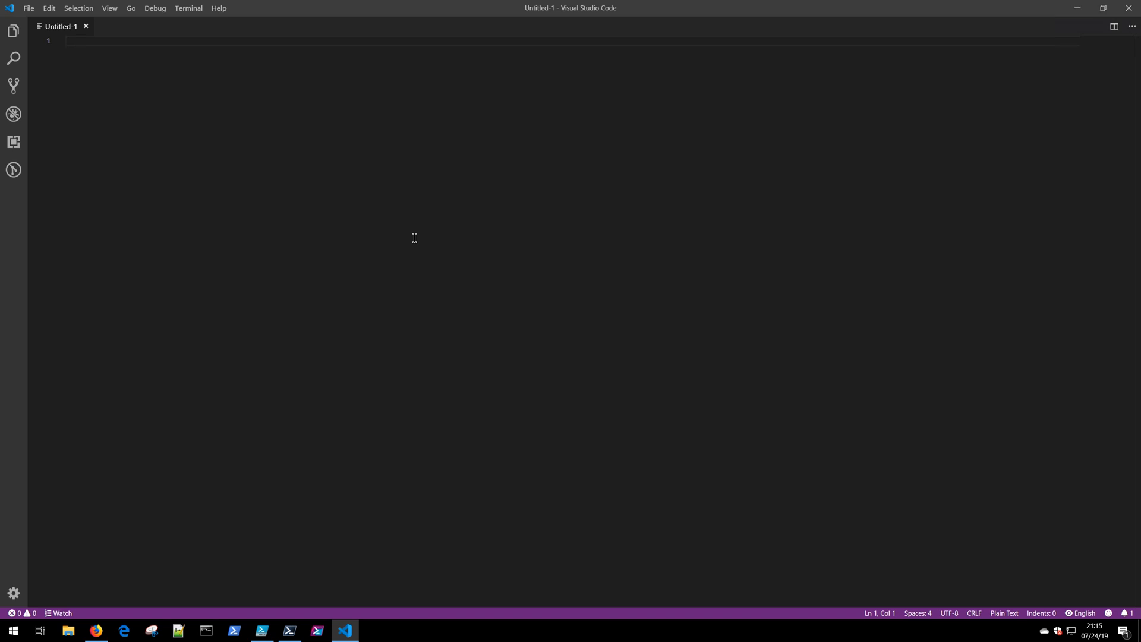
{"action": "left_click", "coordinate": [28, 8]}
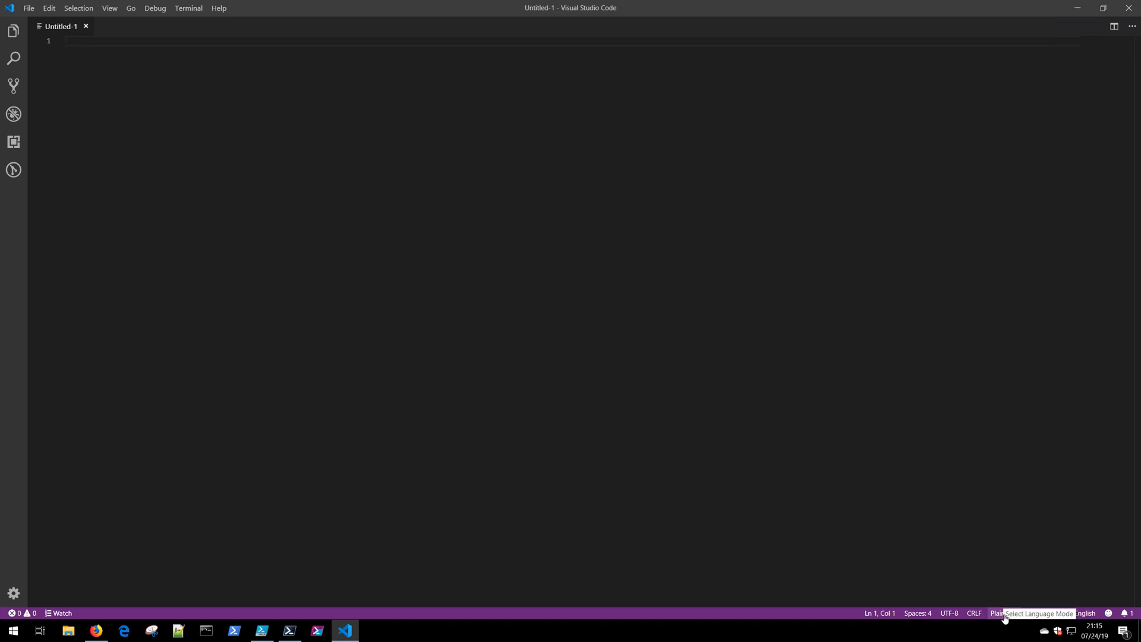
{"action": "left_click", "coordinate": [1036, 613]}
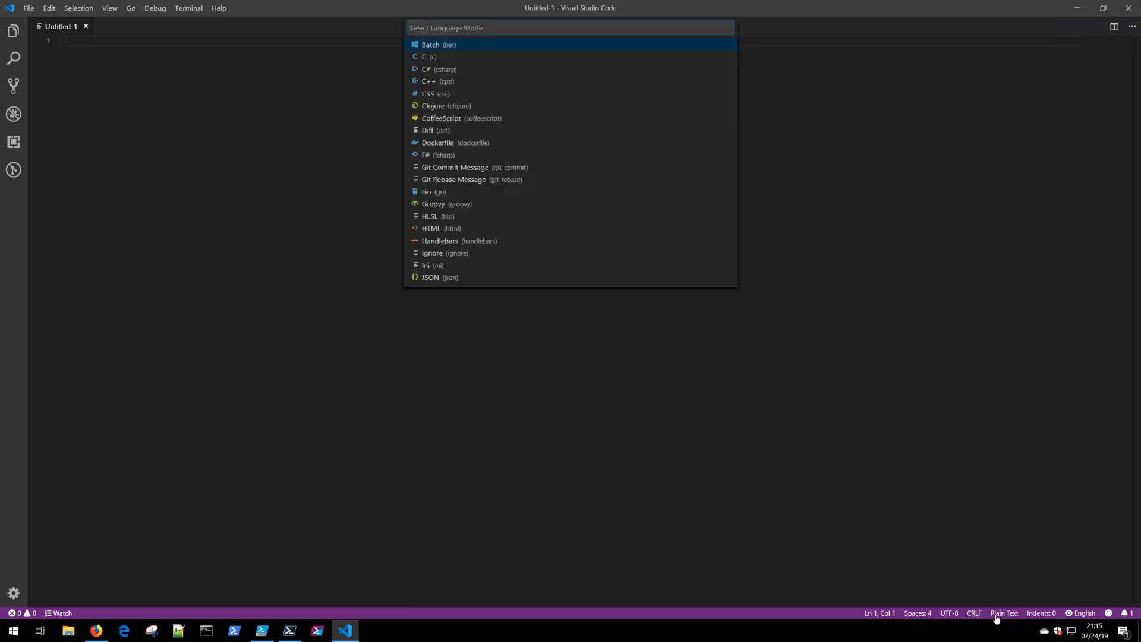
{"action": "mouse_move", "coordinate": [436, 252]}
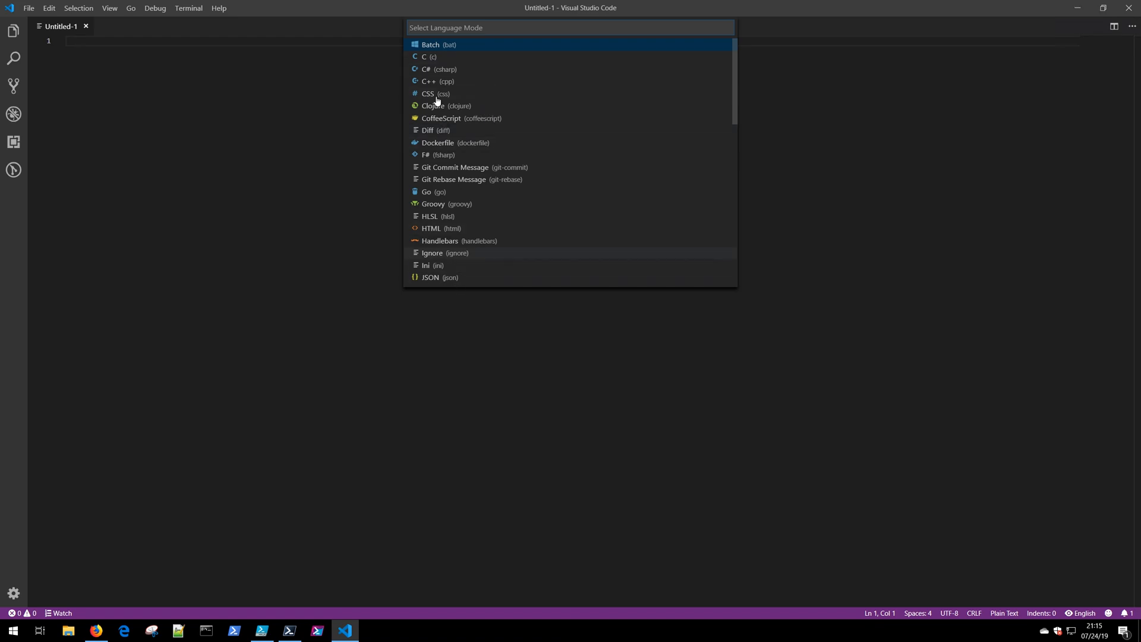
{"action": "scroll", "scroll_direction": "down", "scroll_amount": 3}
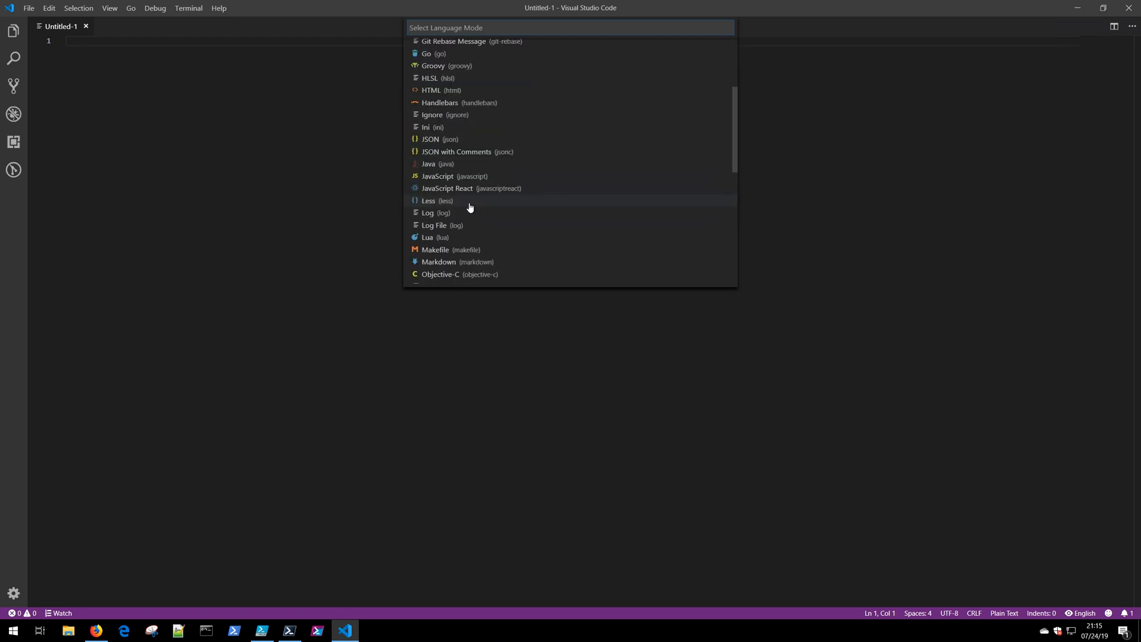
{"action": "scroll", "scroll_direction": "down", "scroll_amount": 3}
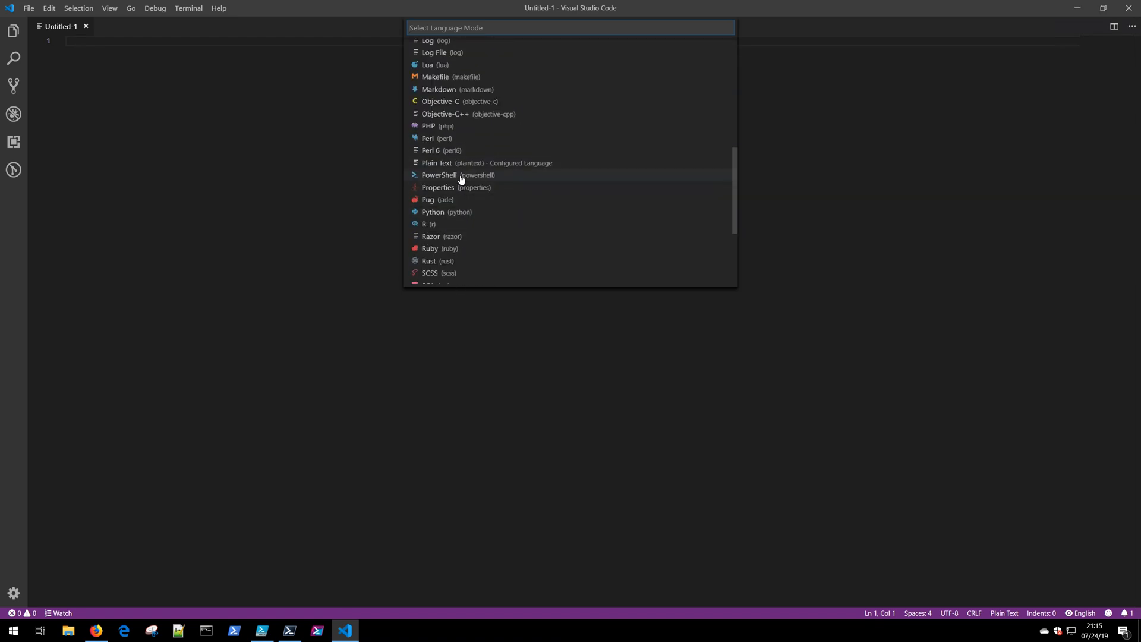
{"action": "left_click", "coordinate": [438, 174]}
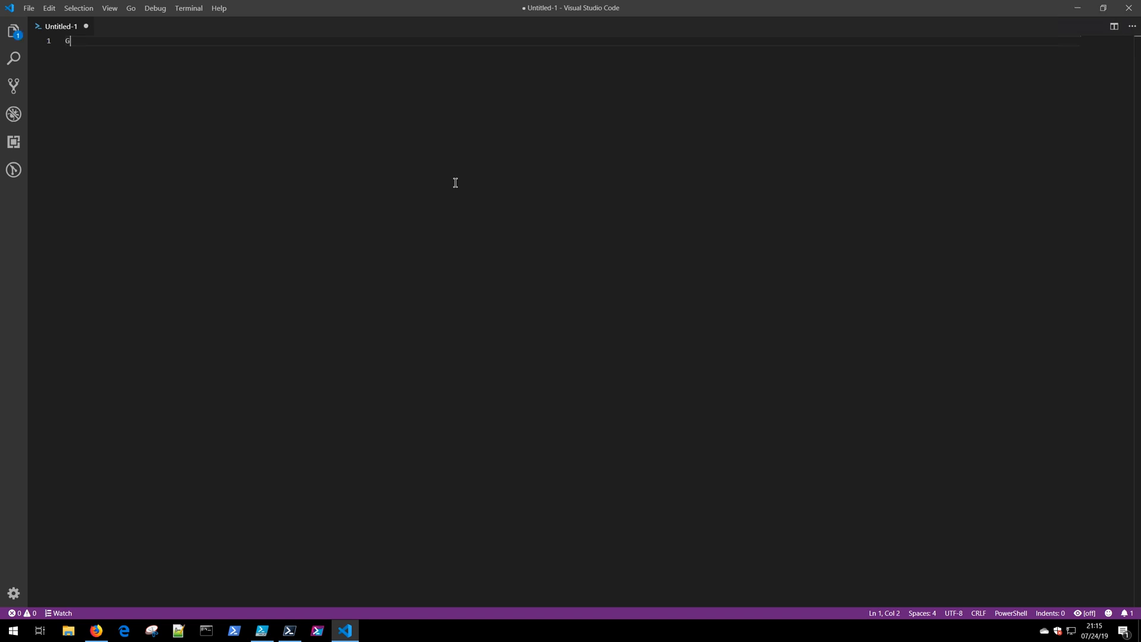
Enter a trial Get-Service line in the file and then delete it again.
{"action": "type", "text": "et-Service -"}
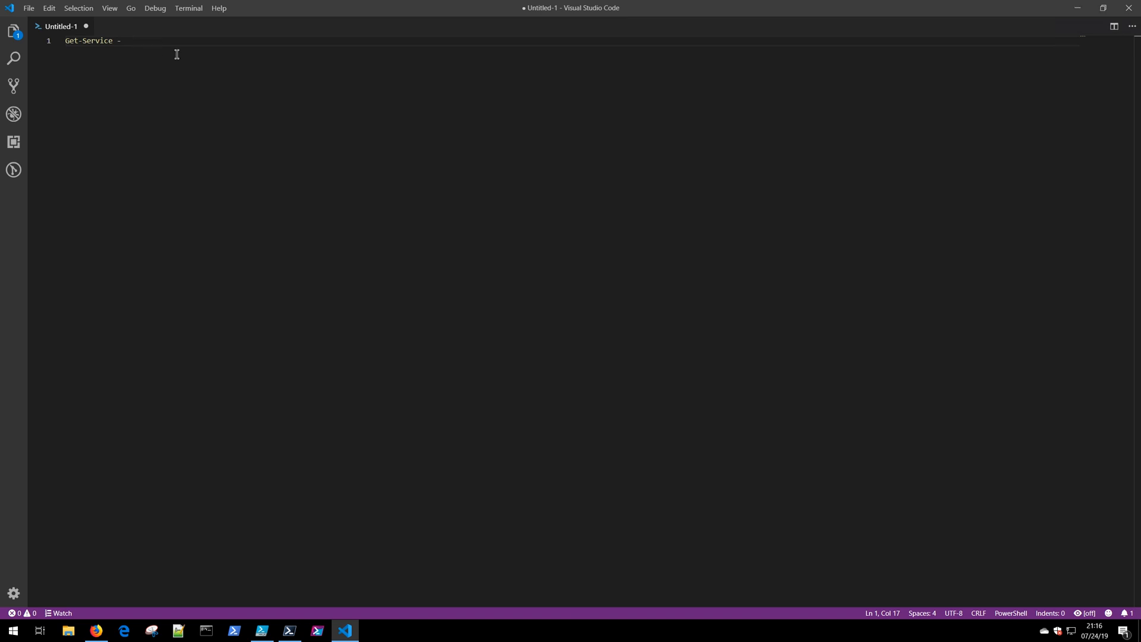
{"action": "mouse_move", "coordinate": [177, 58]}
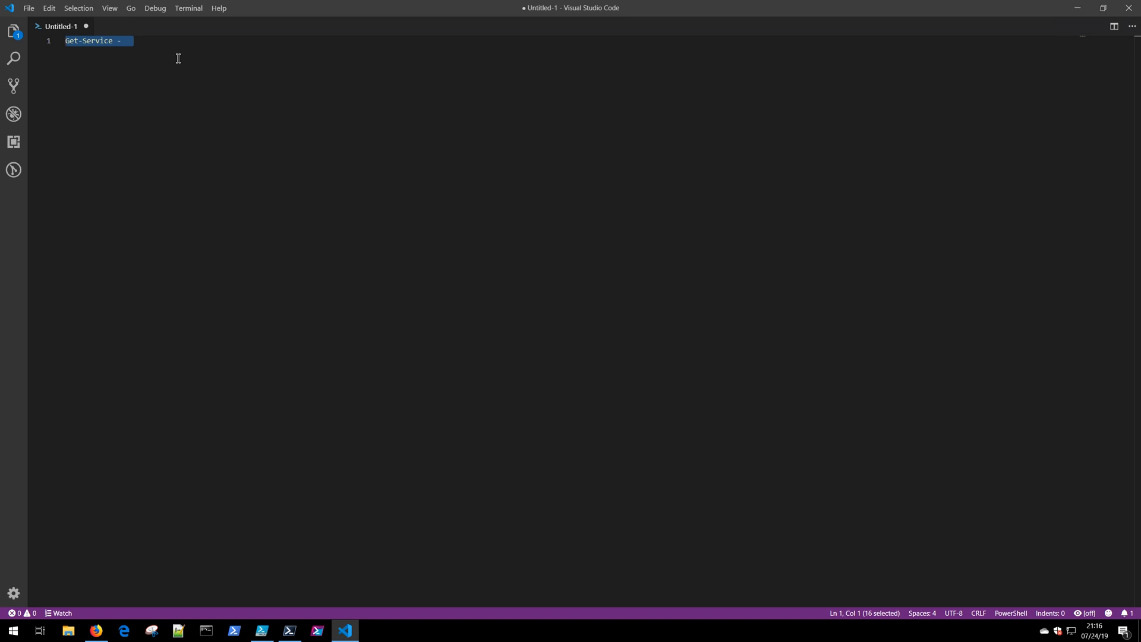
{"action": "key", "text": "Delete"}
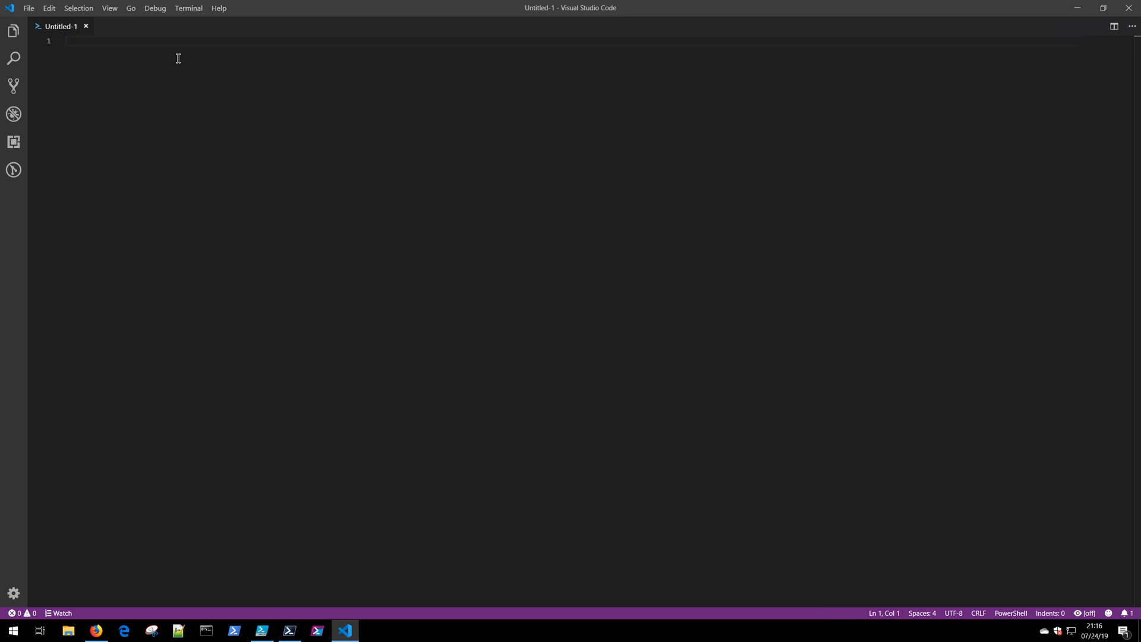
{"action": "mouse_move", "coordinate": [13, 141]}
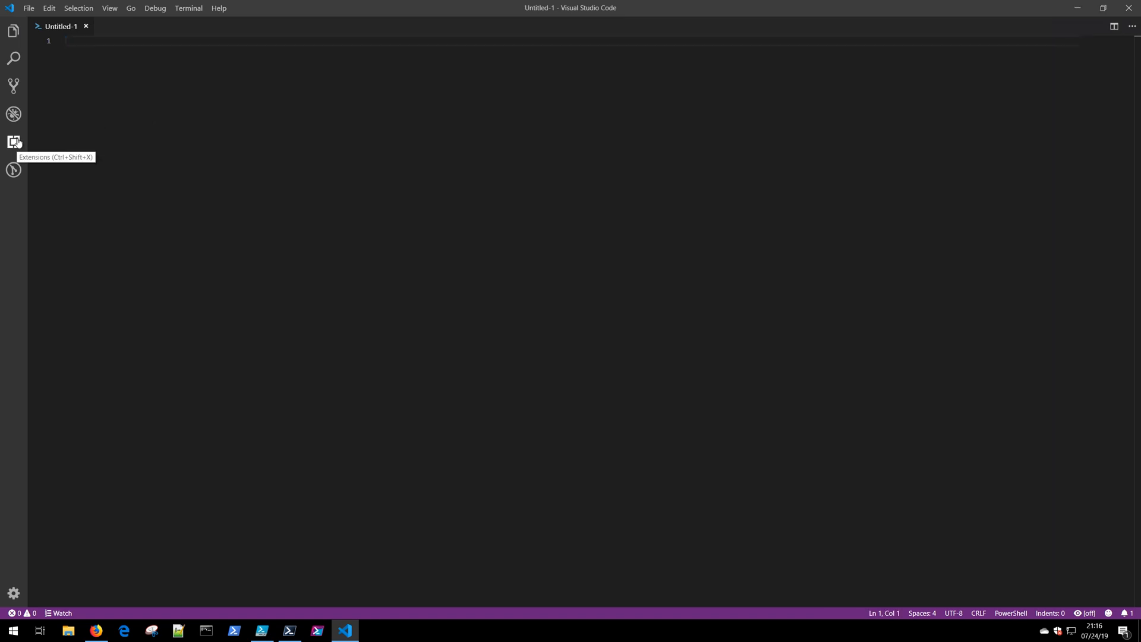
Find Microsoft's PowerShell extension in the Extensions view and install it.
{"action": "left_click", "coordinate": [13, 142]}
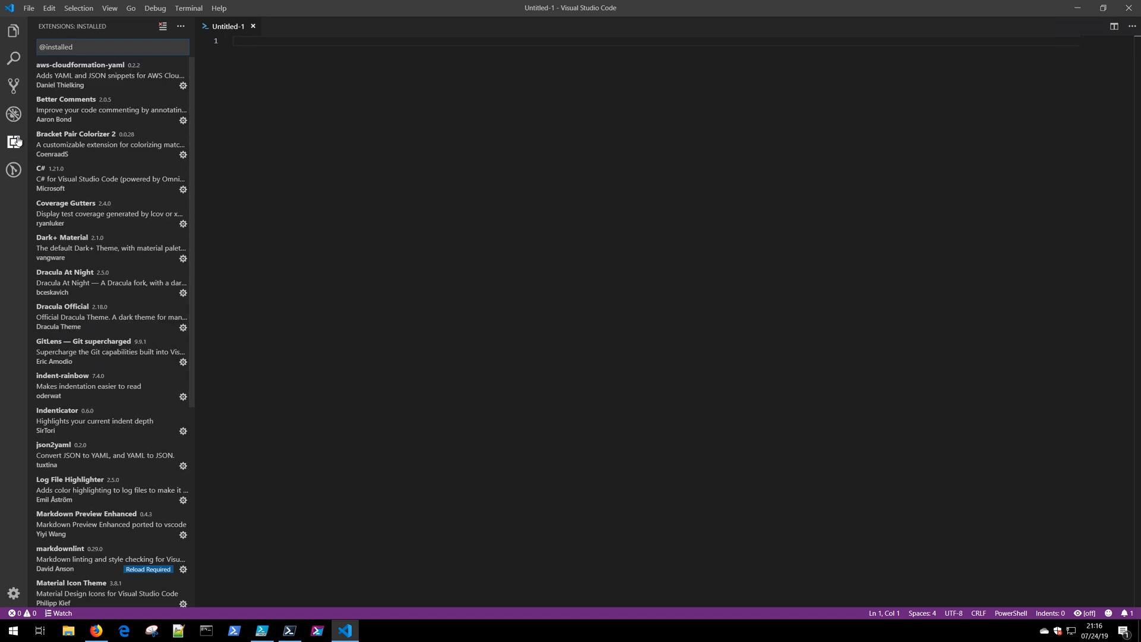
{"action": "mouse_move", "coordinate": [14, 142]}
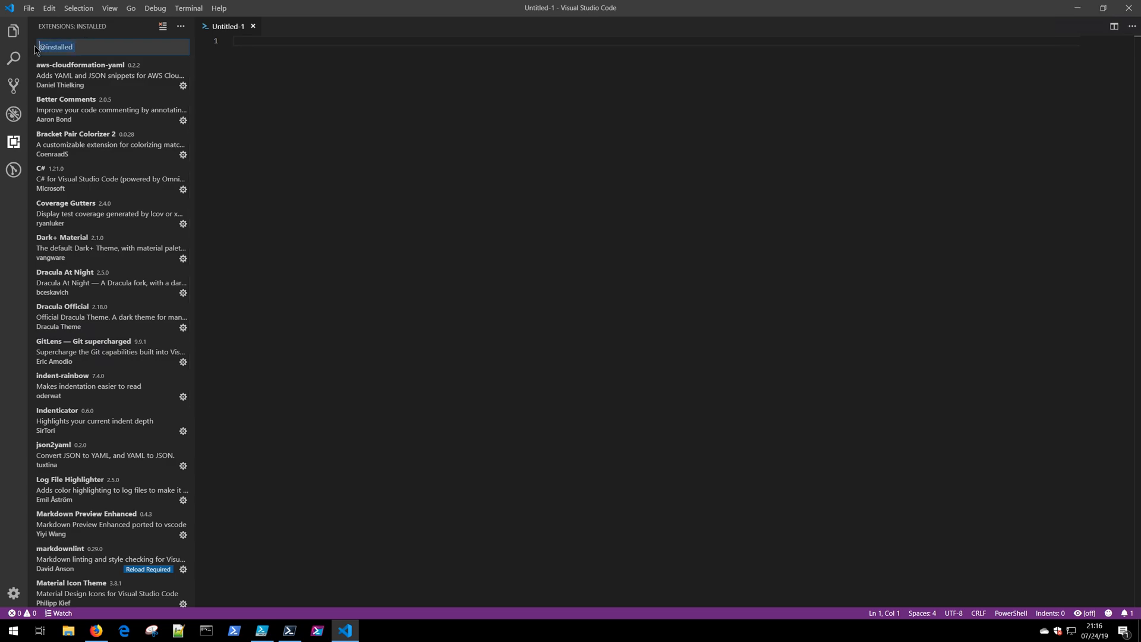
{"action": "type", "text": "powershell"}
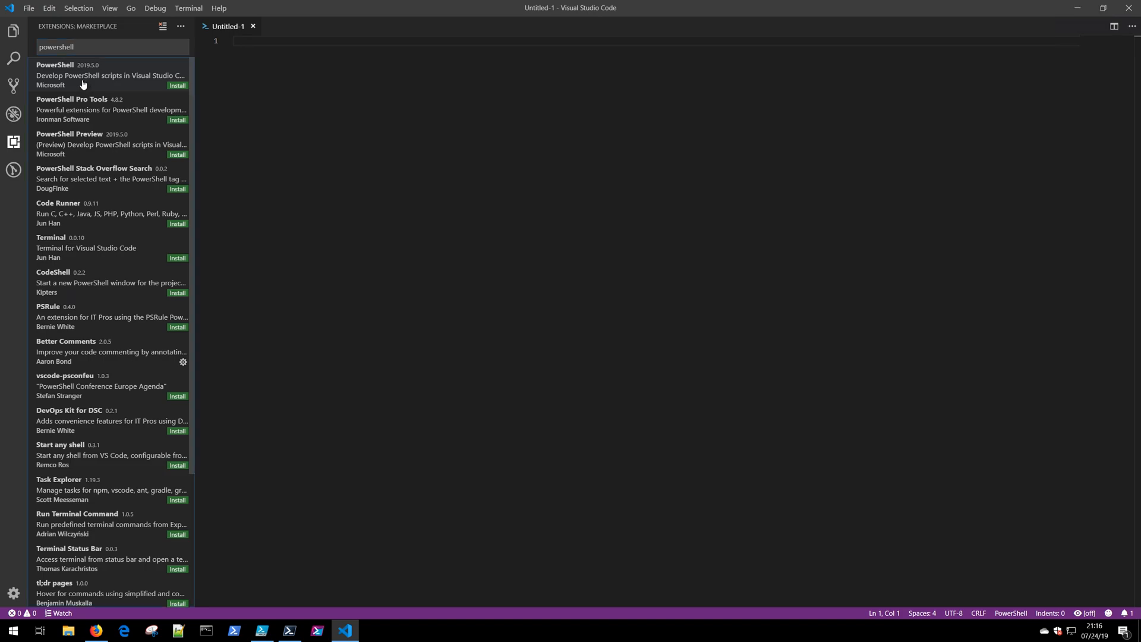
{"action": "left_click", "coordinate": [87, 75]}
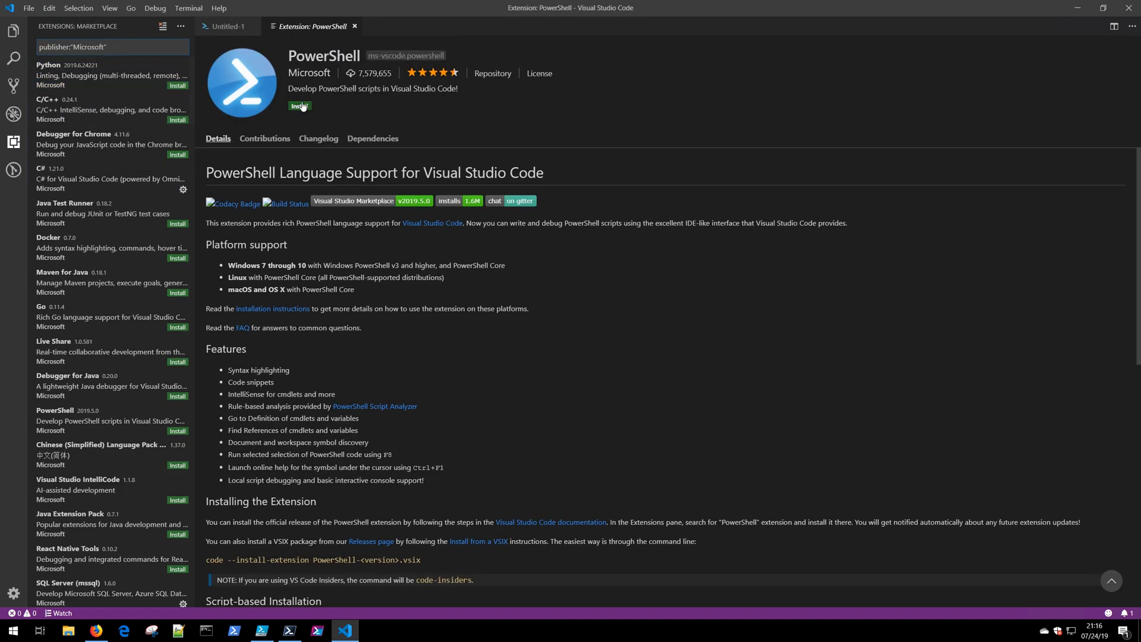
{"action": "left_click", "coordinate": [299, 106]}
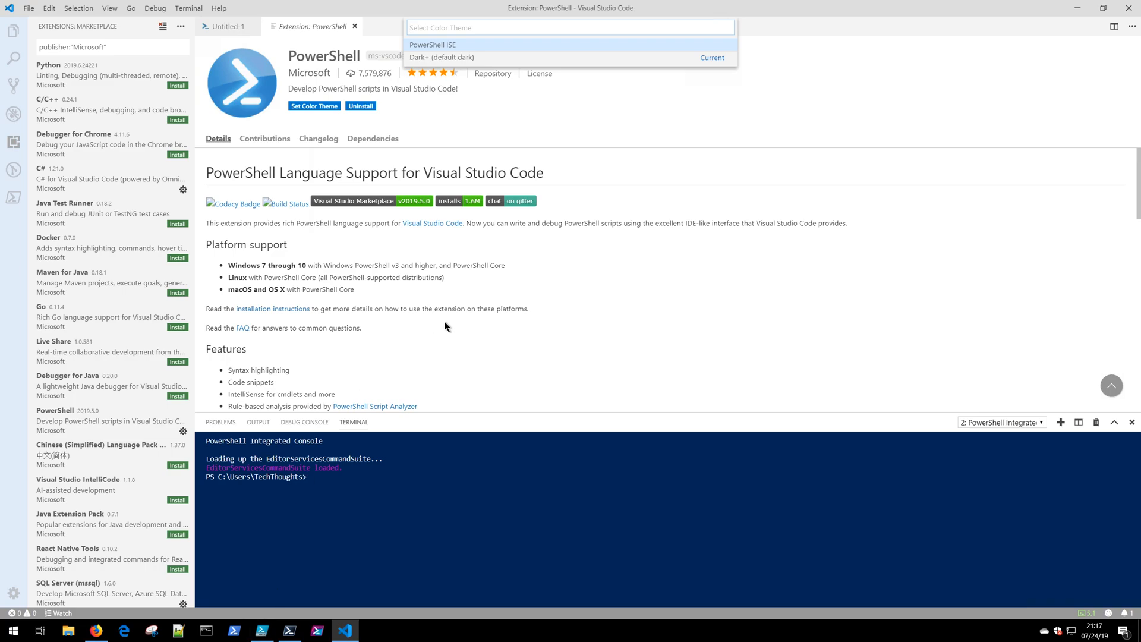
{"action": "mouse_move", "coordinate": [449, 328]}
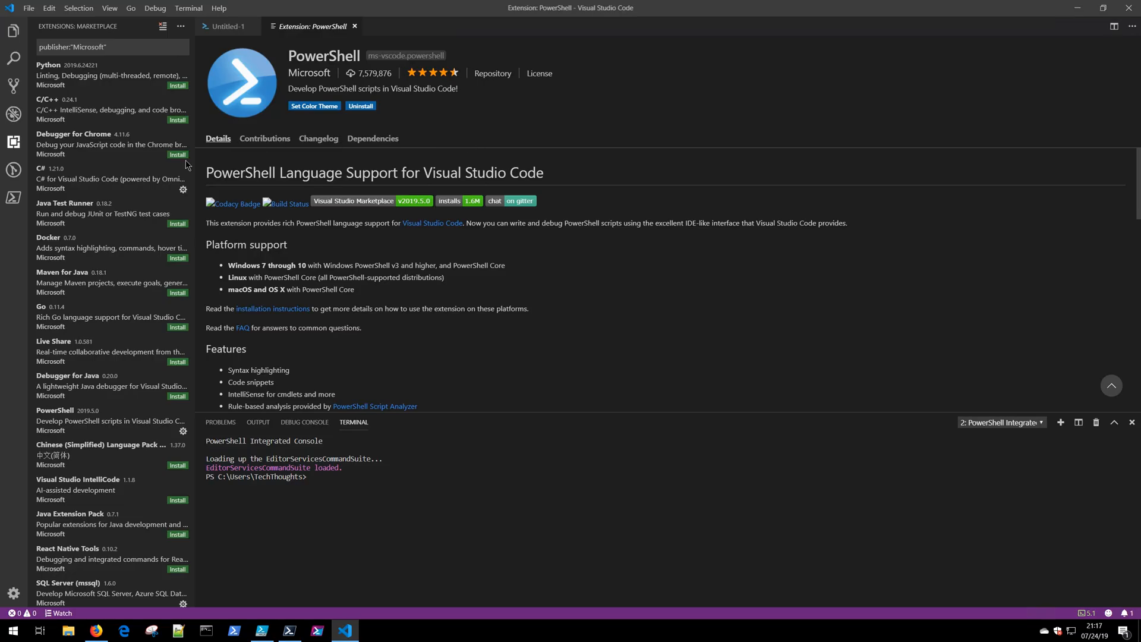
Return to the untitled file and complete Get-Service from the IntelliSense suggestion.
{"action": "left_click", "coordinate": [14, 142]}
{"action": "type", "text": "get-ser"}
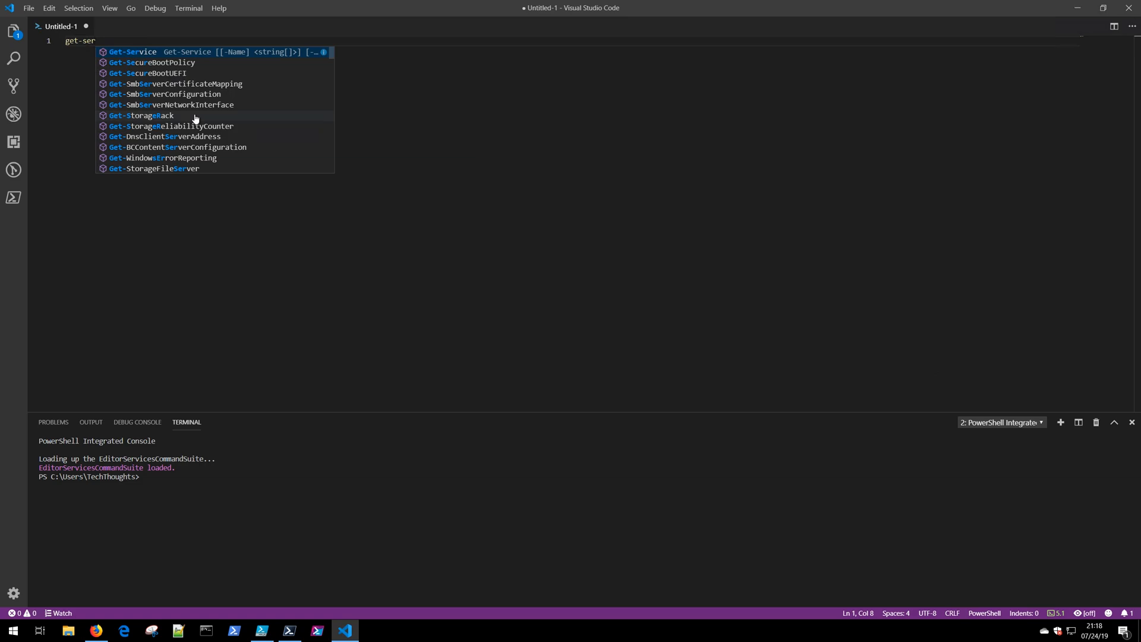
{"action": "mouse_move", "coordinate": [205, 116]}
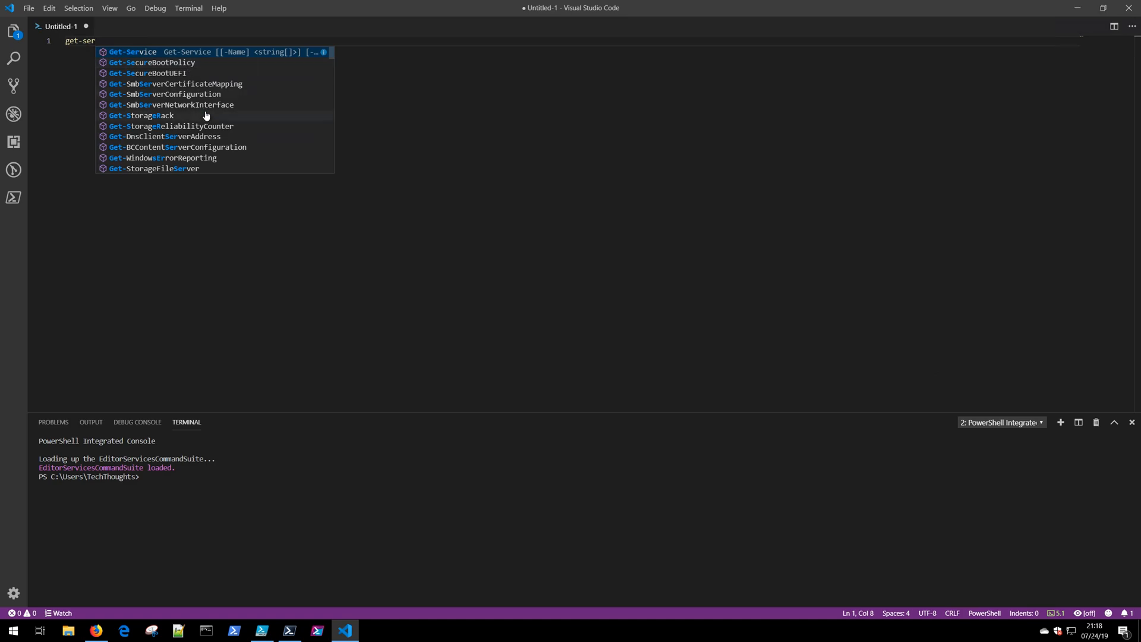
{"action": "mouse_move", "coordinate": [209, 162]}
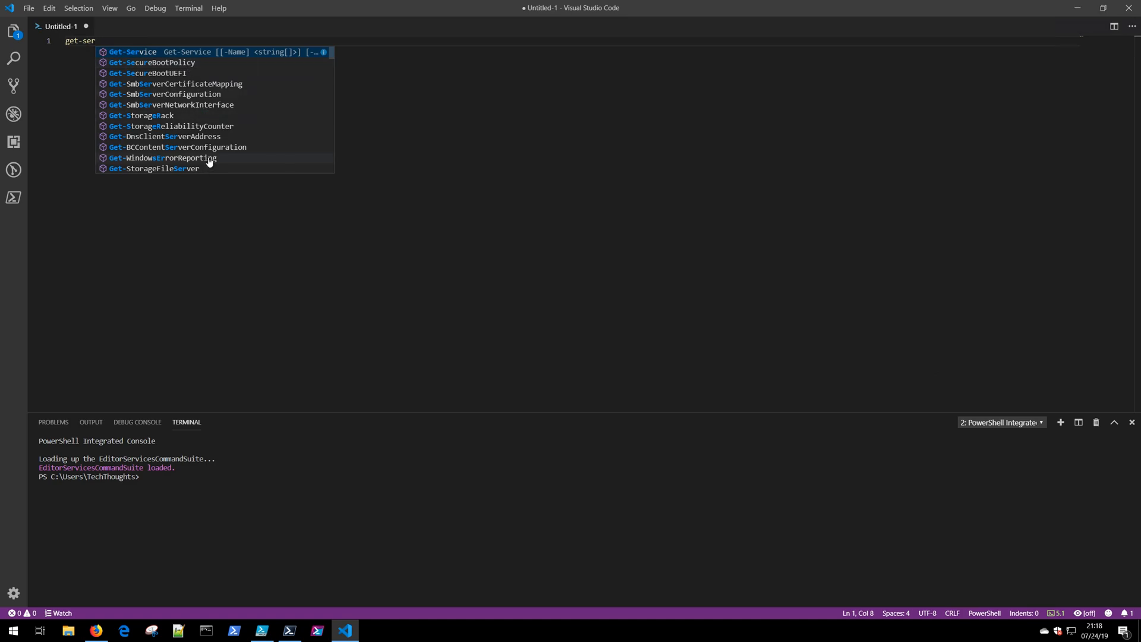
{"action": "key", "text": "Tab"}
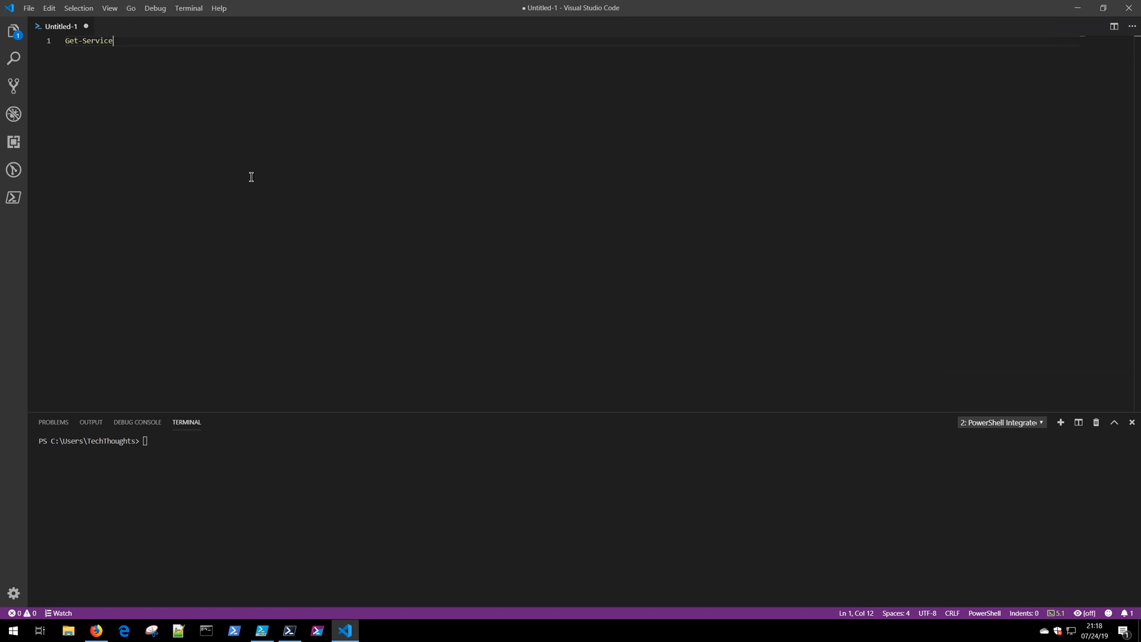
{"action": "mouse_move", "coordinate": [149, 82]}
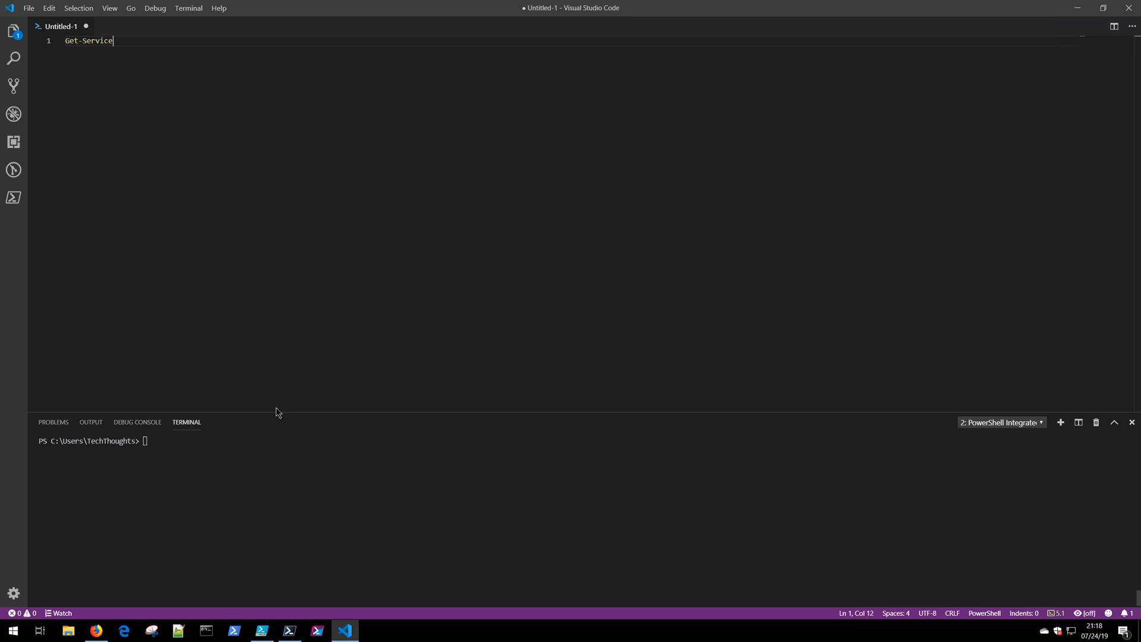
{"action": "mouse_move", "coordinate": [233, 497]}
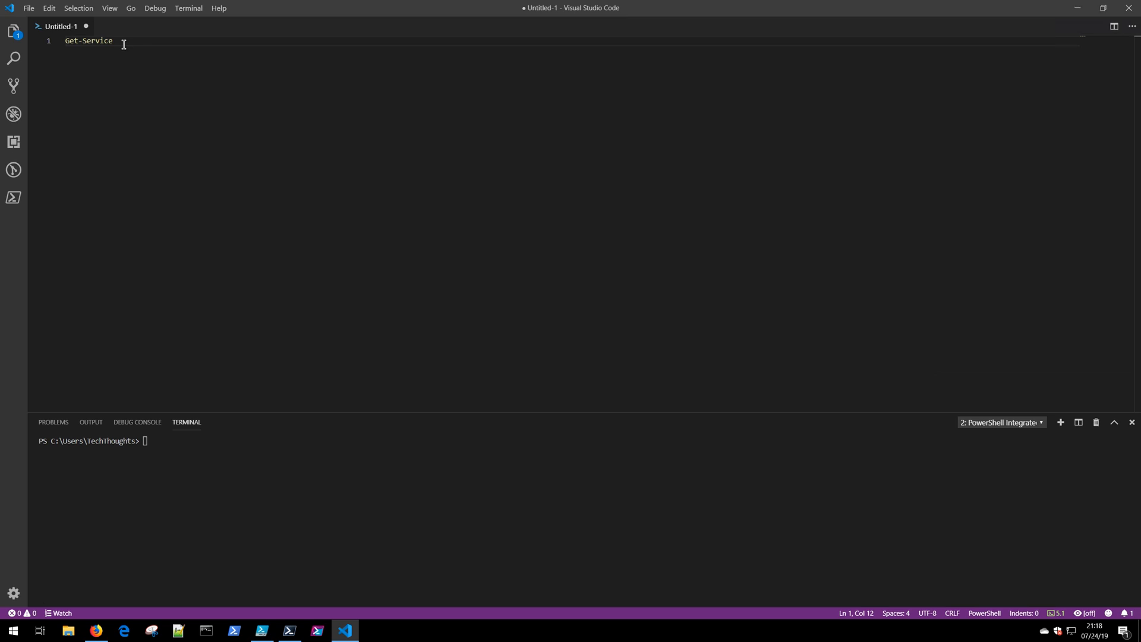
Run the selected Get-Service line so the terminal lists the computer's services.
{"action": "right_click", "coordinate": [122, 45]}
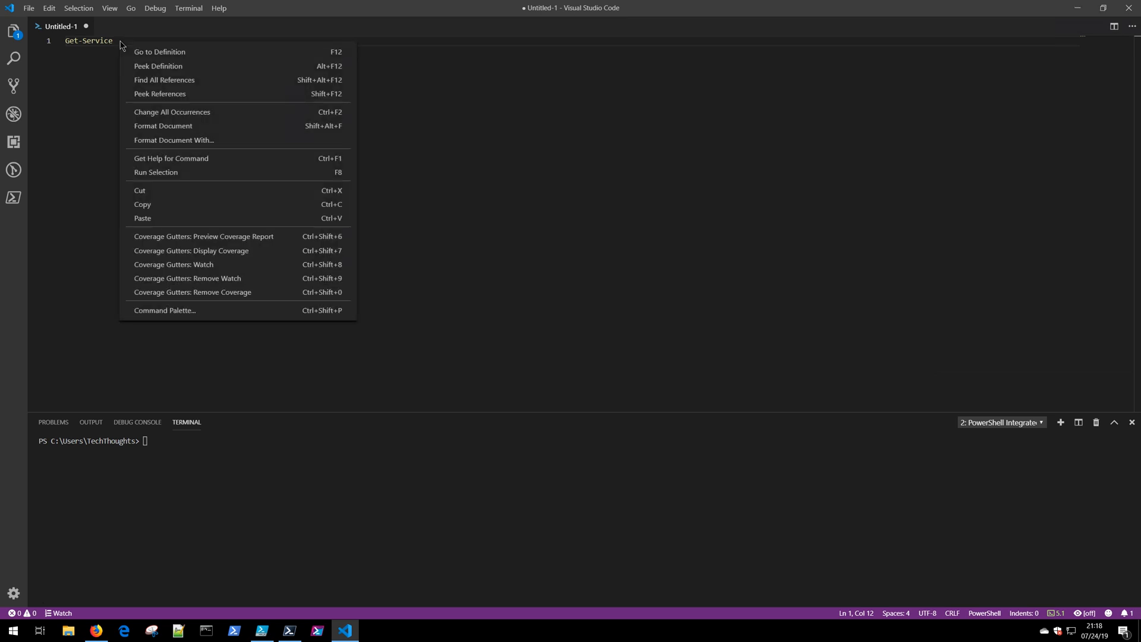
{"action": "mouse_move", "coordinate": [154, 172]}
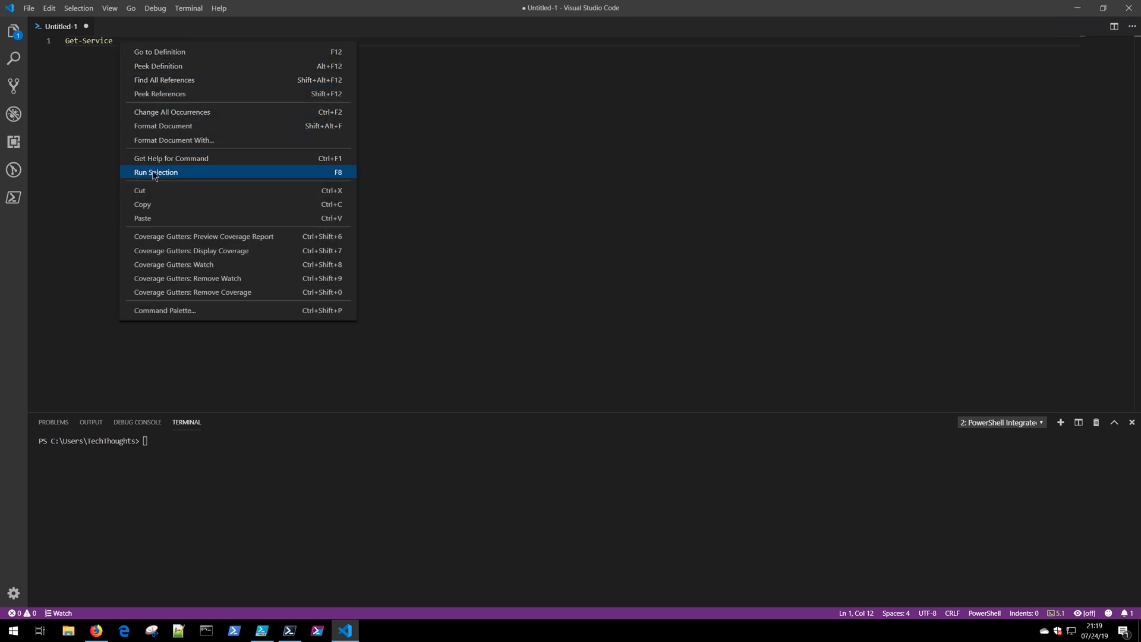
{"action": "left_click", "coordinate": [156, 171]}
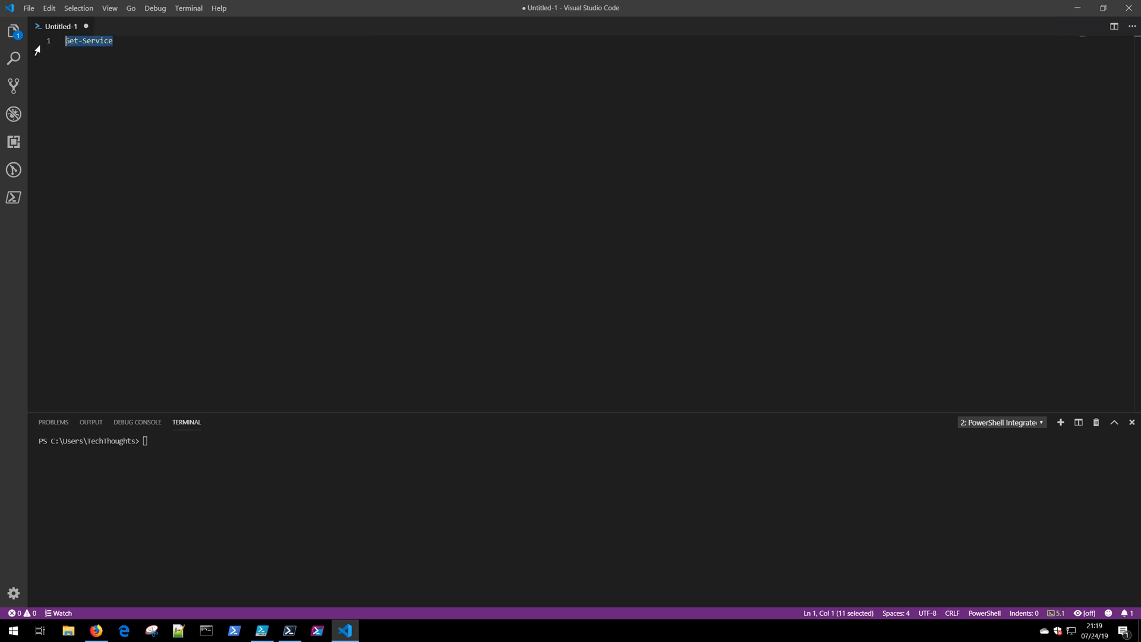
{"action": "right_click", "coordinate": [87, 41]}
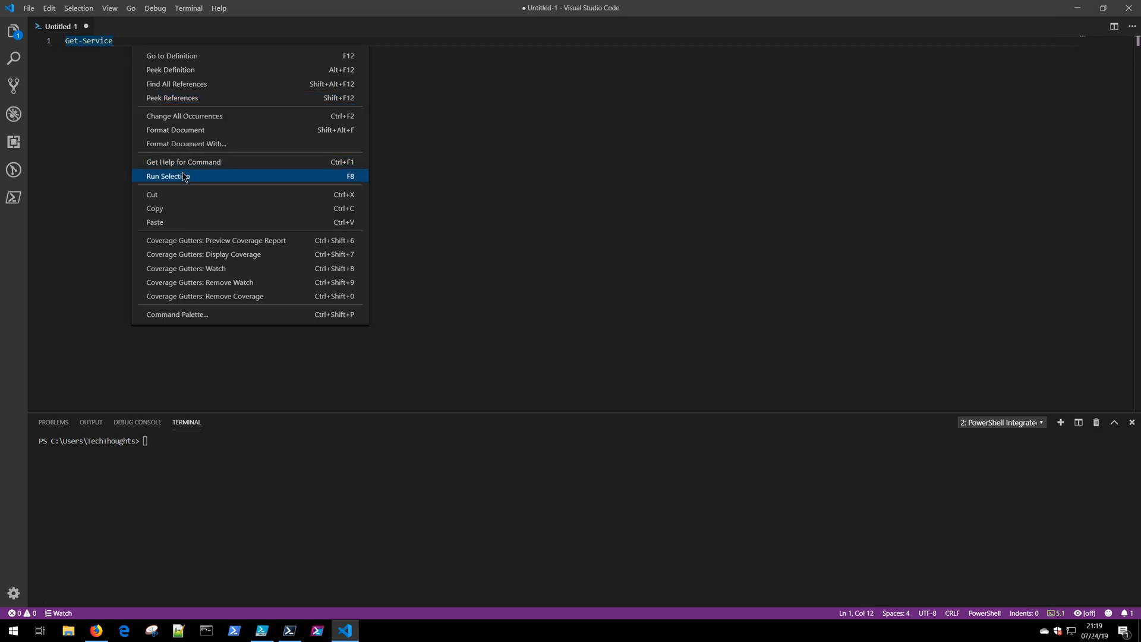
{"action": "left_click", "coordinate": [166, 176]}
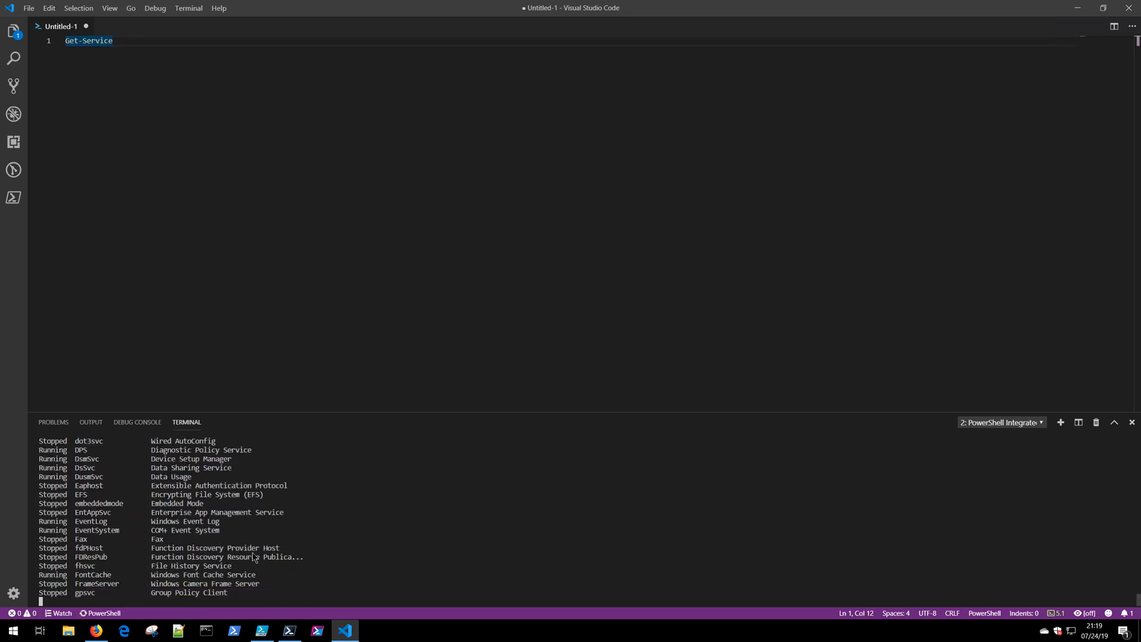
{"action": "scroll", "scroll_direction": "down", "scroll_amount": 3}
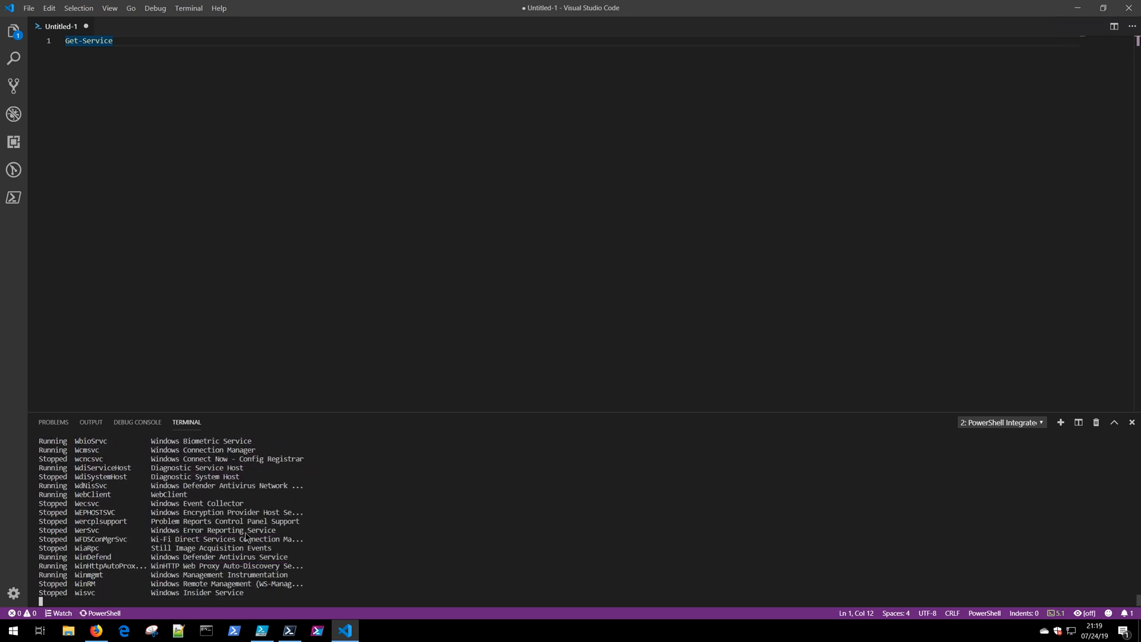
Add a second line Get-Service -Name BITS to the file.
{"action": "type", "text": "Get-Service"}
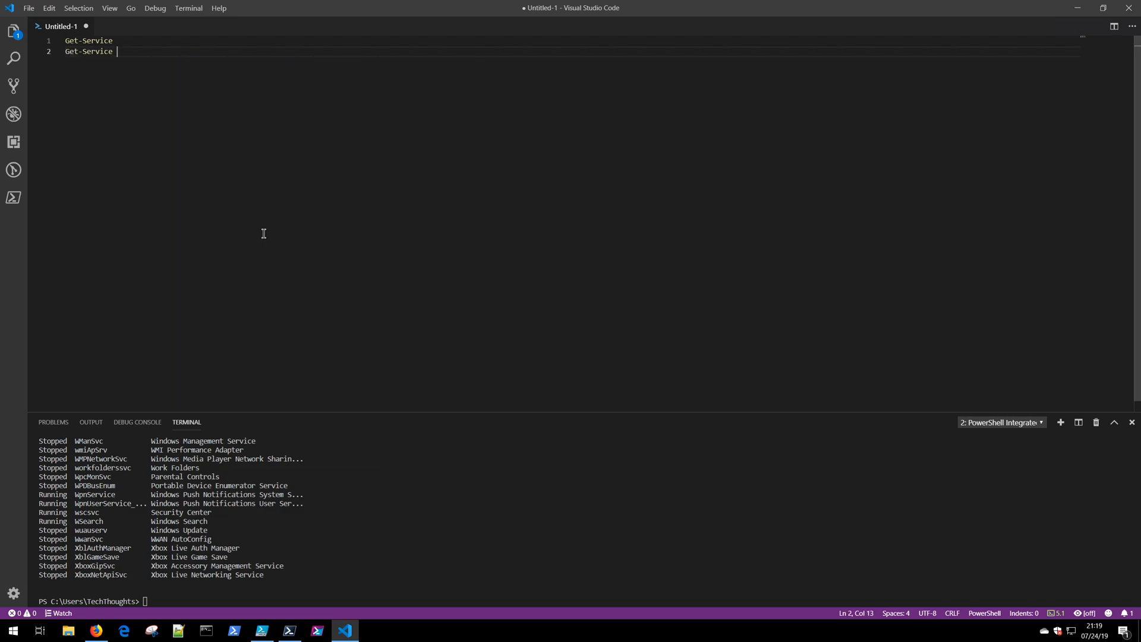
{"action": "type", "text": "-Name"}
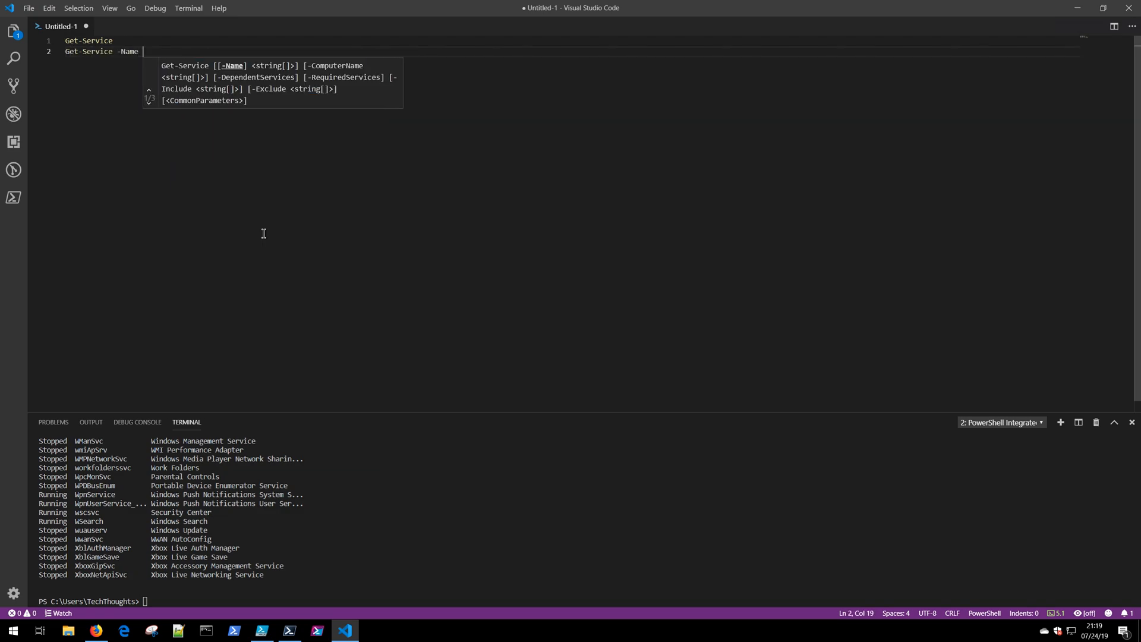
{"action": "type", "text": "BITS"}
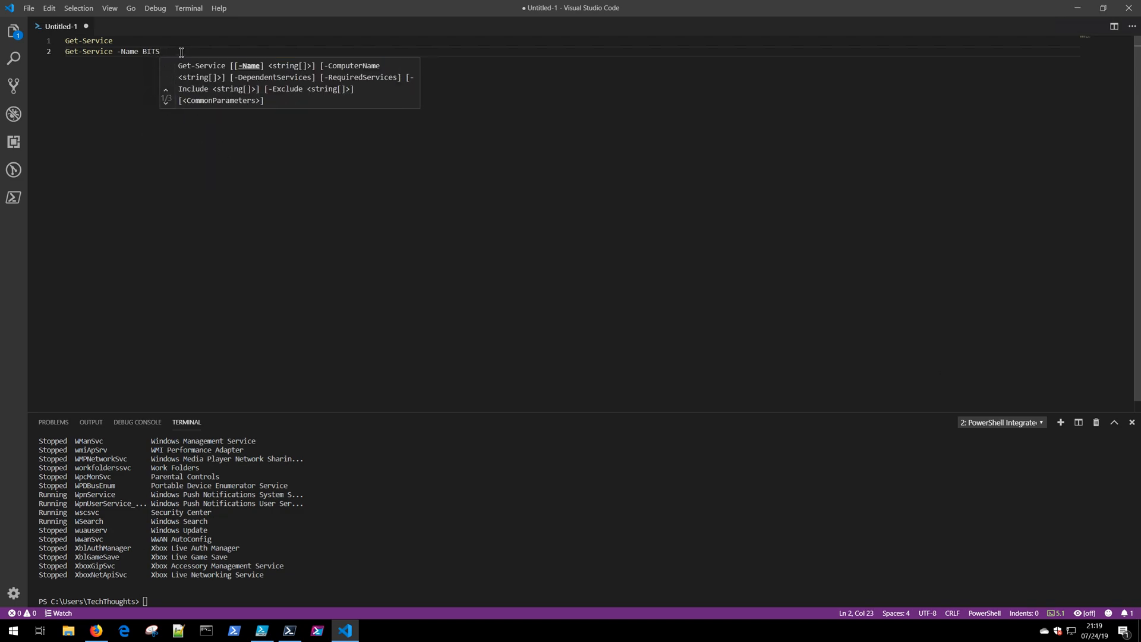
Run both selected lines, listing all services and then the stopped BITS service.
{"action": "key", "text": "ctrl+a"}
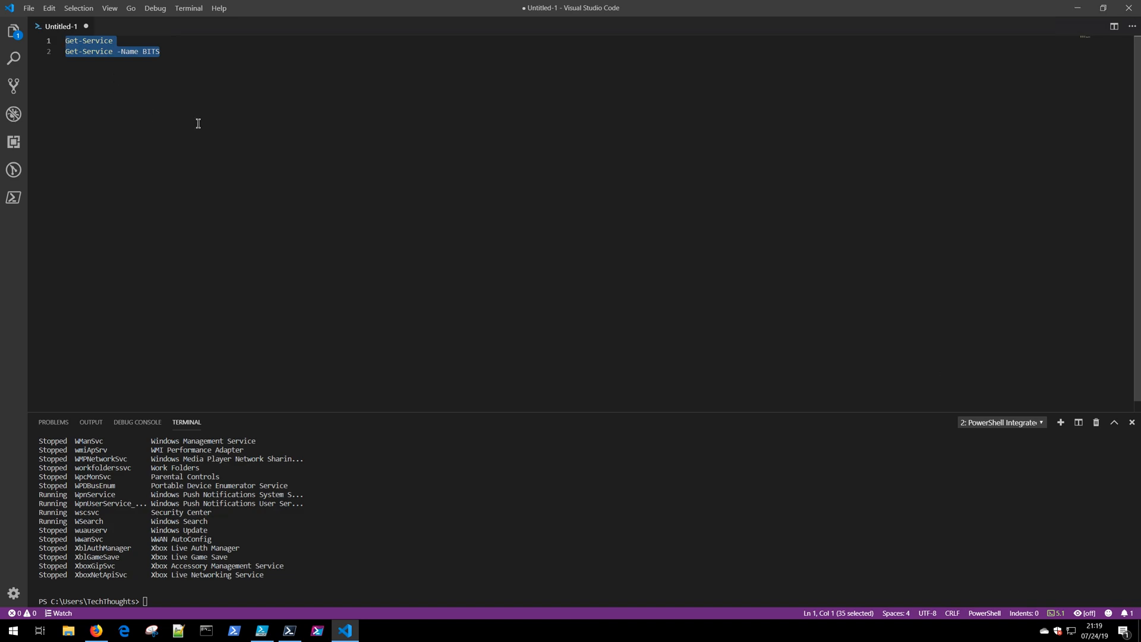
{"action": "mouse_move", "coordinate": [135, 53]}
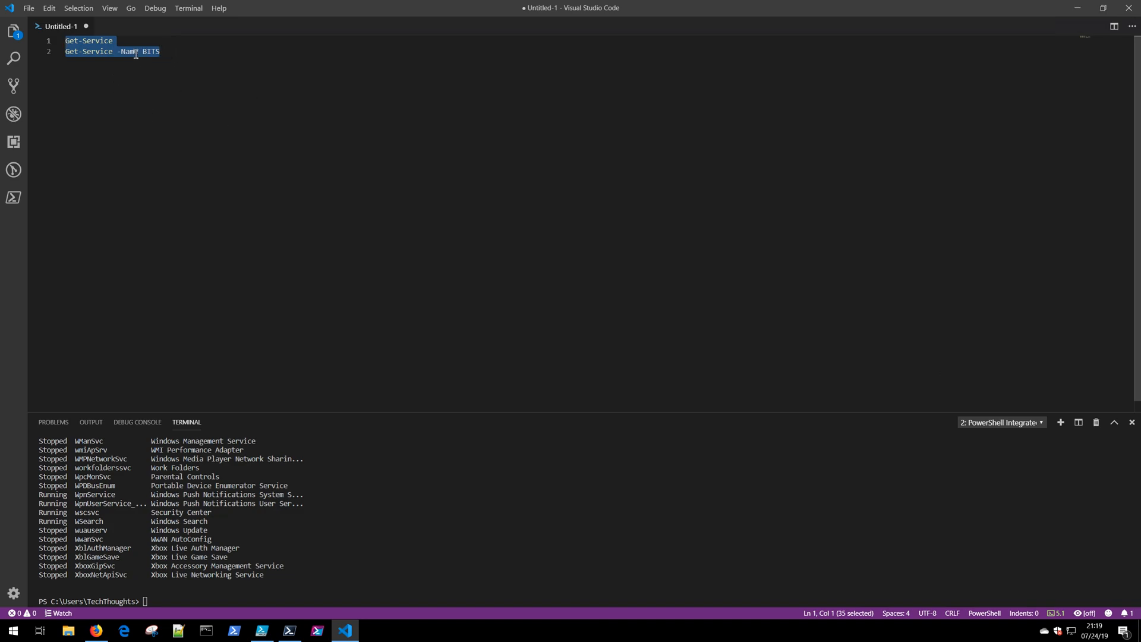
{"action": "right_click", "coordinate": [133, 51]}
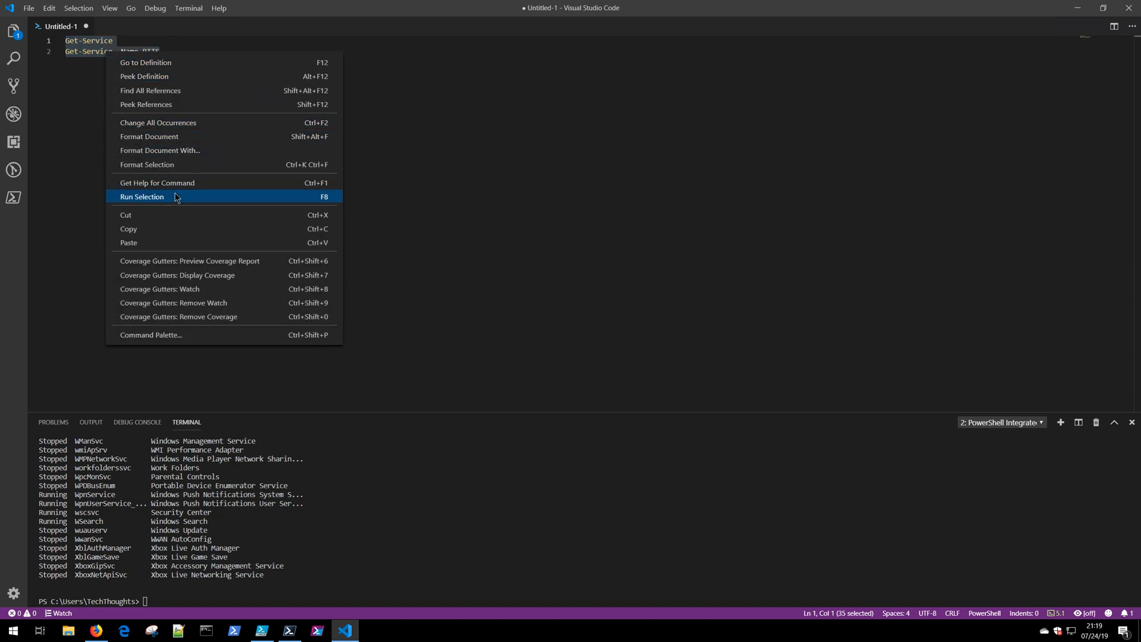
{"action": "mouse_move", "coordinate": [333, 205]}
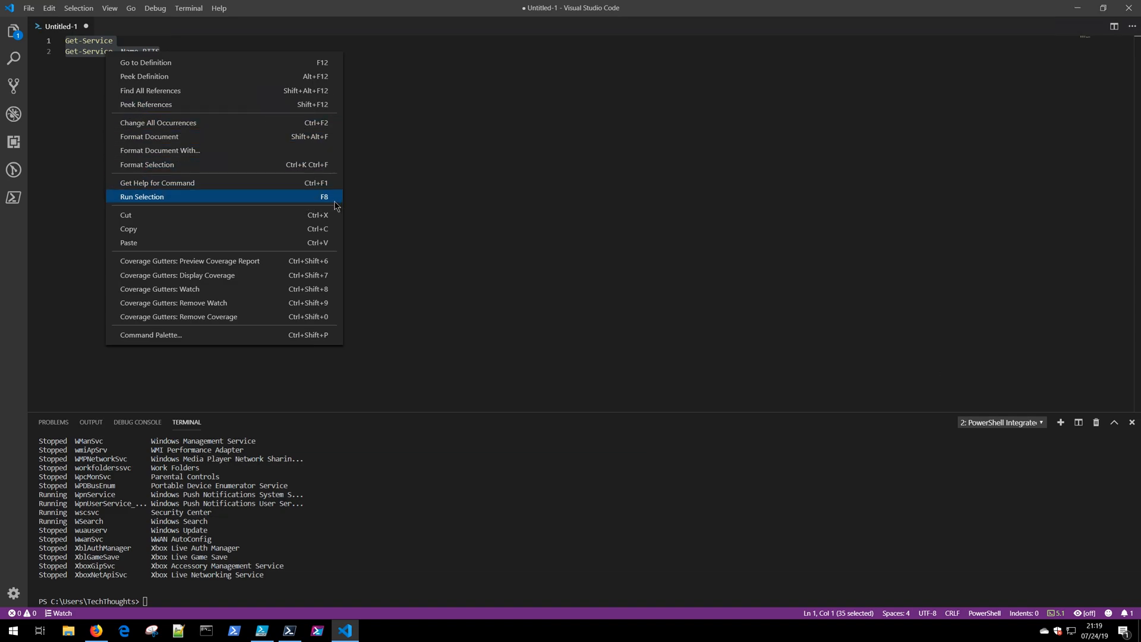
{"action": "left_click", "coordinate": [142, 196]}
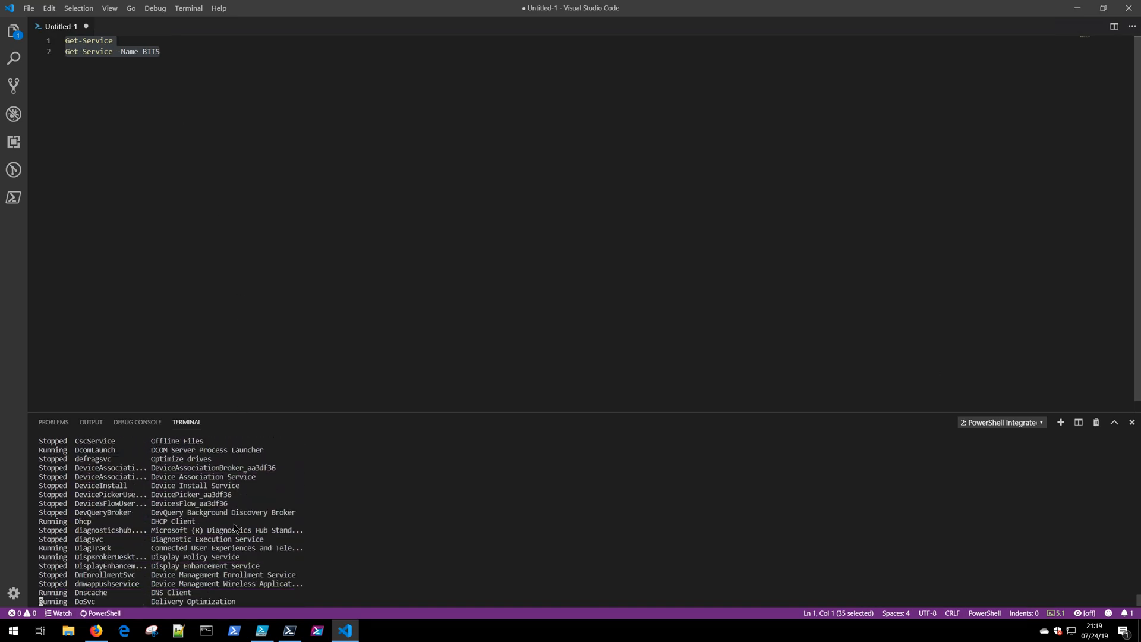
{"action": "scroll", "scroll_direction": "down", "scroll_amount": 3}
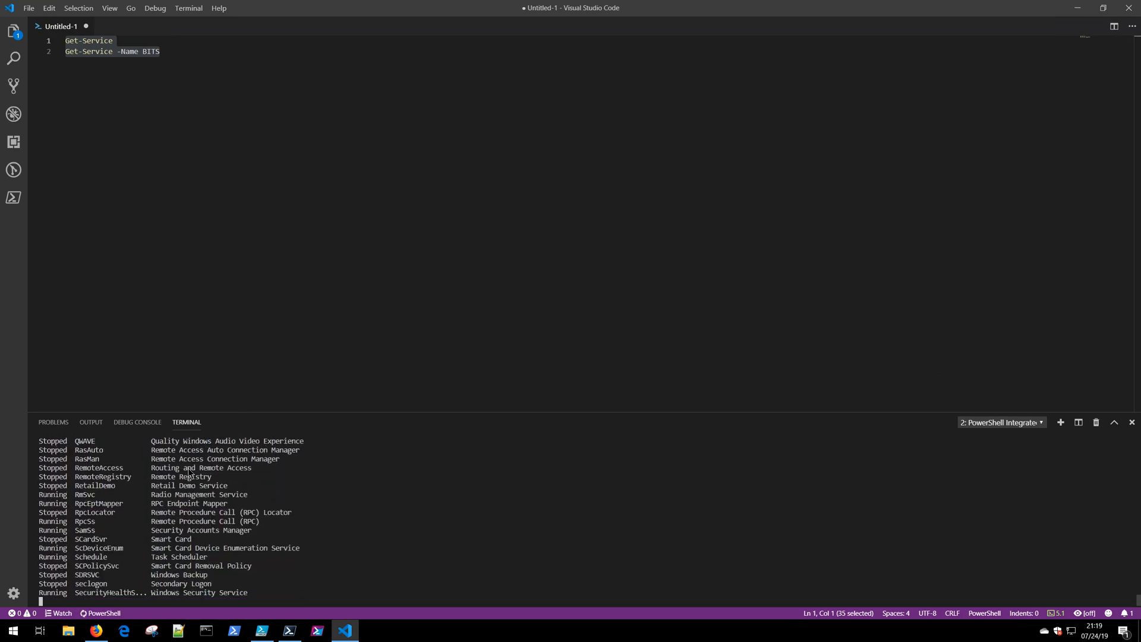
{"action": "scroll", "scroll_direction": "down", "scroll_amount": 3}
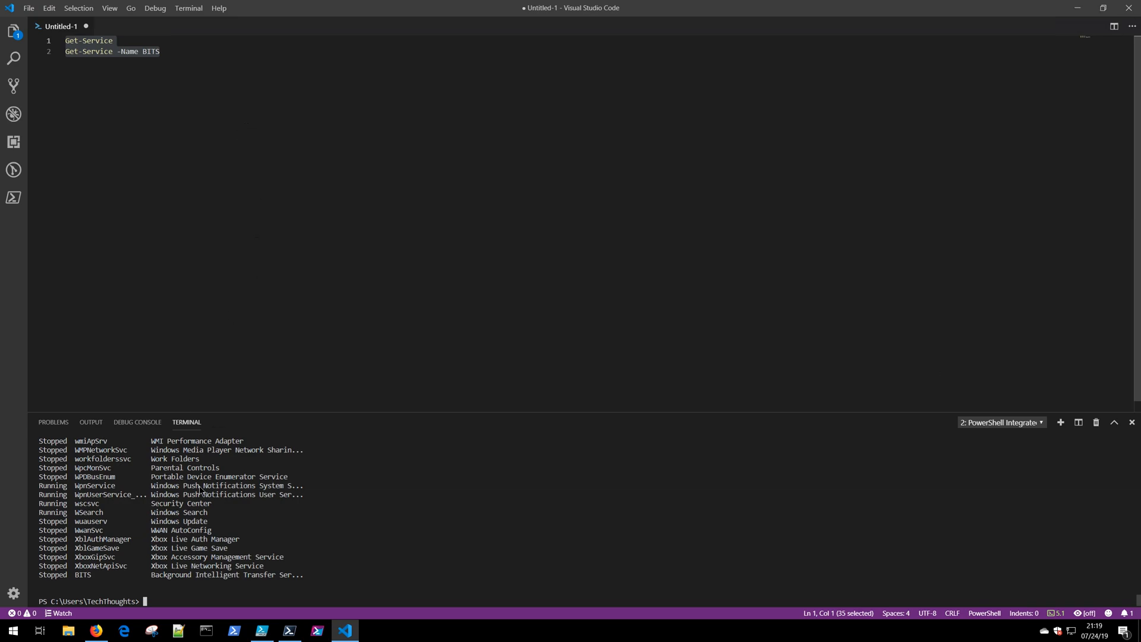
{"action": "mouse_move", "coordinate": [38, 581]}
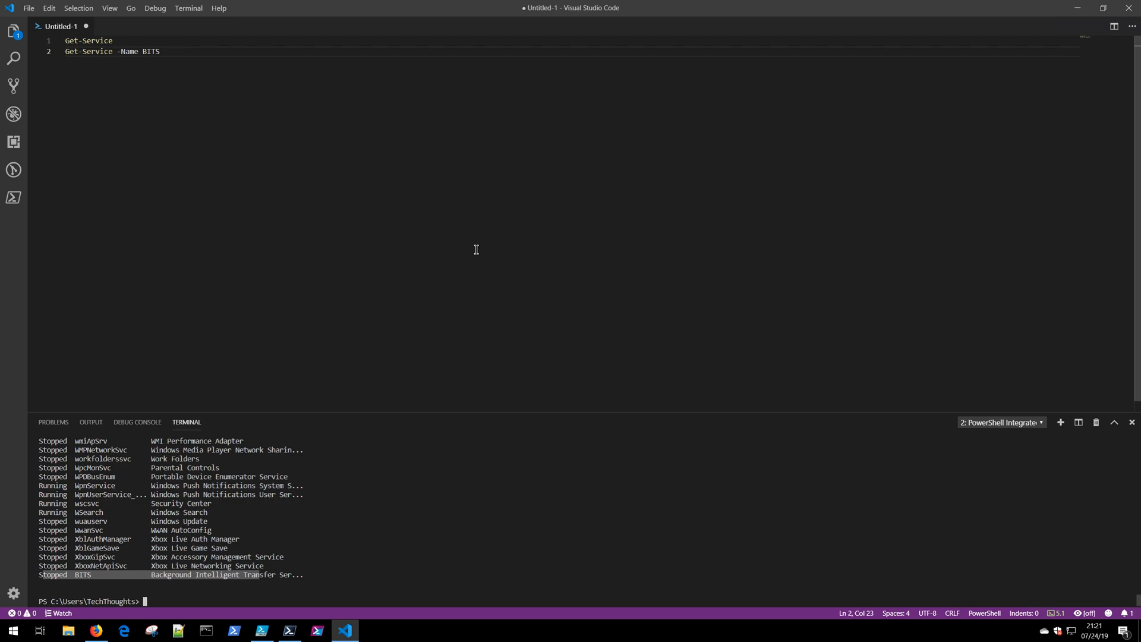
Filter the Settings by 'font' to set the integrated terminal font size to 16.
{"action": "left_click", "coordinate": [1130, 421]}
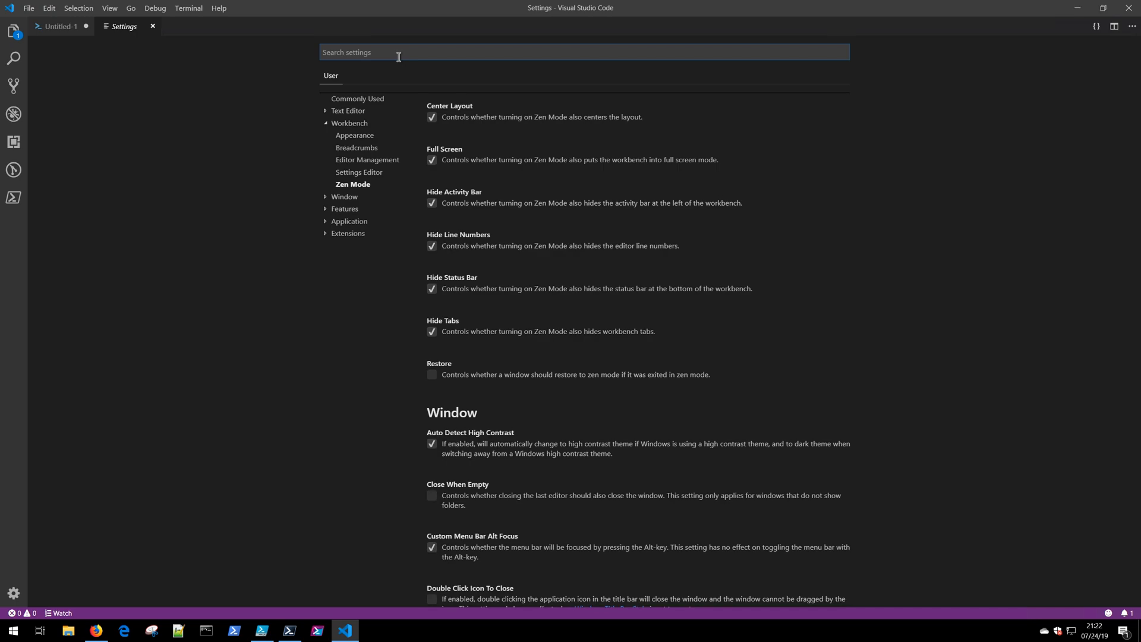
{"action": "type", "text": "font"}
{"action": "type", "text": "16"}
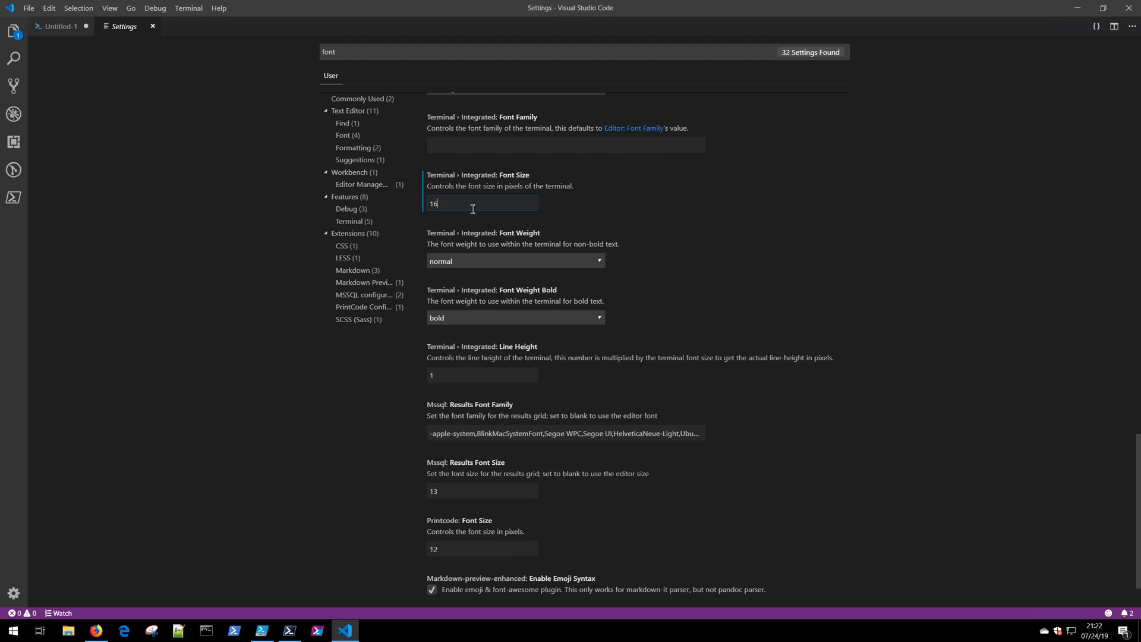
{"action": "mouse_move", "coordinate": [578, 238]}
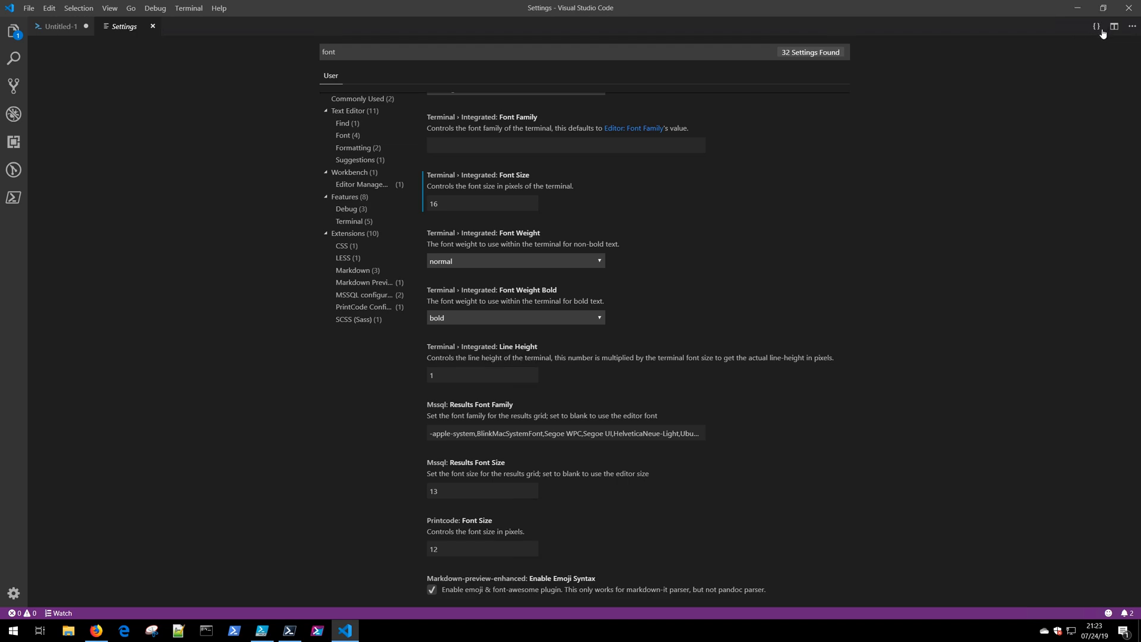
{"action": "mouse_move", "coordinate": [1095, 27]}
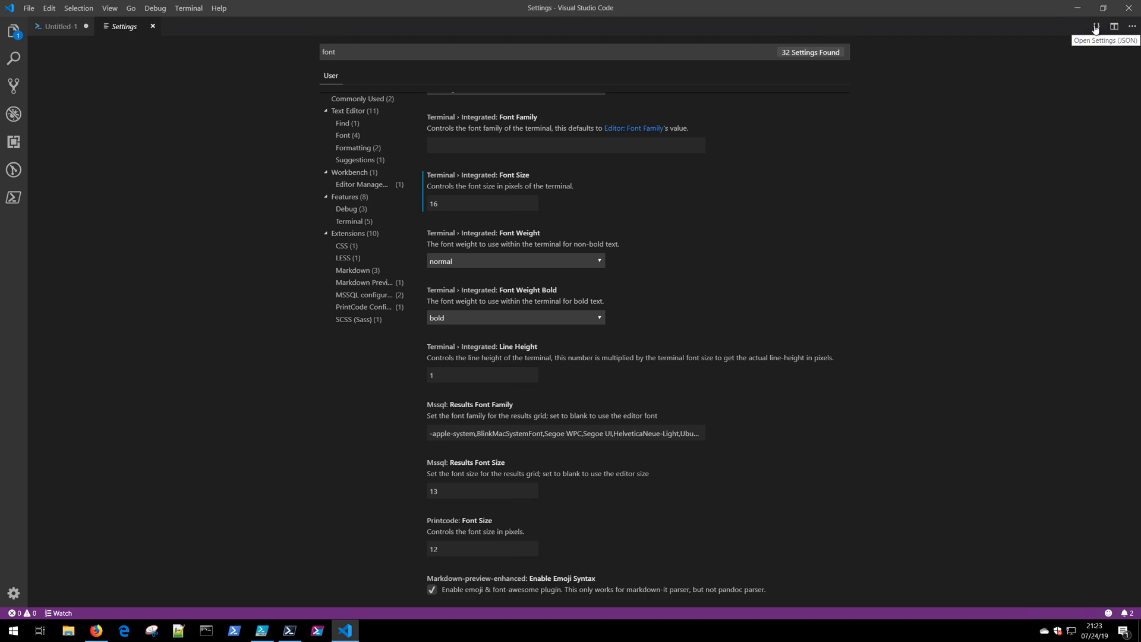
View settings.json with its terminal font size of 16, then move to the setup guide article.
{"action": "left_click", "coordinate": [1095, 28]}
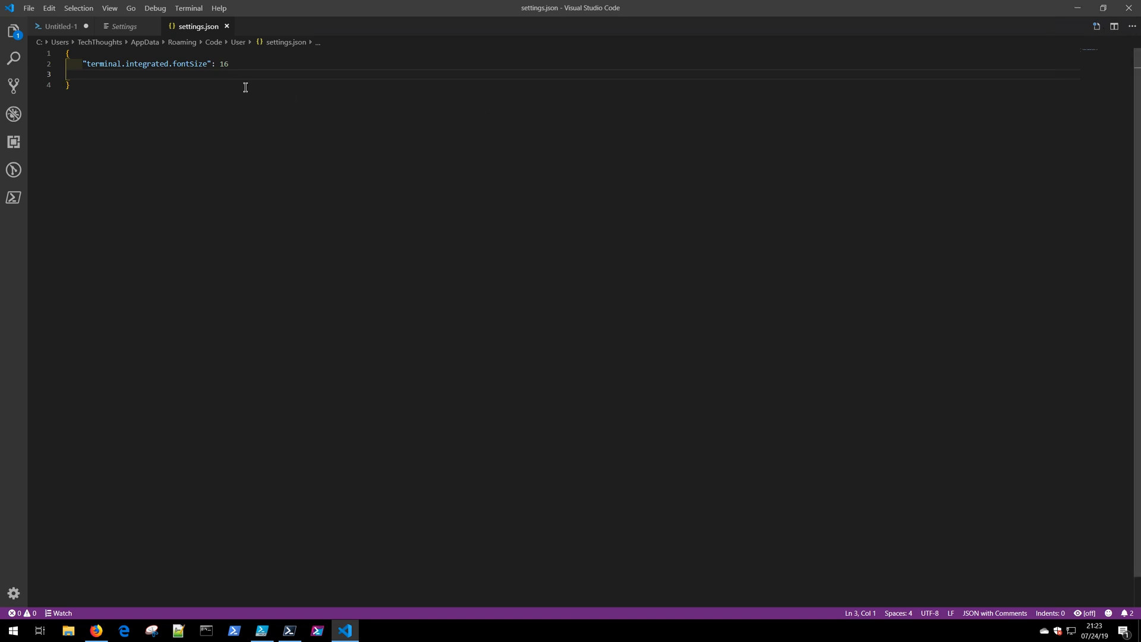
{"action": "mouse_move", "coordinate": [93, 69]}
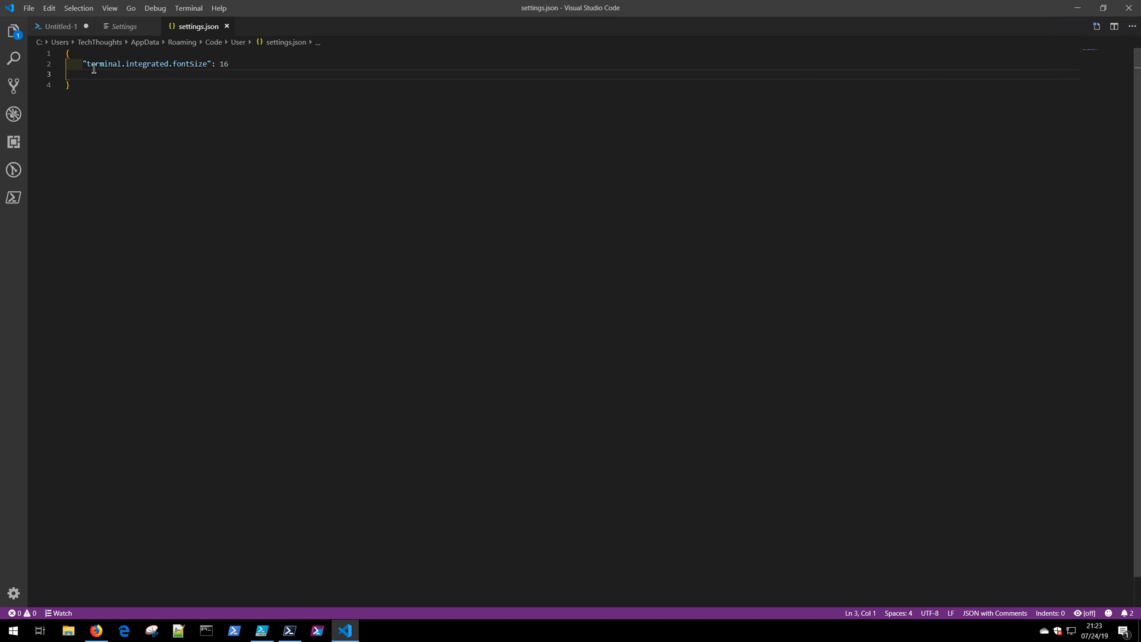
{"action": "double_click", "coordinate": [145, 64]}
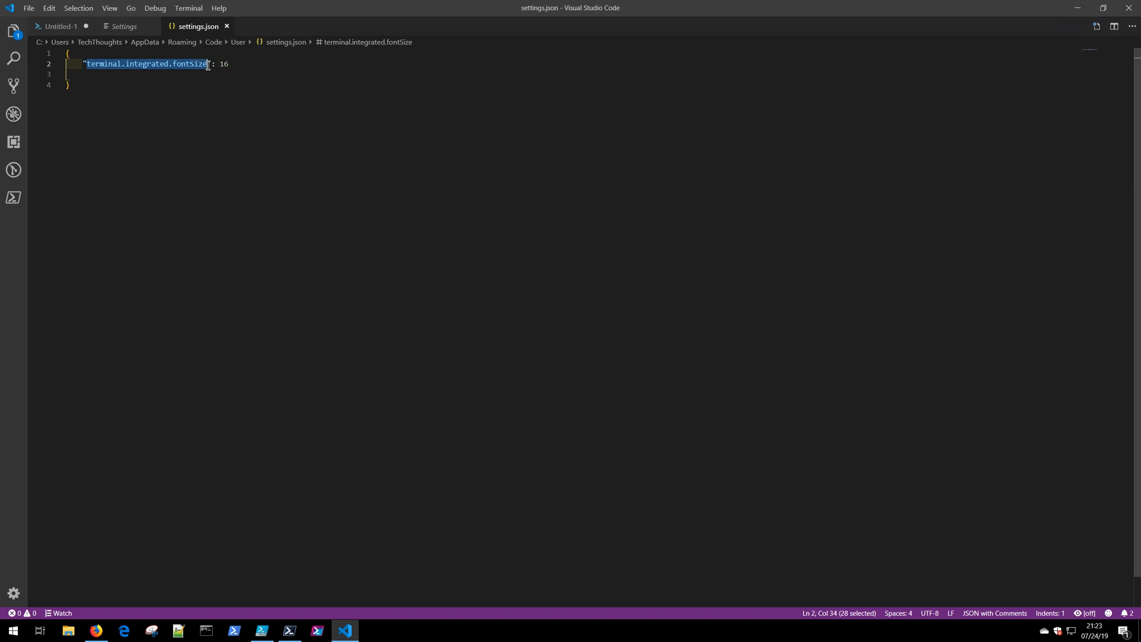
{"action": "left_click", "coordinate": [228, 64]}
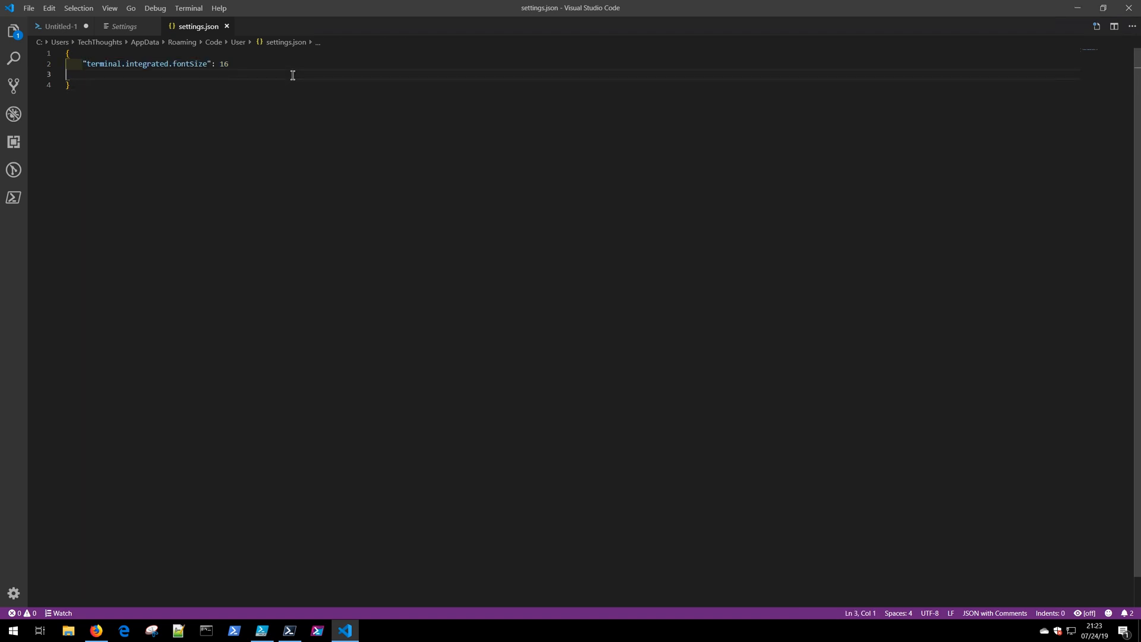
{"action": "key", "text": "Tab"}
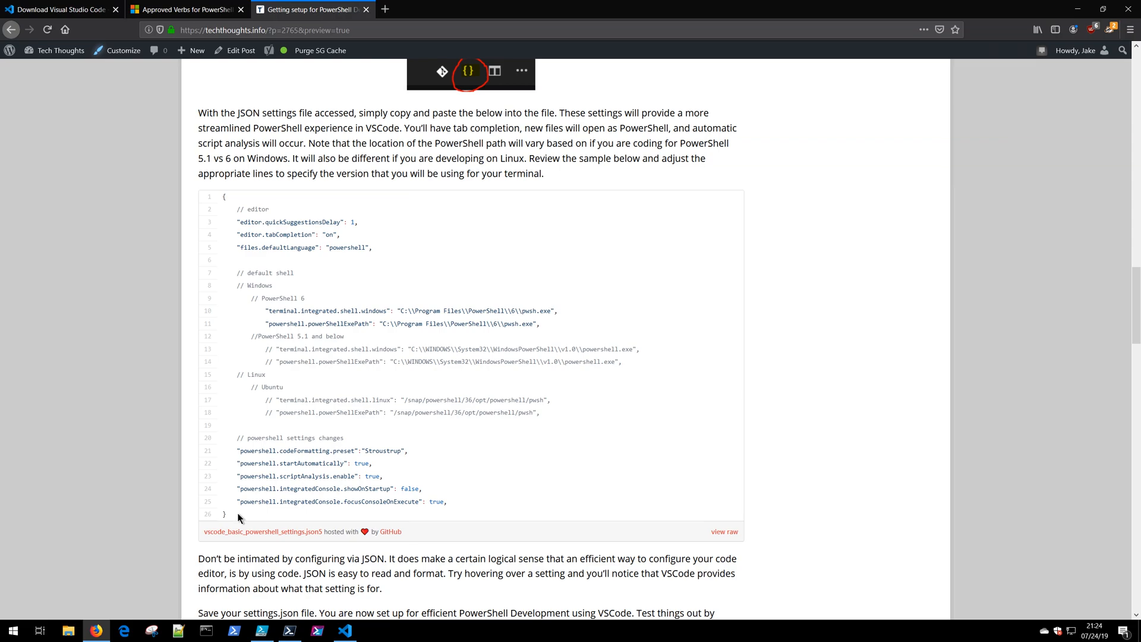
Select the article's sample PowerShell settings JSON block for copying.
{"action": "left_click_drag", "start_coordinate": [234, 437], "coordinate": [226, 514]}
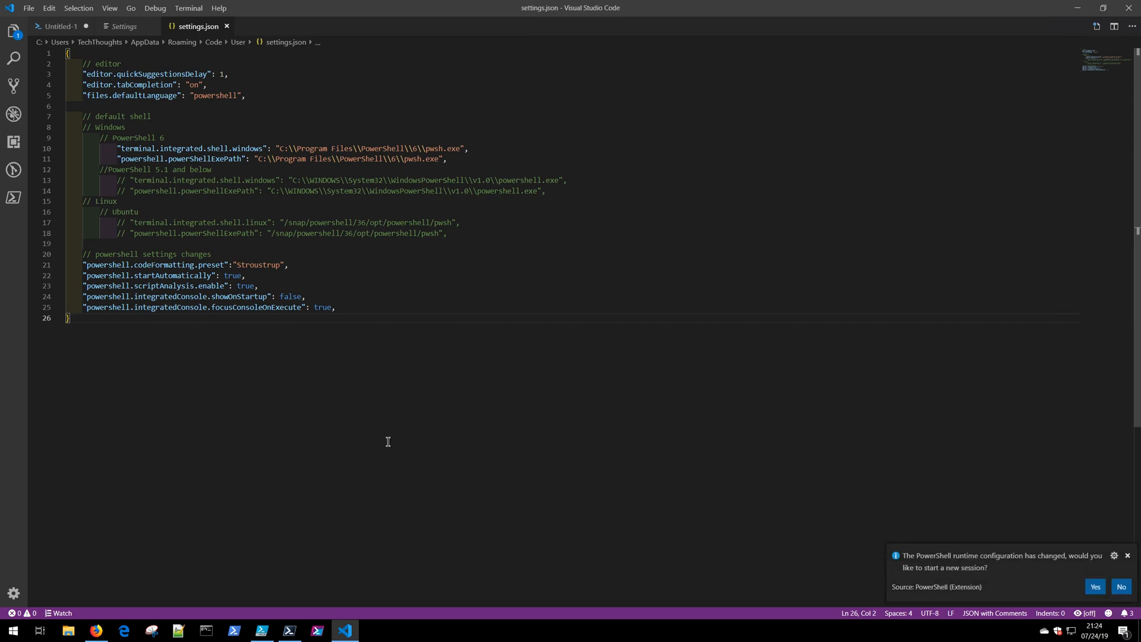
Add "files.defaultLanguage": "powershell" and confirm with a new Untitled-2 file in PowerShell mode.
{"action": "triple_click", "coordinate": [154, 74]}
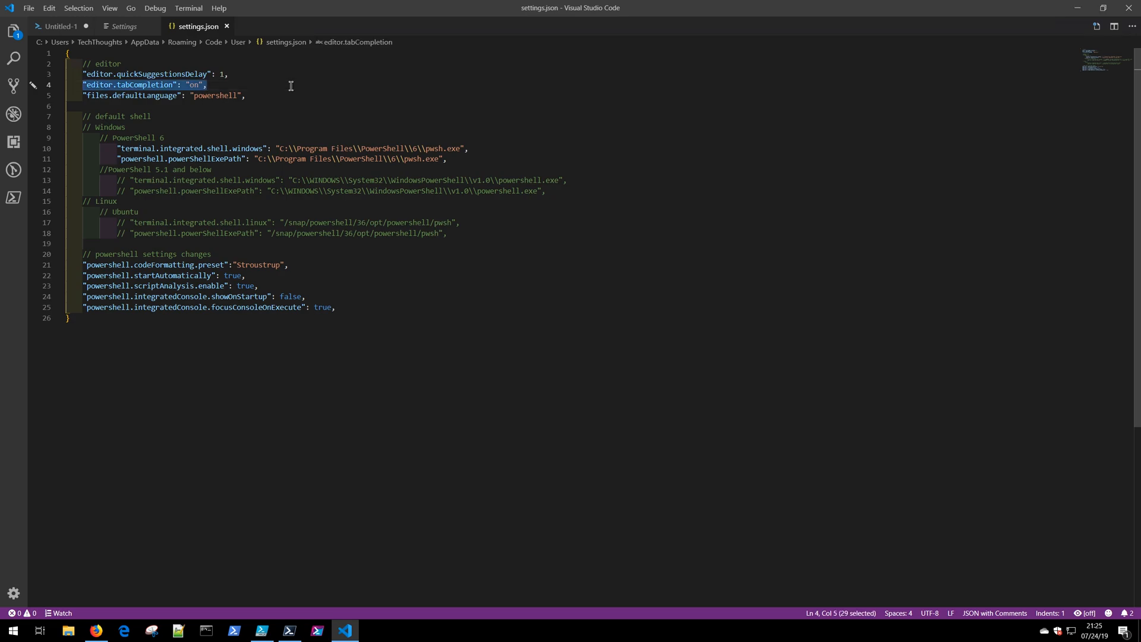
{"action": "left_click", "coordinate": [283, 95]}
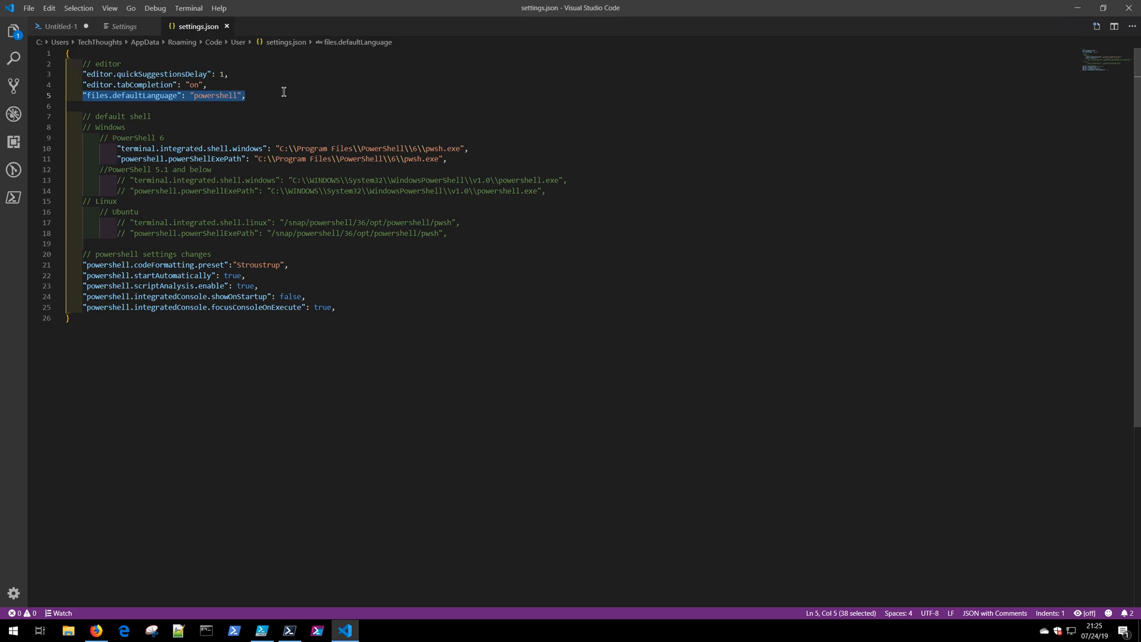
{"action": "key", "text": "ctrl+n"}
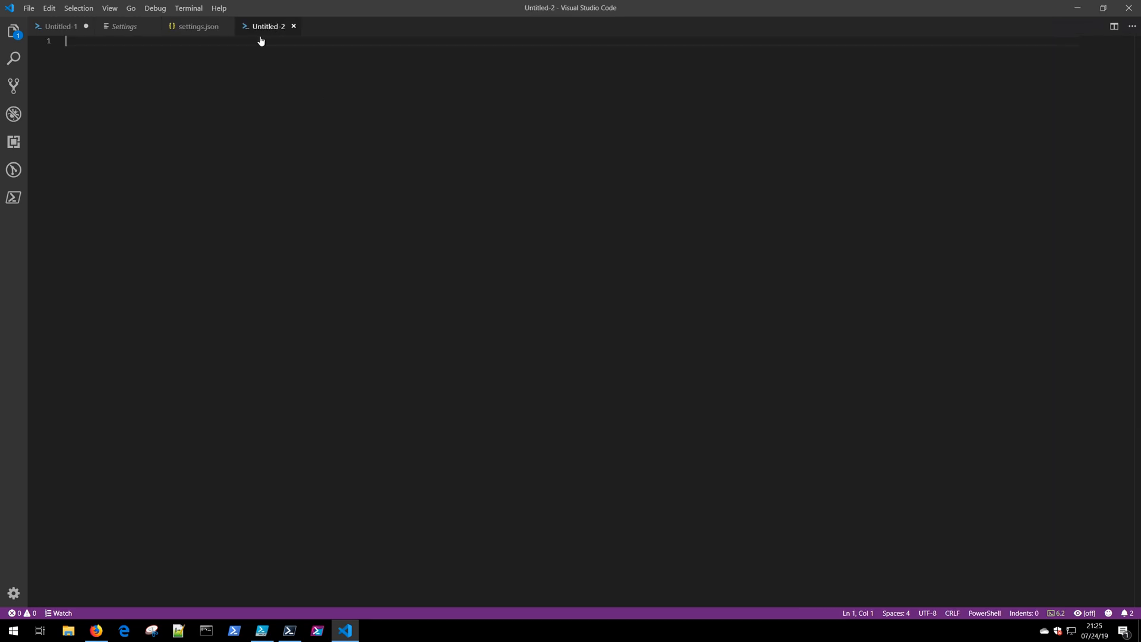
{"action": "mouse_move", "coordinate": [269, 27]}
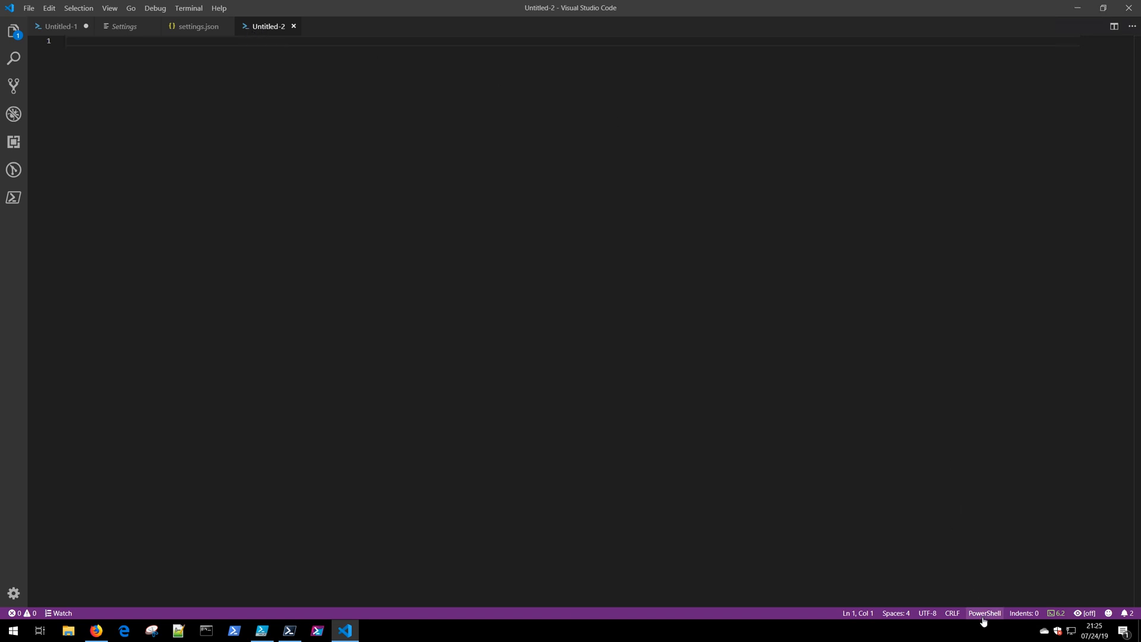
{"action": "mouse_move", "coordinate": [984, 613]}
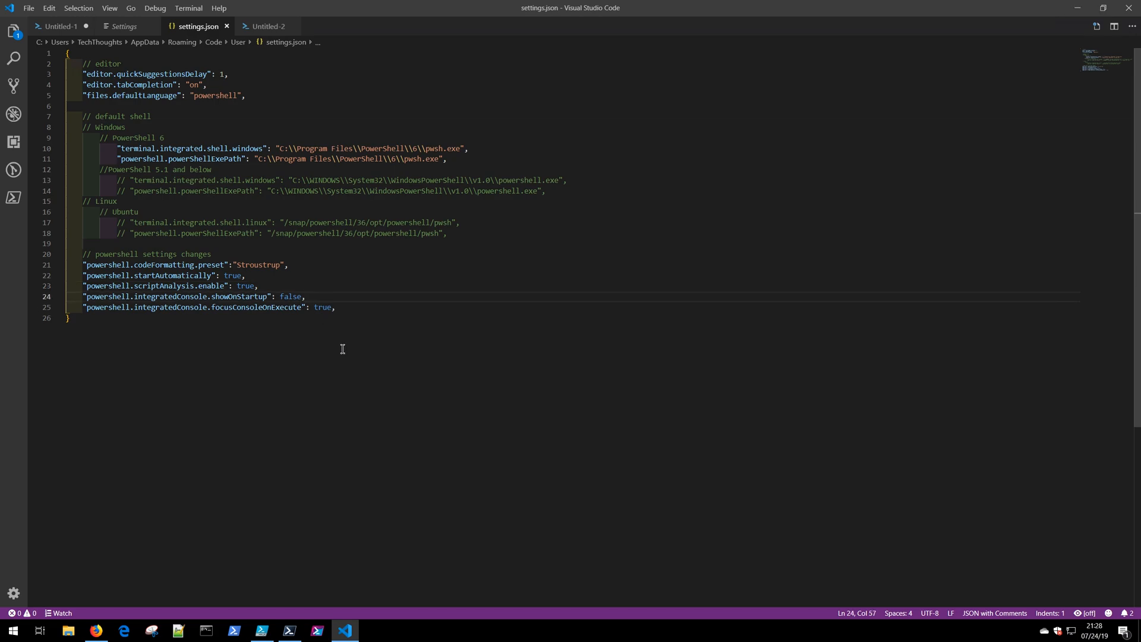
{"action": "mouse_move", "coordinate": [358, 322]}
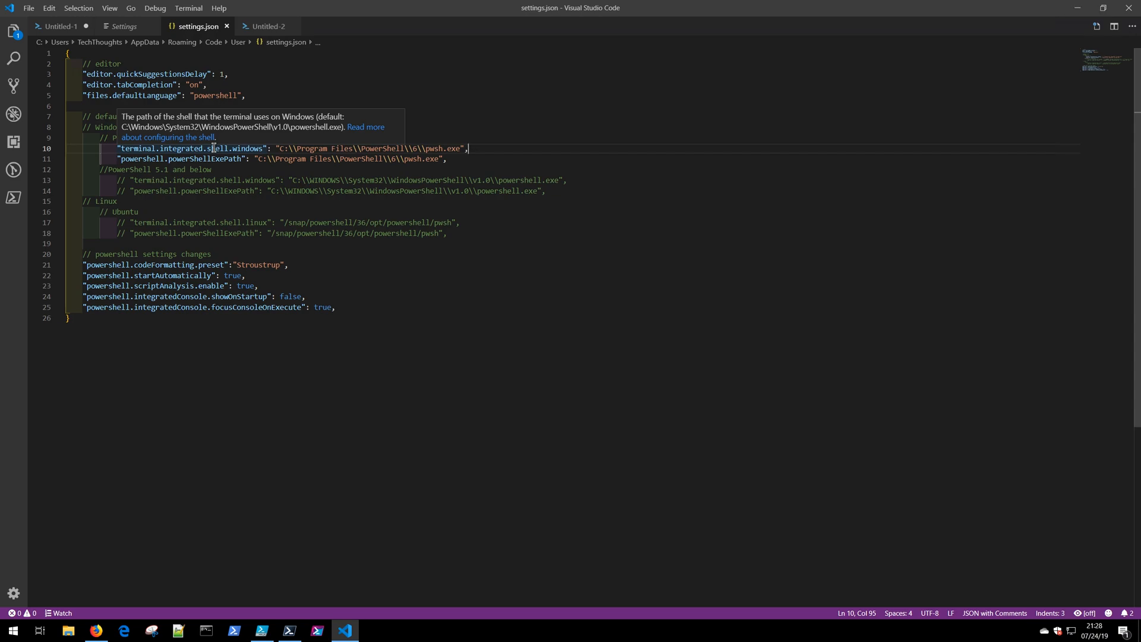
Select the PowerShell 6 shell path lines in settings.json to comment them out.
{"action": "left_click_drag", "start_coordinate": [288, 148], "coordinate": [469, 148]}
{"action": "type", "text": "//"}
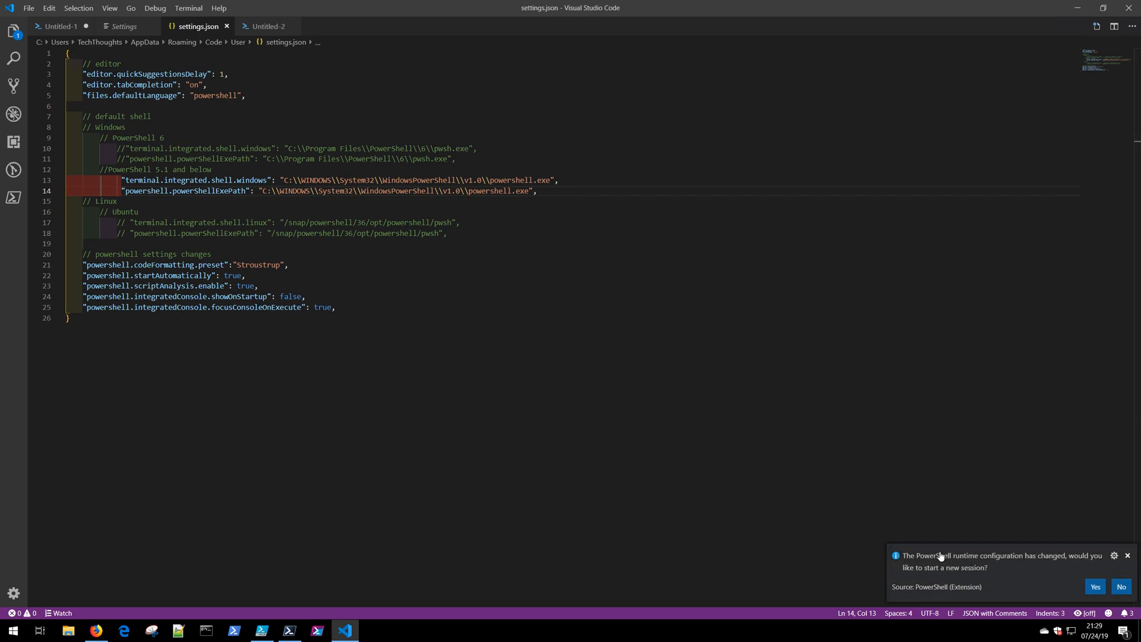
{"action": "mouse_move", "coordinate": [936, 570]}
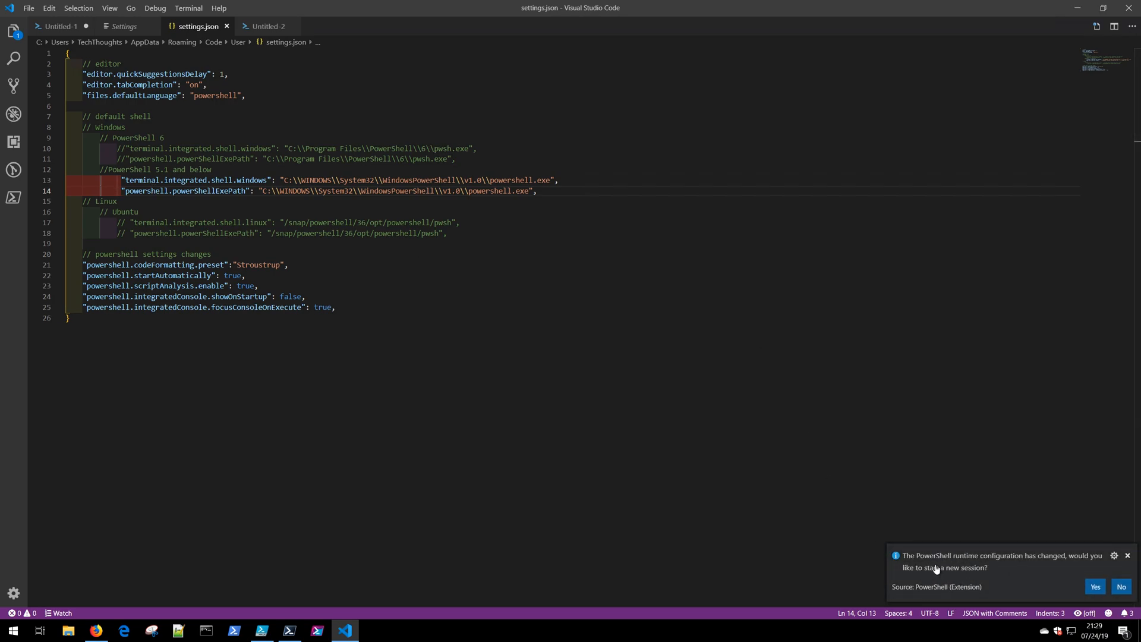
Restart the session, run $PSVersionTable, and add "editor.fontSize": 16 to settings.json.
{"action": "left_click", "coordinate": [1121, 586]}
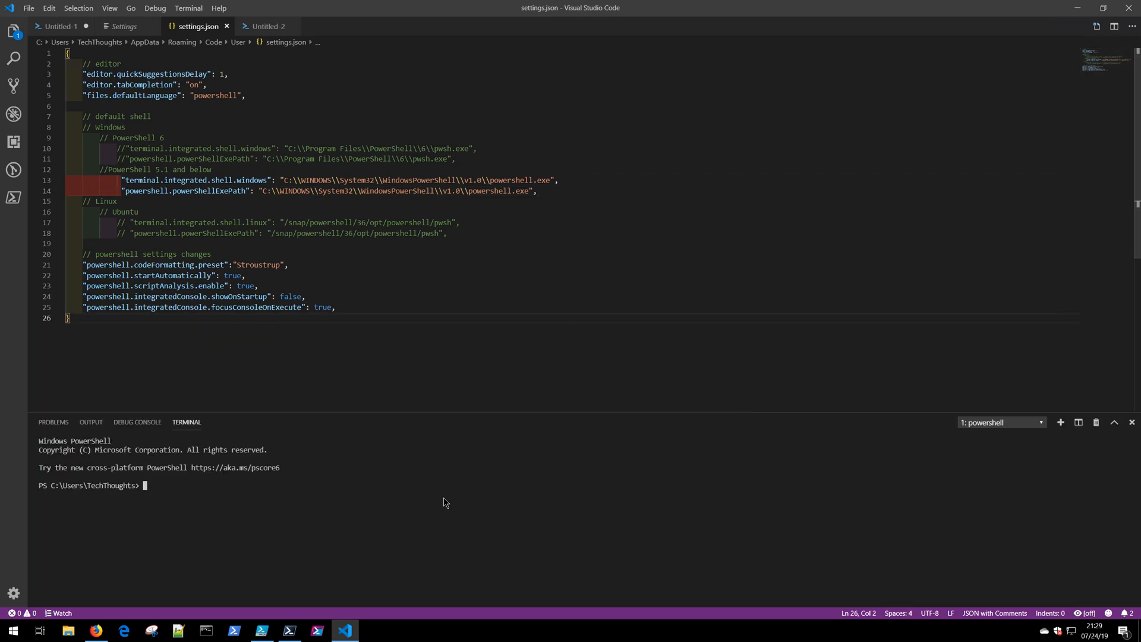
{"action": "type", "text": "$psver"}
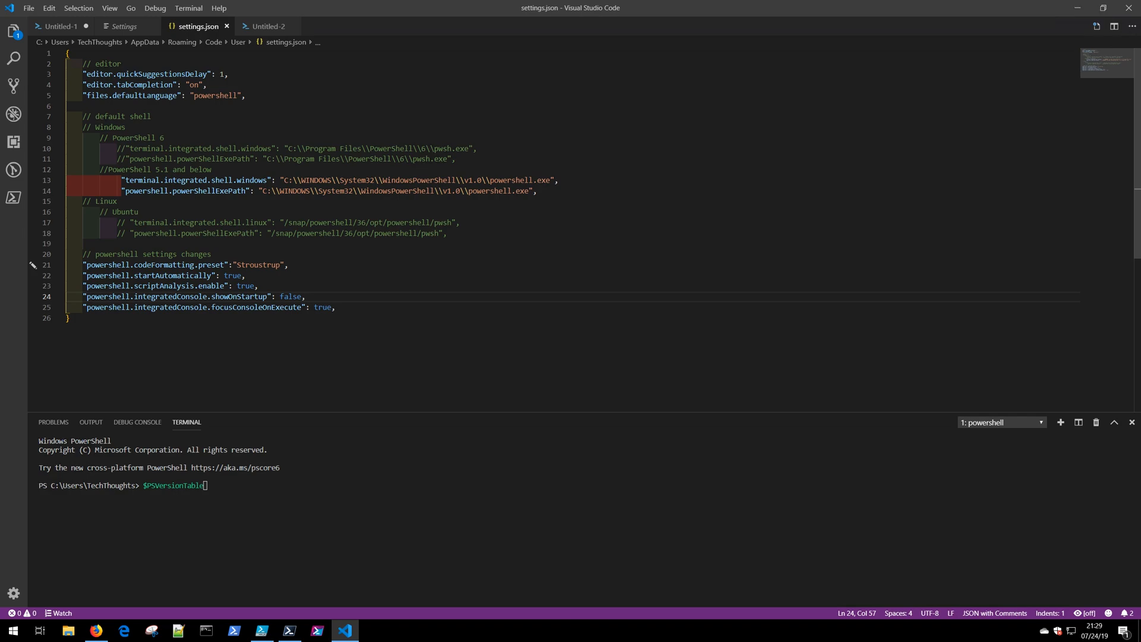
{"action": "key", "text": "Enter"}
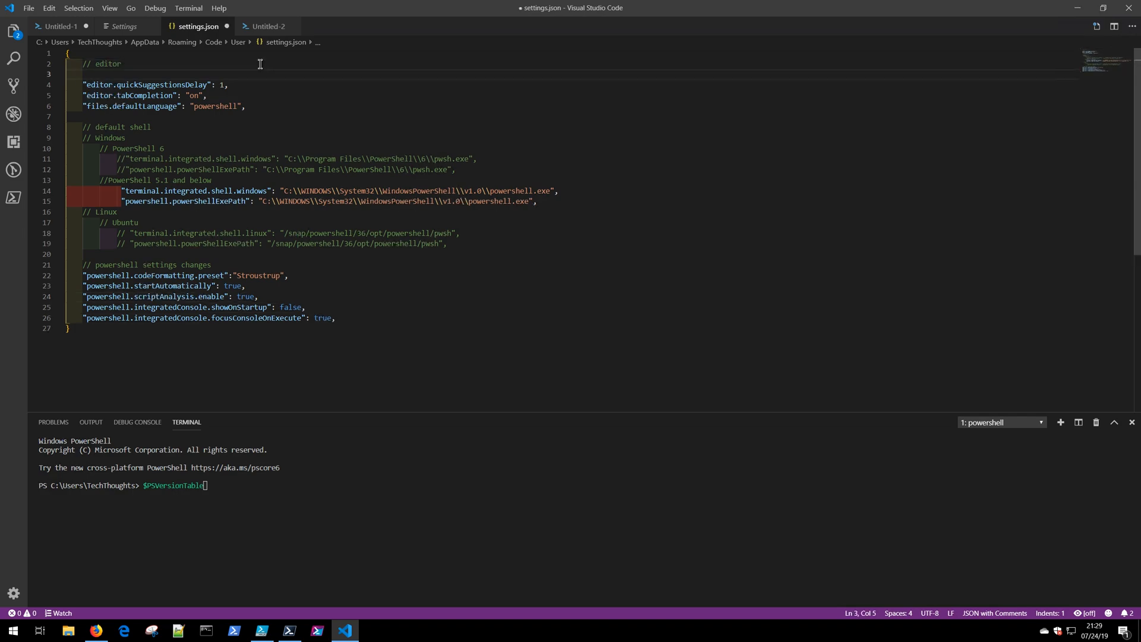
{"action": "type", "text": "\"editor.fontSize\": 16,"}
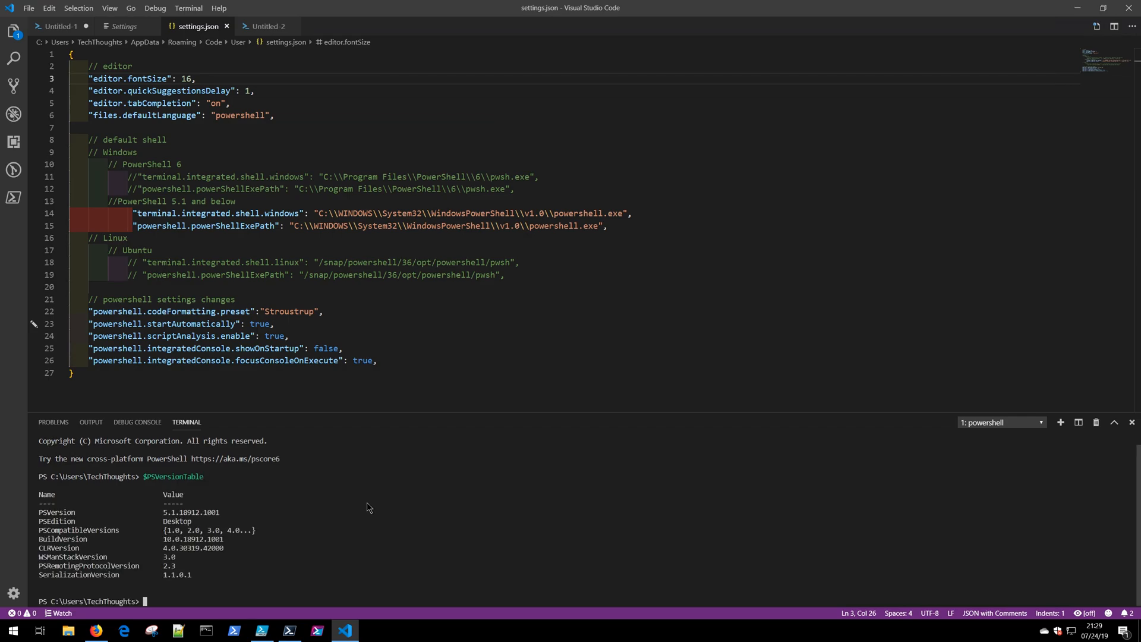
Select the v1.0 powershell.exe portion of the Windows PowerShell 5.1 paths.
{"action": "left_click", "coordinate": [547, 212]}
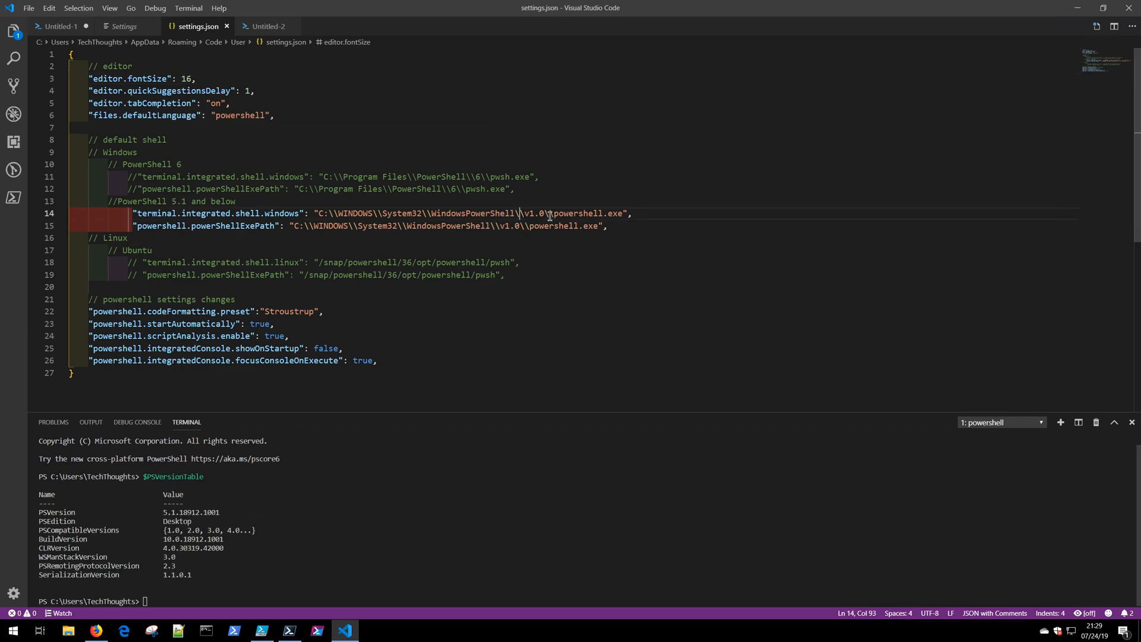
{"action": "left_click_drag", "start_coordinate": [520, 213], "coordinate": [629, 213]}
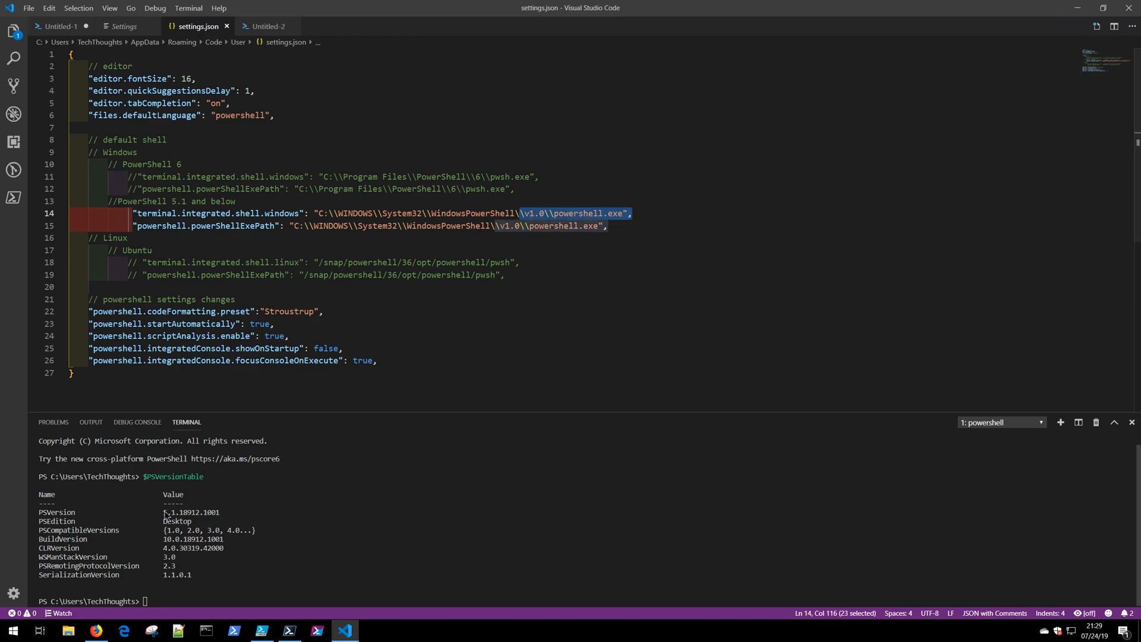
Switch the default shell back to PowerShell 6 and run $PSVersionTable in the console.
{"action": "left_click_drag", "start_coordinate": [163, 511], "coordinate": [220, 511]}
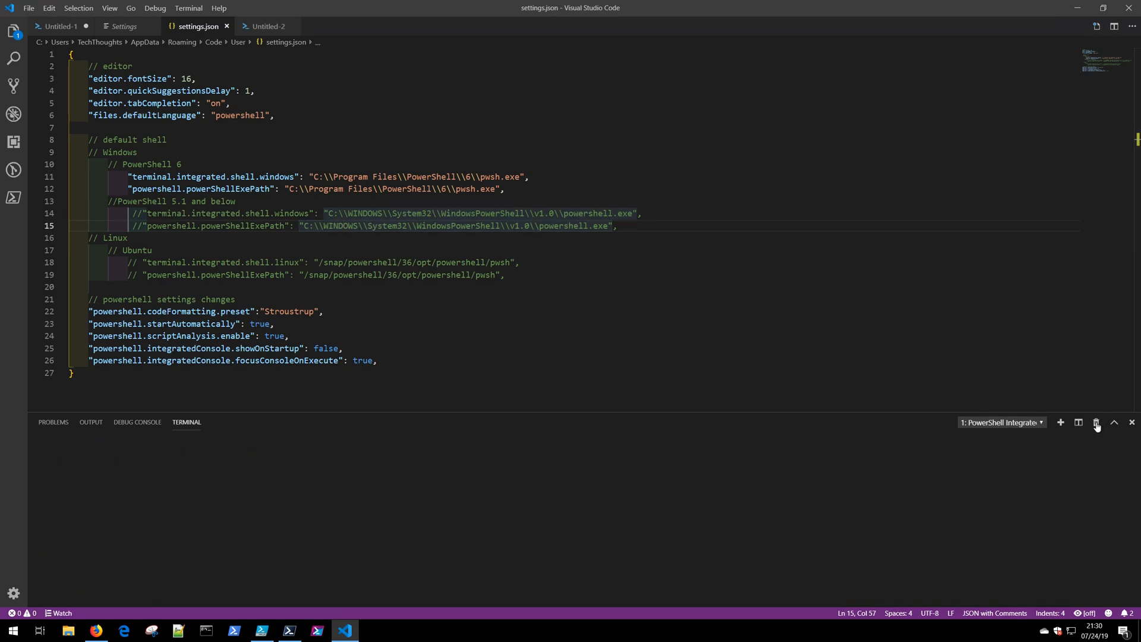
{"action": "type", "text": "$psver"}
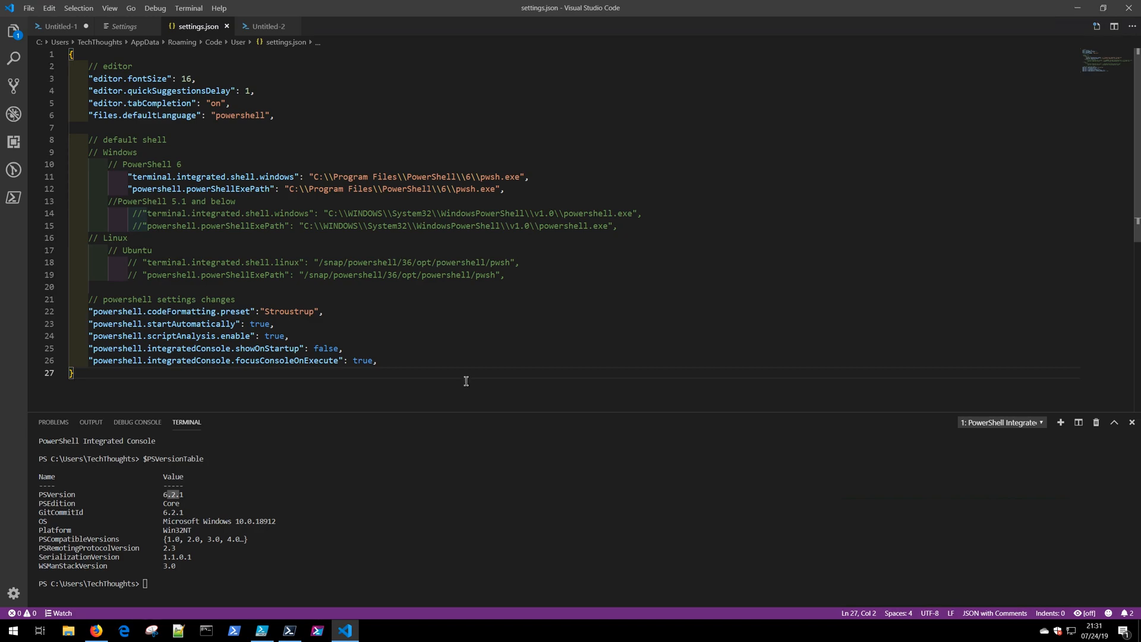
Review the 6.2.1 Core version output and dismiss the session-restart notification.
{"action": "scroll", "scroll_direction": "down", "scroll_amount": 3}
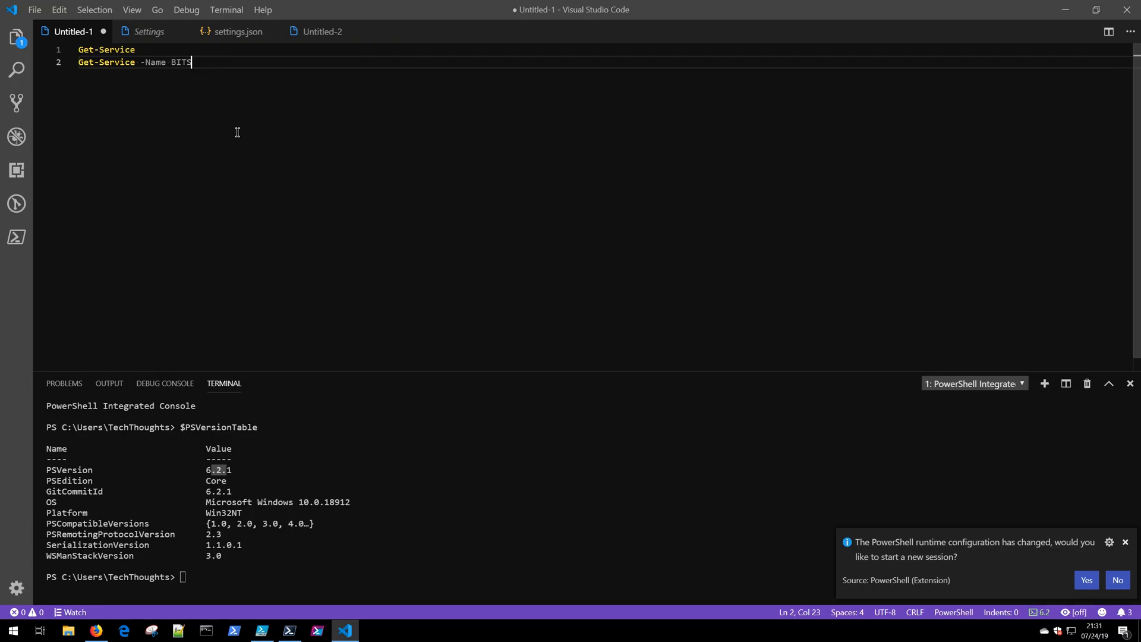
{"action": "mouse_move", "coordinate": [243, 113]}
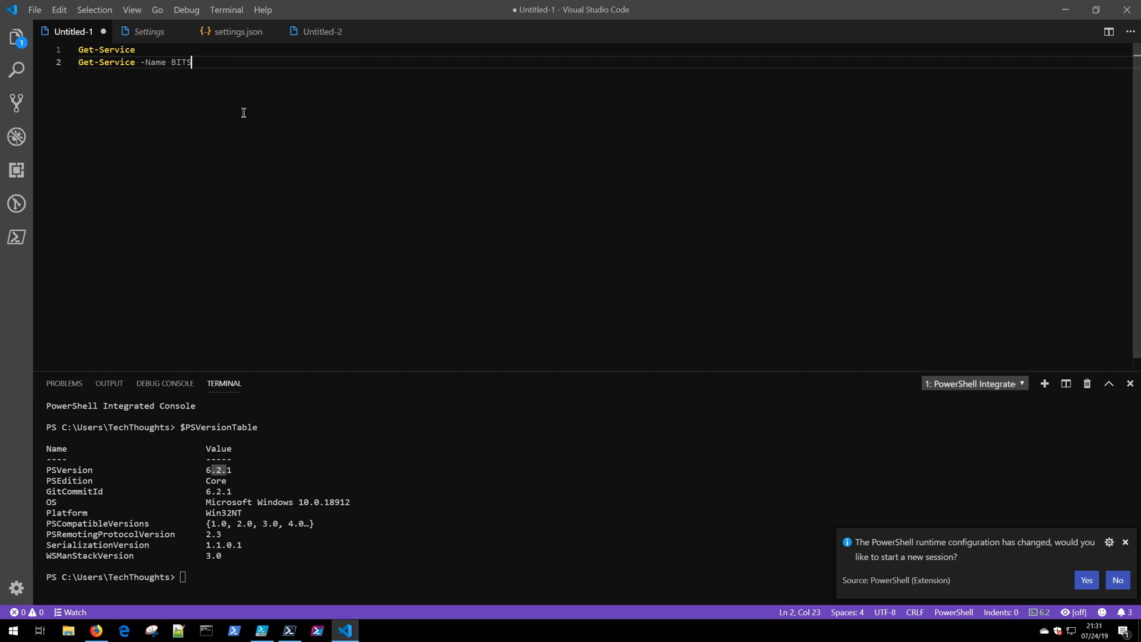
{"action": "left_click", "coordinate": [1124, 542]}
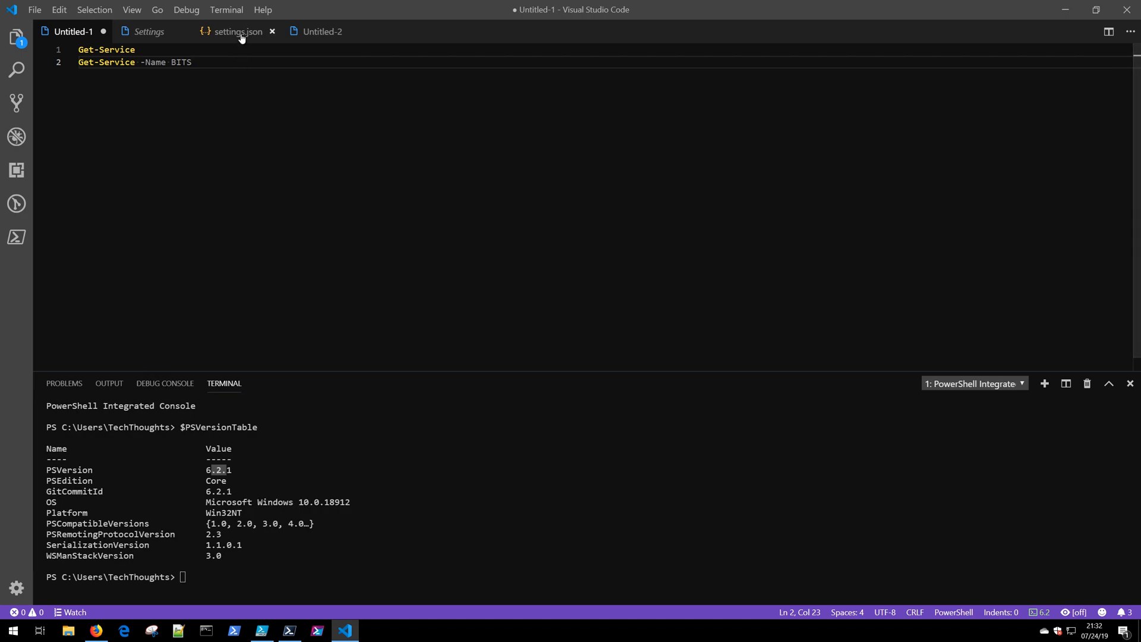
Review editor.renderWhitespace and workbench.colorTheme in settings.json, then return to the untitled file.
{"action": "left_click", "coordinate": [235, 31]}
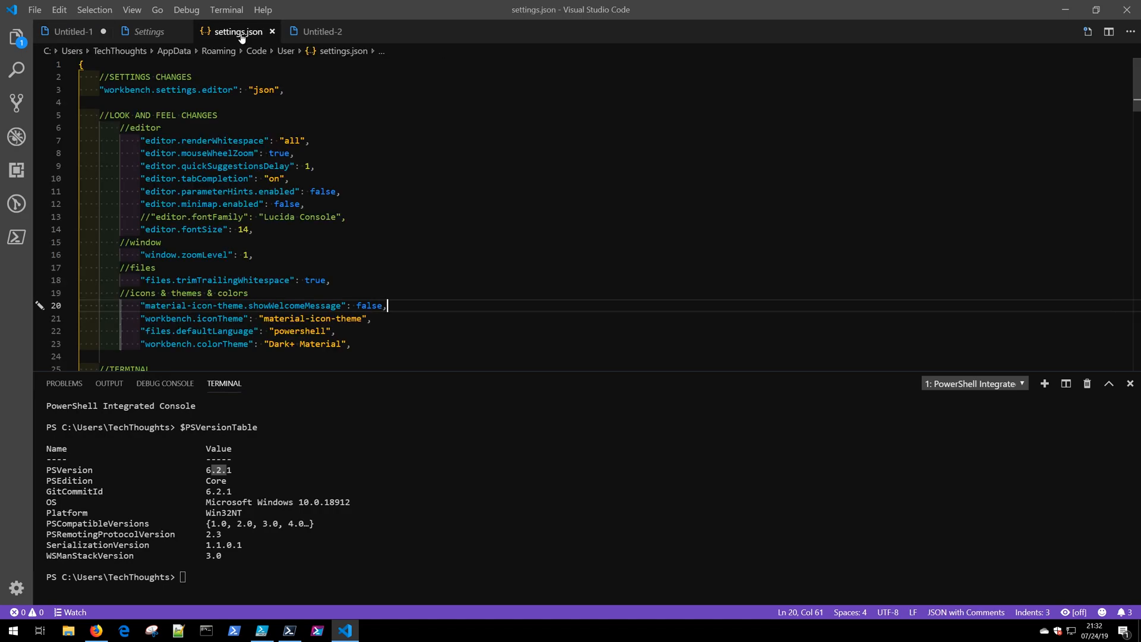
{"action": "double_click", "coordinate": [211, 141]}
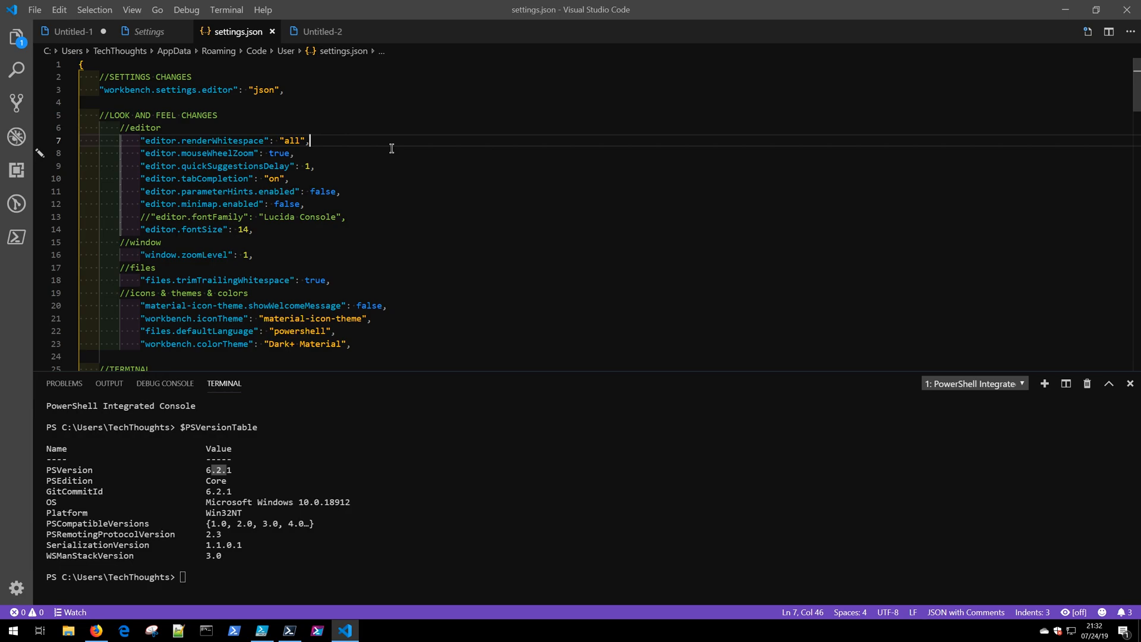
{"action": "left_click", "coordinate": [73, 31]}
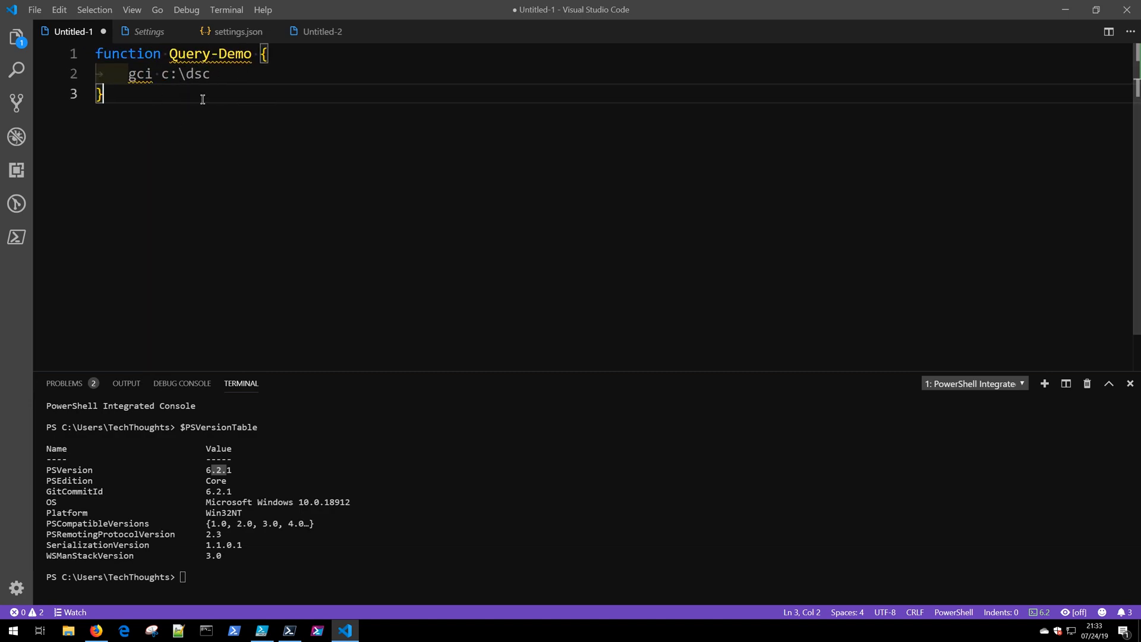
{"action": "mouse_move", "coordinate": [224, 98]}
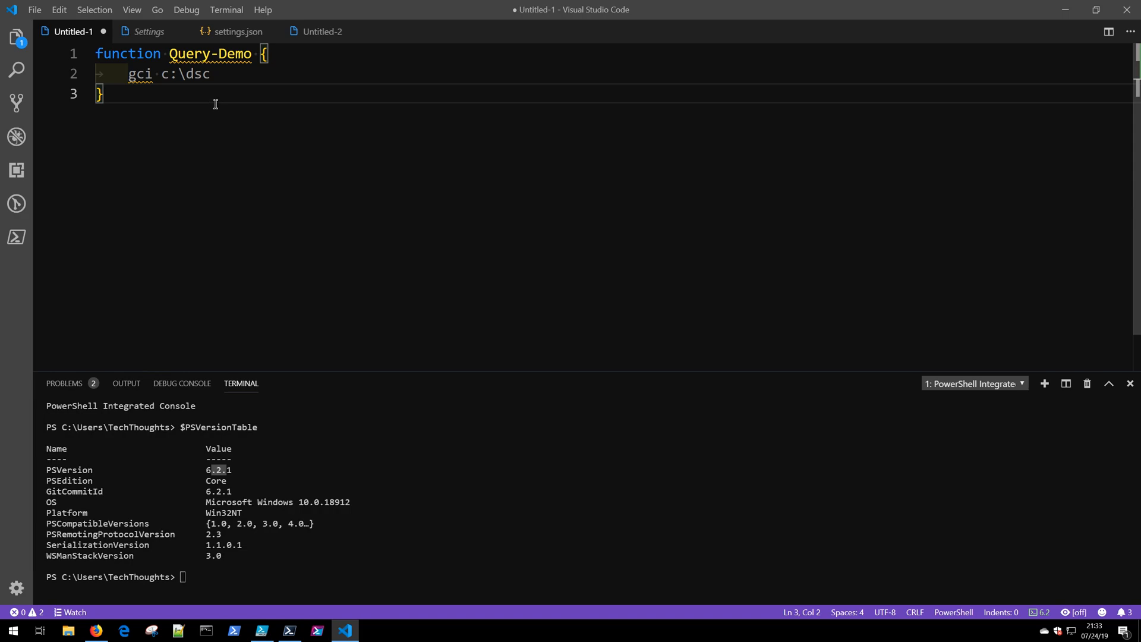
{"action": "mouse_move", "coordinate": [210, 54]}
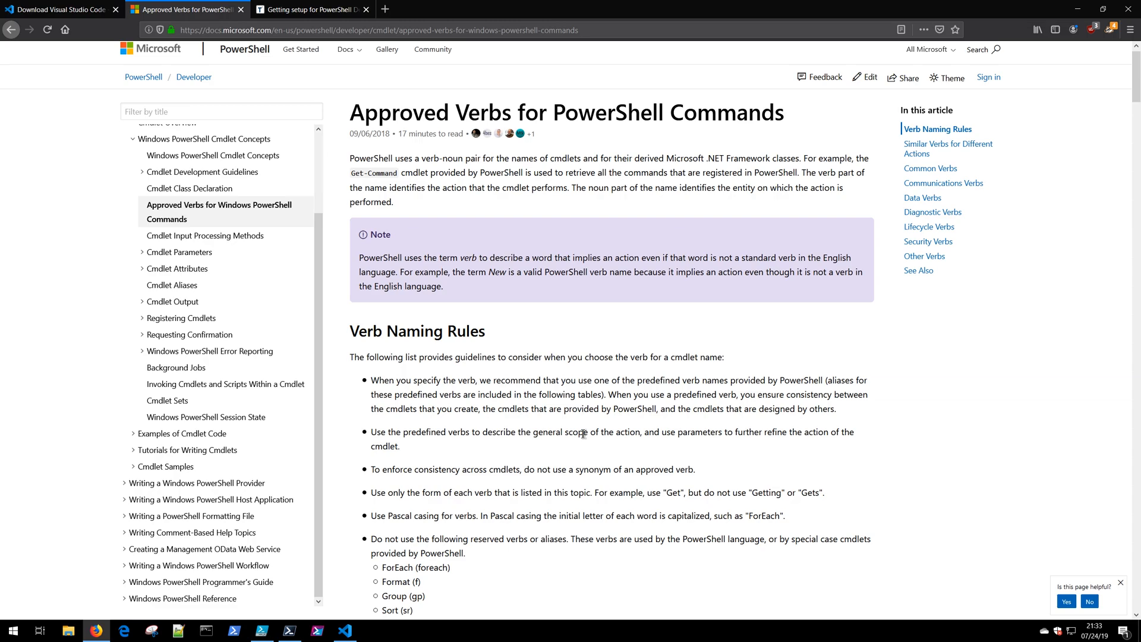
Scroll through the Approved Verbs for PowerShell Commands article in Firefox.
{"action": "scroll", "scroll_direction": "down", "scroll_amount": 3}
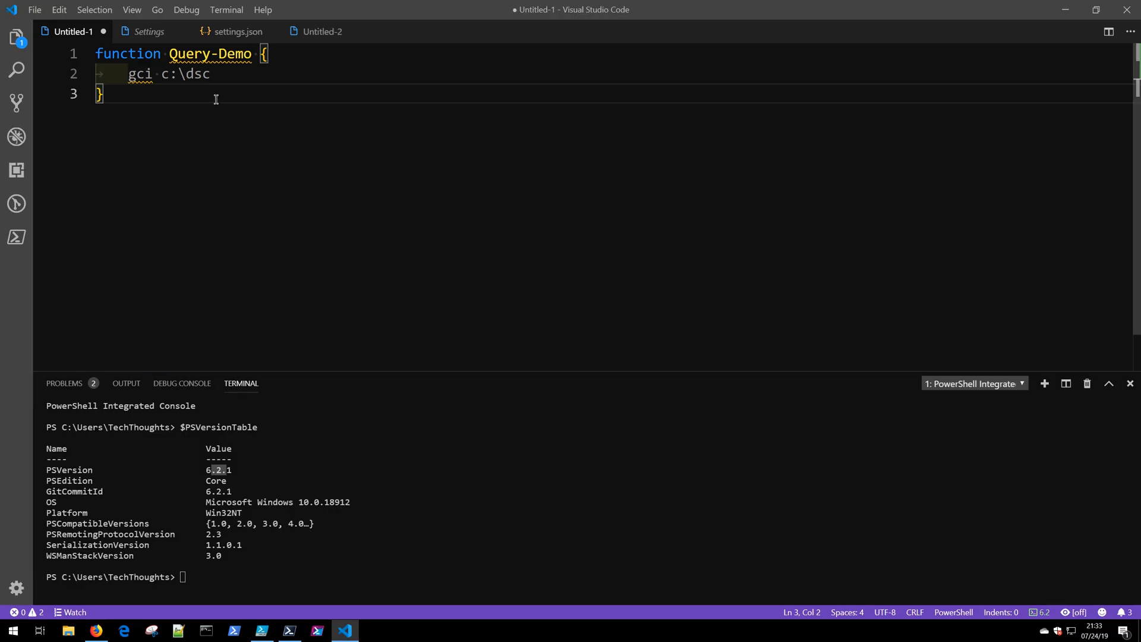
{"action": "mouse_move", "coordinate": [209, 54]}
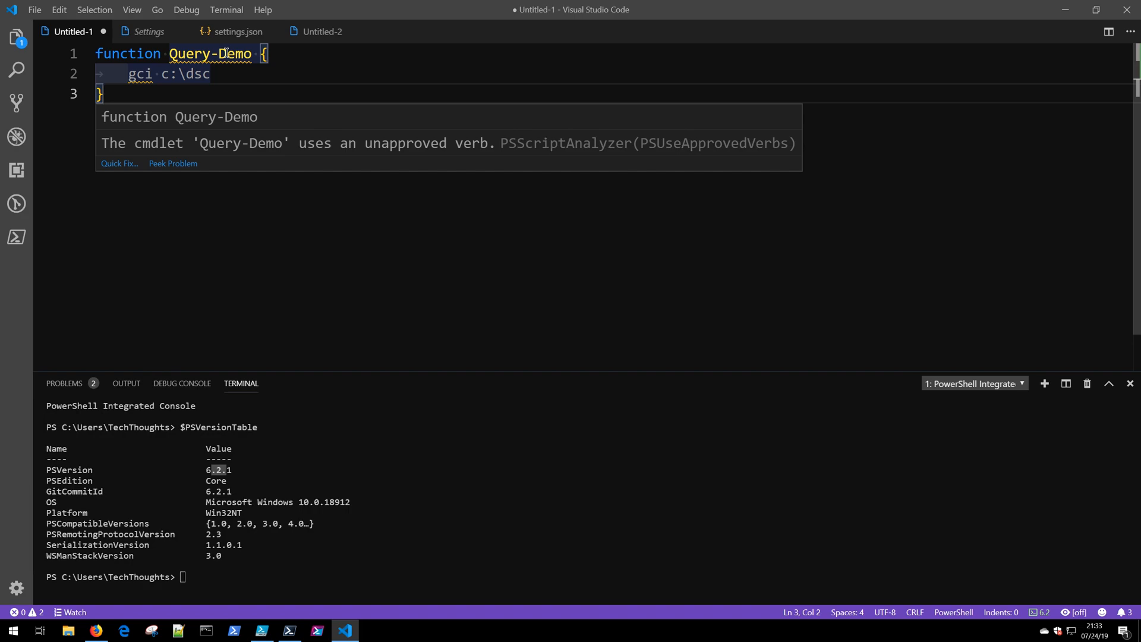
{"action": "mouse_move", "coordinate": [373, 256]}
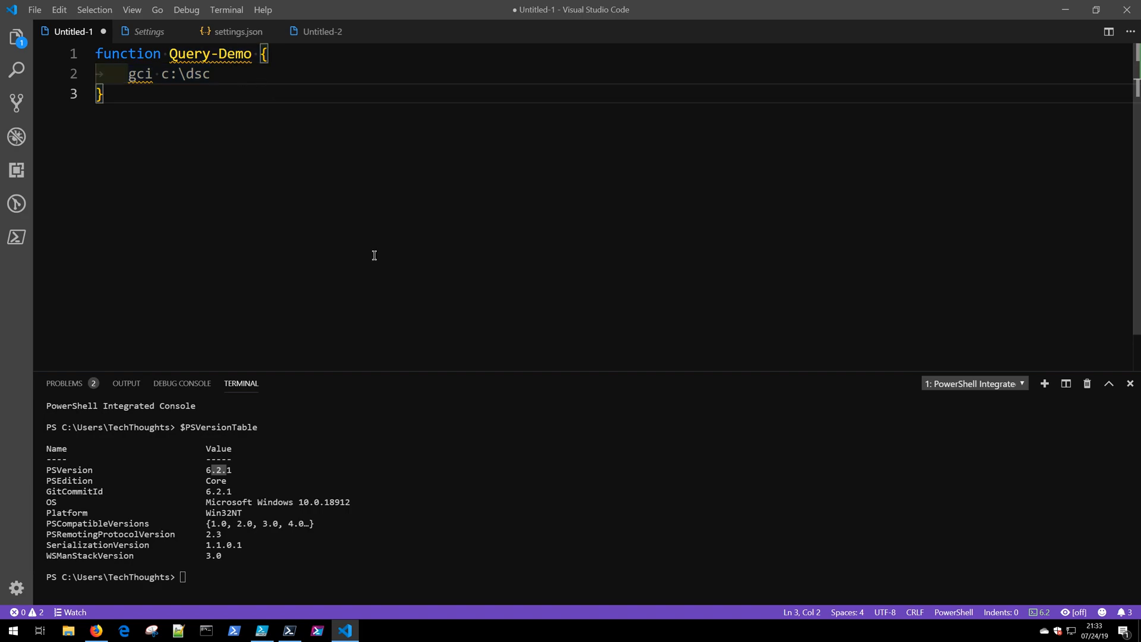
Run Install-Module PSScriptAnalyzer in the PowerShell 6 console, answering Y to the untrusted repository prompt.
{"action": "left_click", "coordinate": [289, 630]}
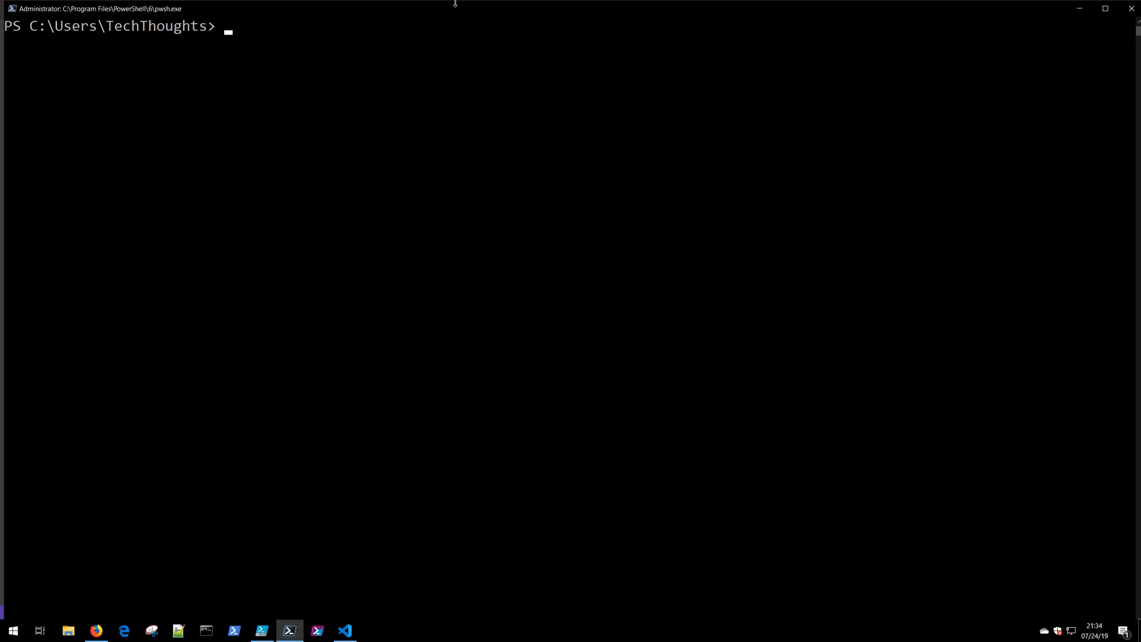
{"action": "type", "text": "ins"}
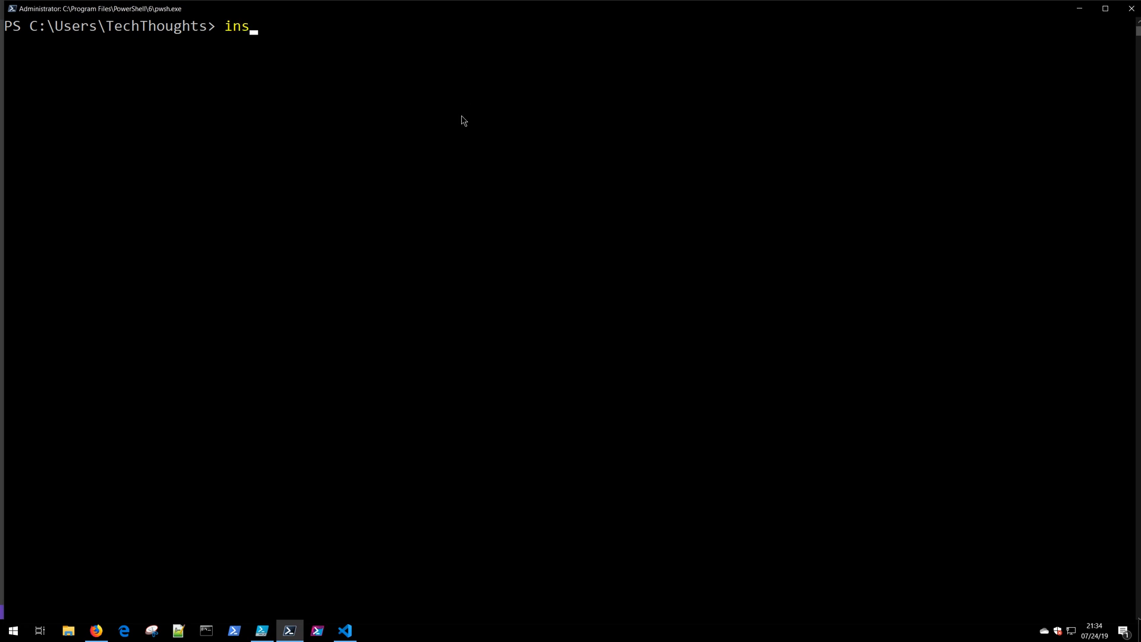
{"action": "type", "text": "tall-module PSScriptAnalyzer"}
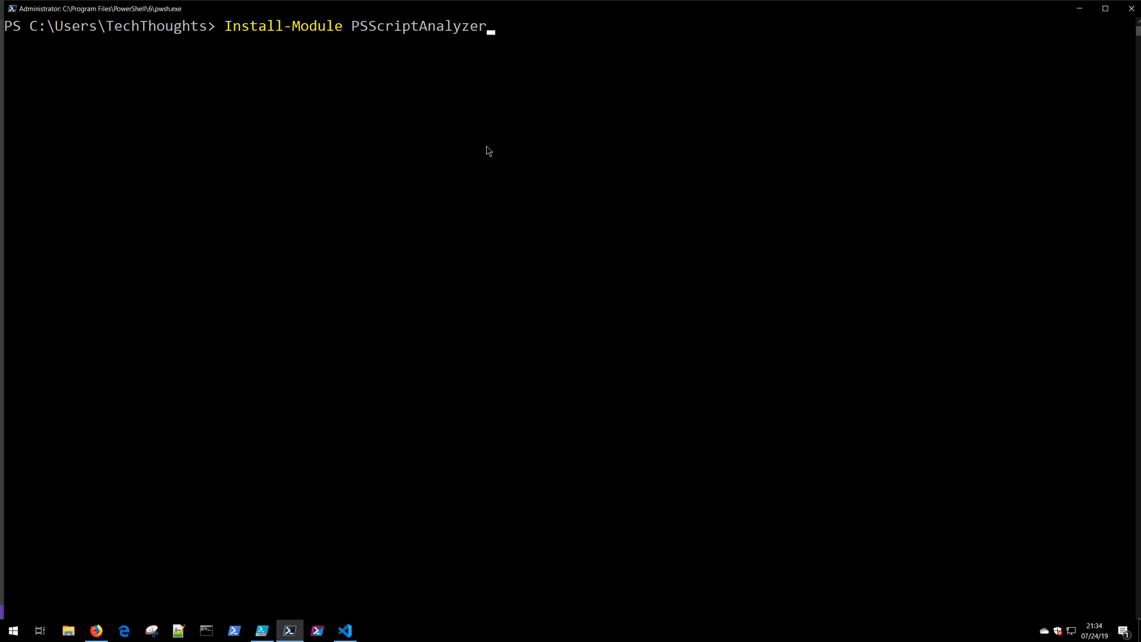
{"action": "key", "text": "enter"}
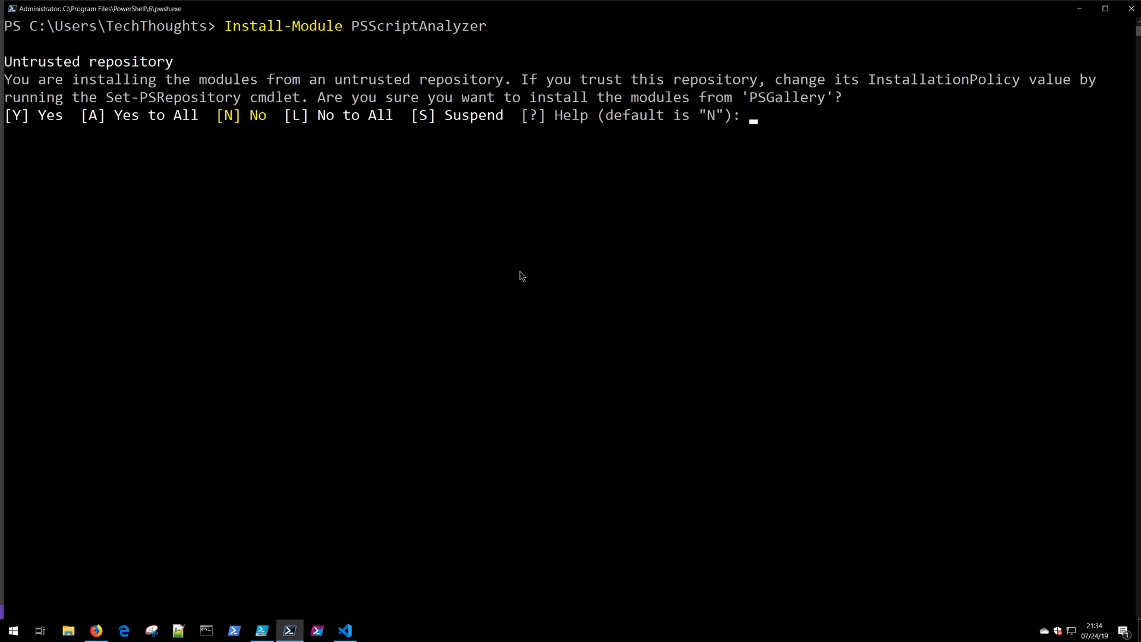
{"action": "mouse_move", "coordinate": [531, 300]}
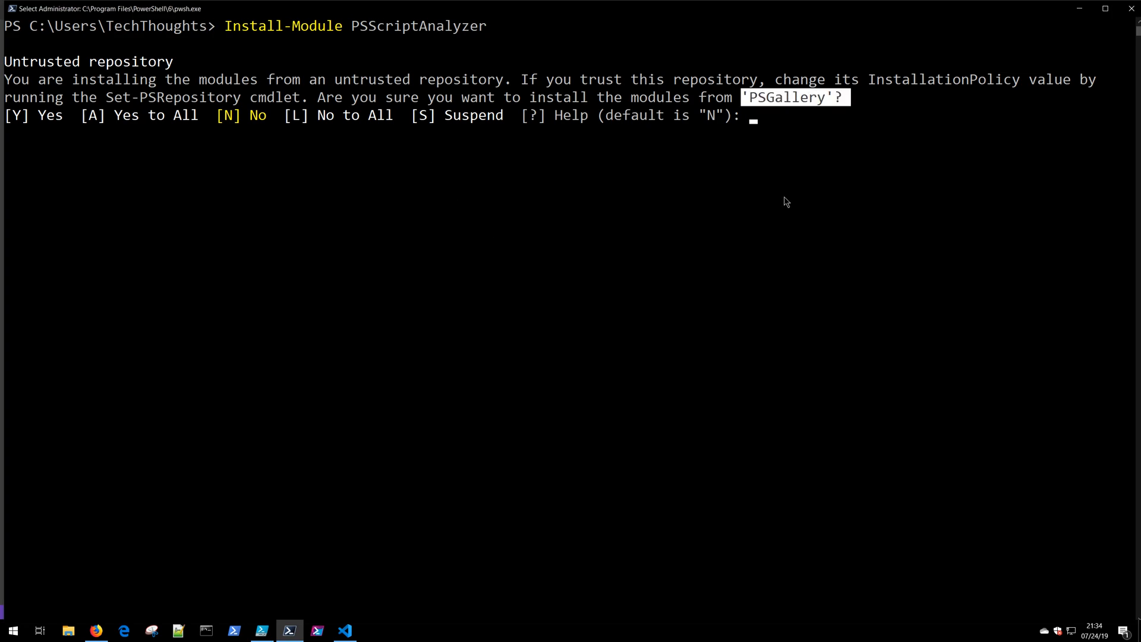
{"action": "type", "text": "y"}
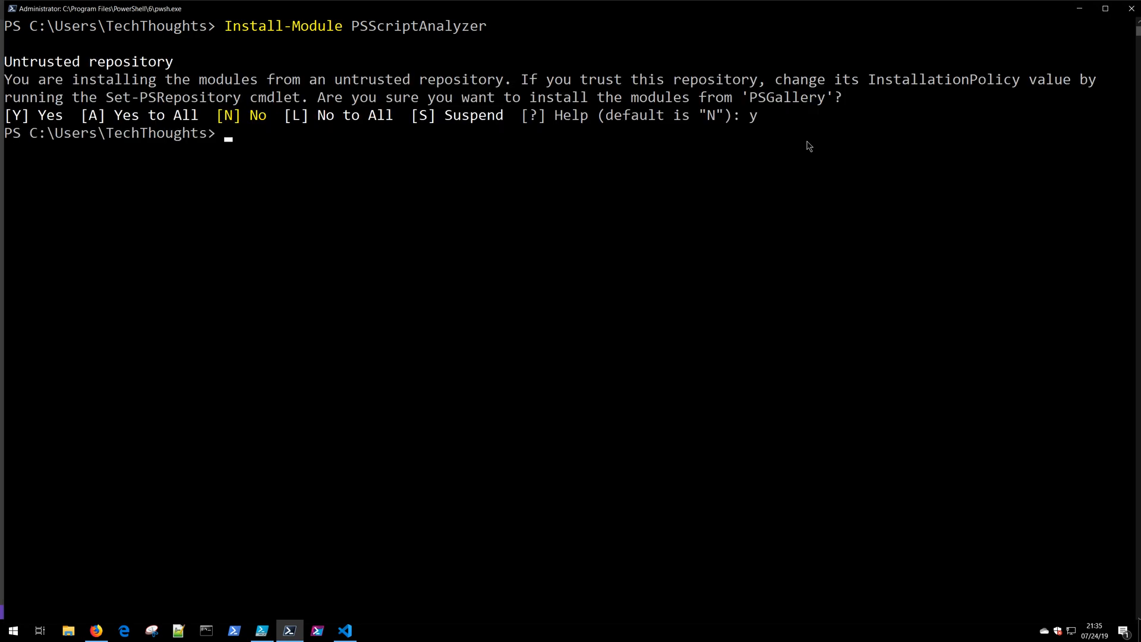
{"action": "mouse_move", "coordinate": [585, 157]}
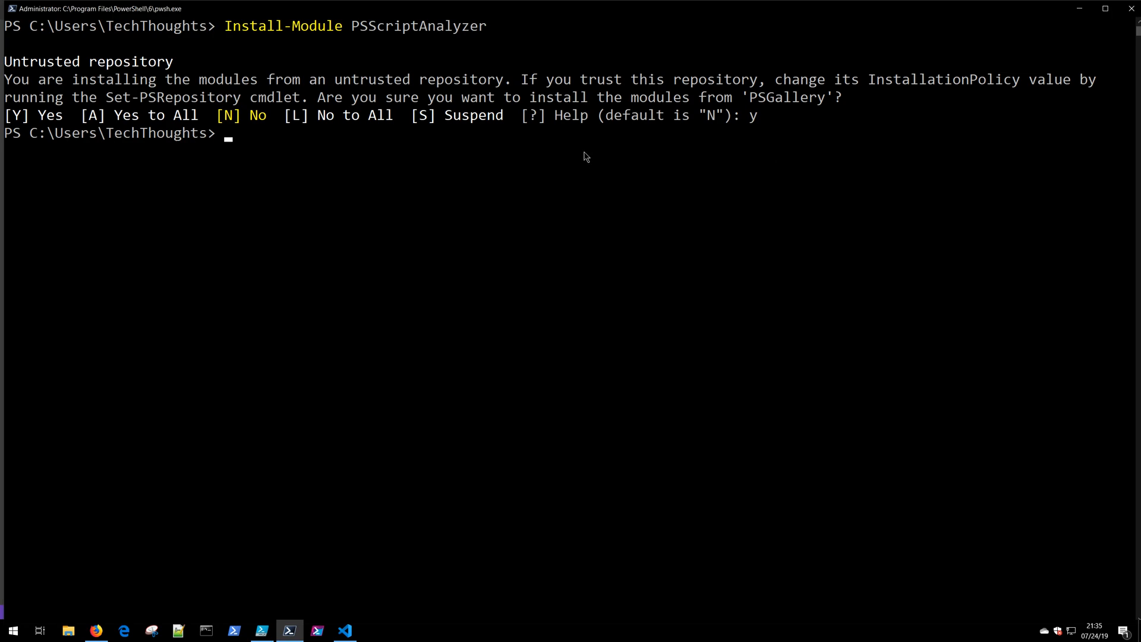
{"action": "double_click", "coordinate": [419, 24]}
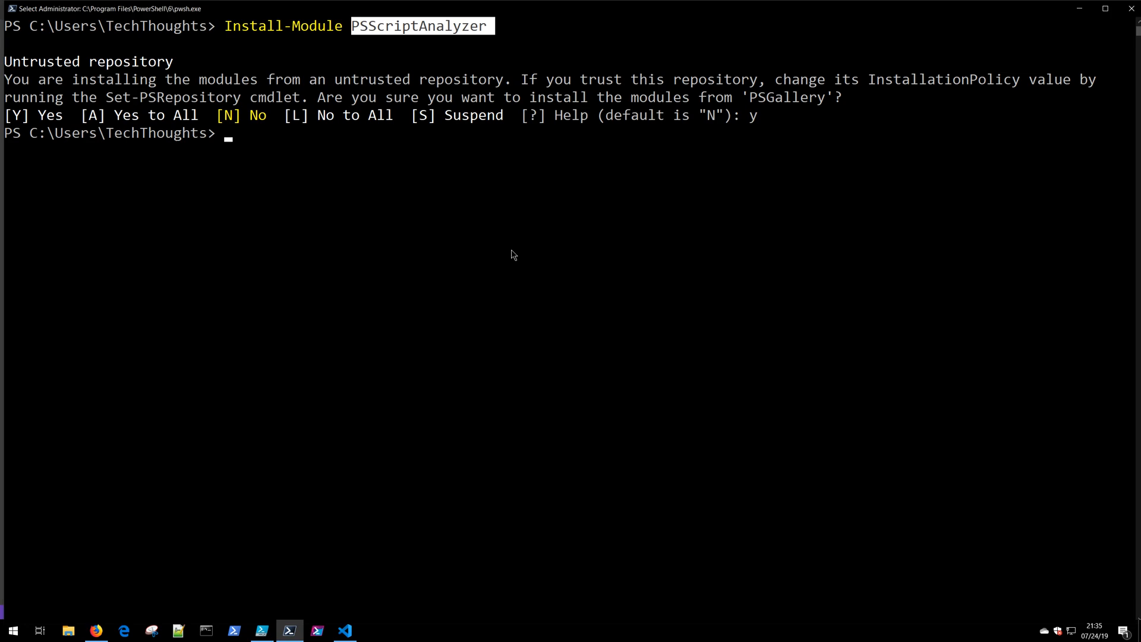
Start Windows PowerShell as administrator and confirm Get-Module lists PSScriptAnalyzer 1.18.1.
{"action": "right_click", "coordinate": [234, 629]}
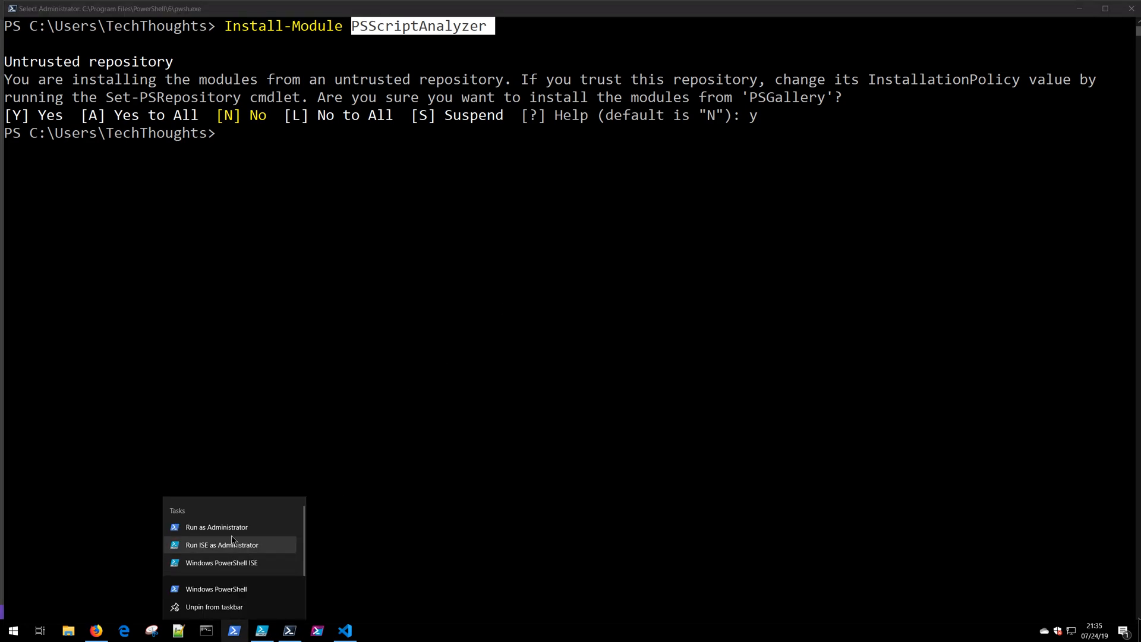
{"action": "left_click", "coordinate": [221, 544]}
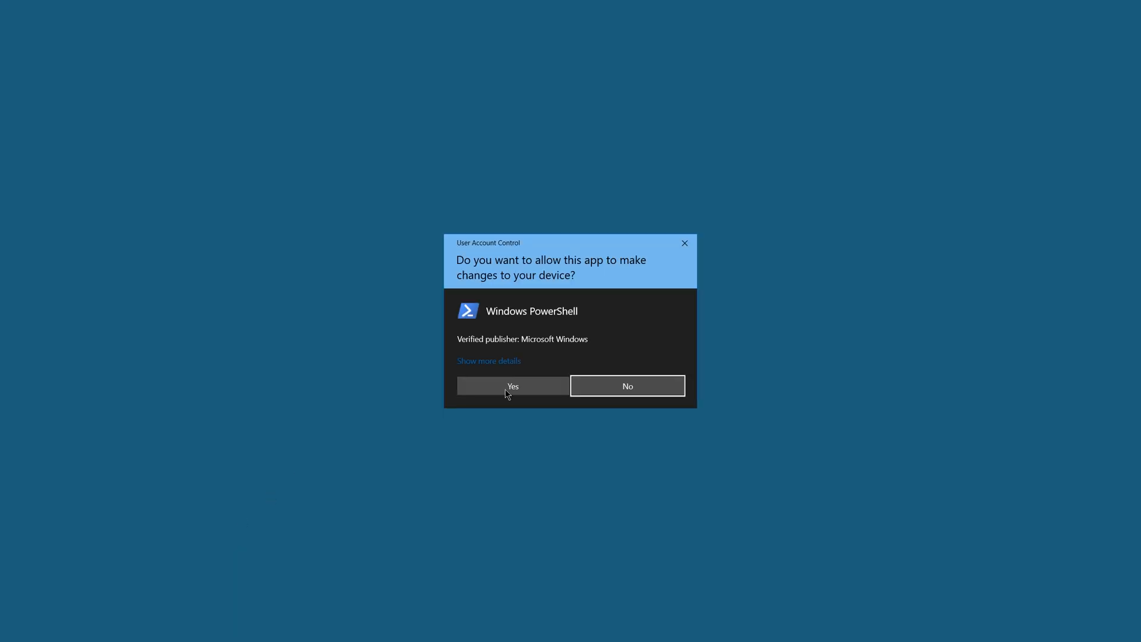
{"action": "left_click", "coordinate": [513, 385]}
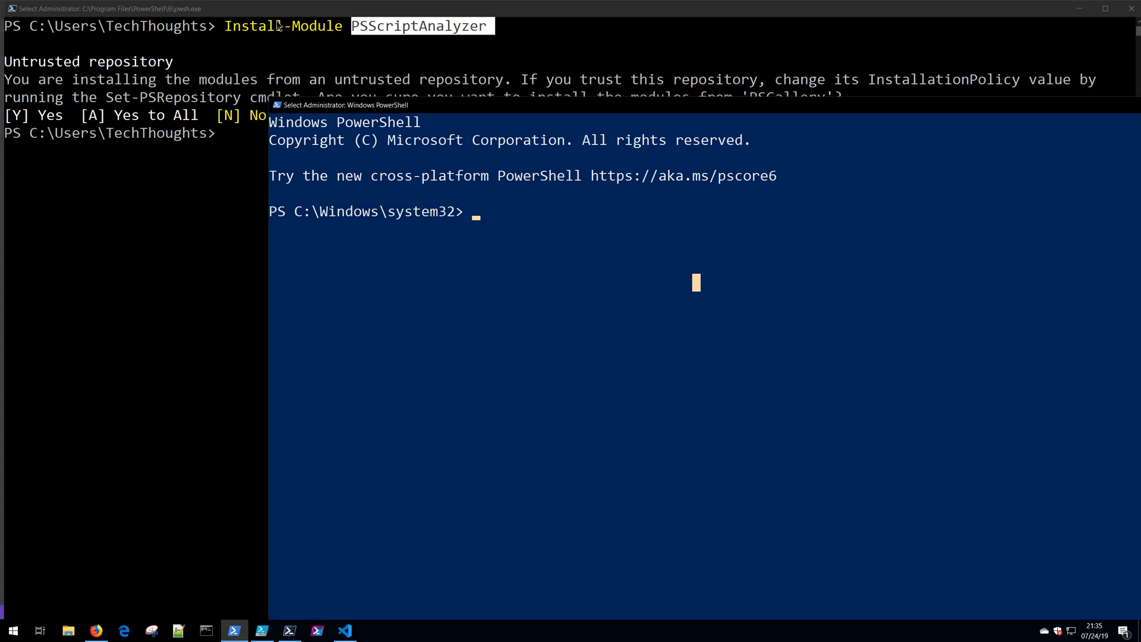
{"action": "mouse_move", "coordinate": [499, 187]}
{"action": "type", "text": "Get-Module PSScriptAnalyzer -ListAvailable"}
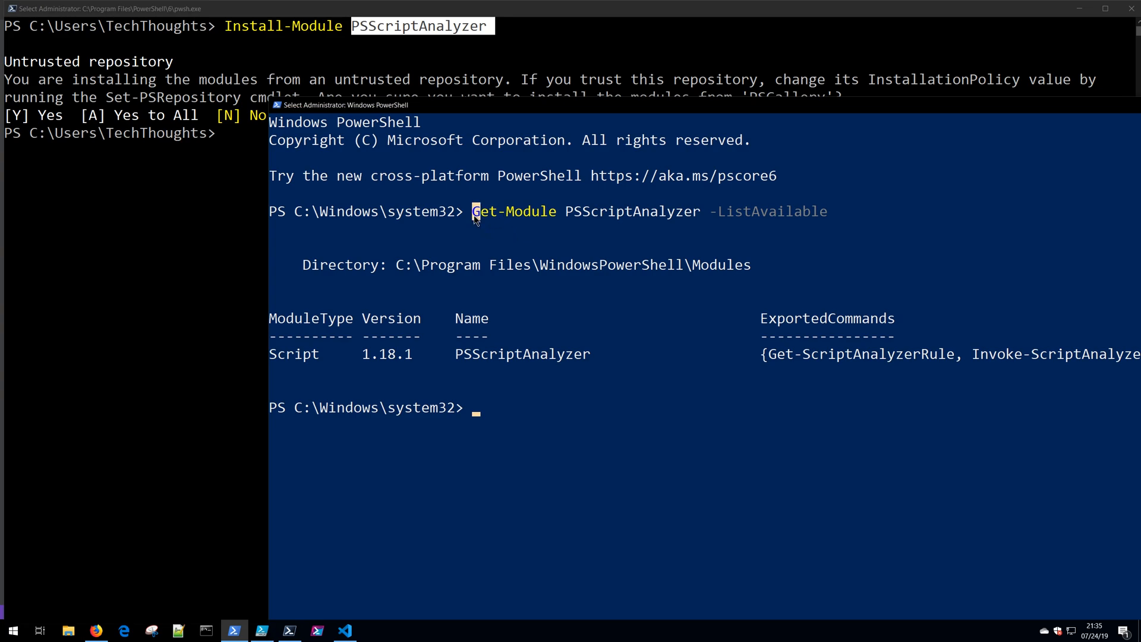
{"action": "left_click_drag", "start_coordinate": [472, 211], "coordinate": [799, 371]}
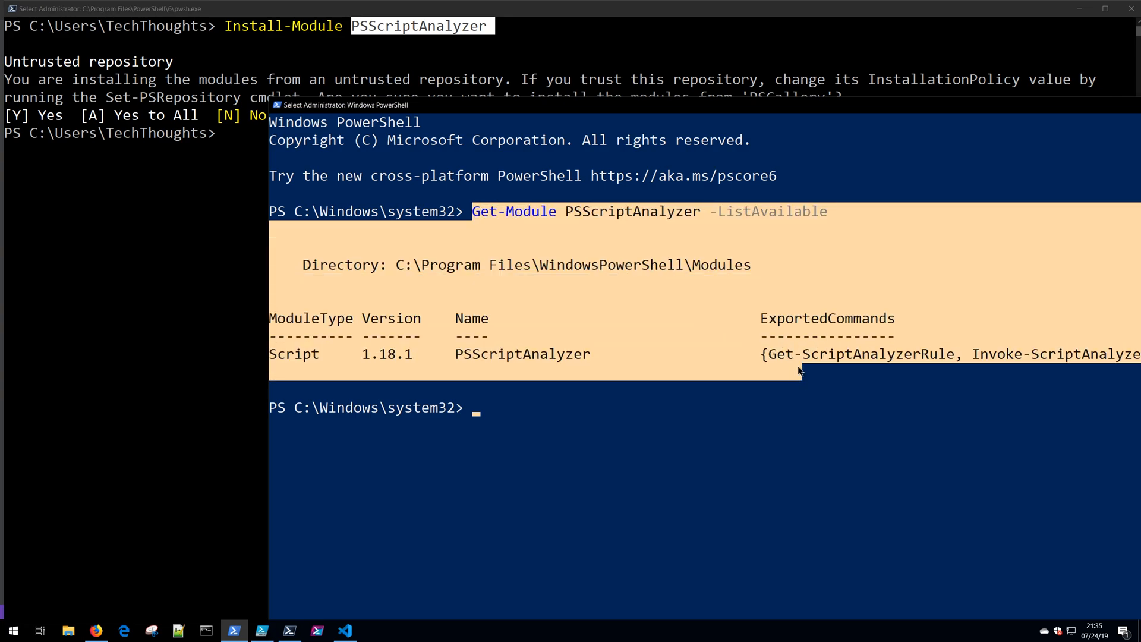
{"action": "mouse_move", "coordinate": [533, 225]}
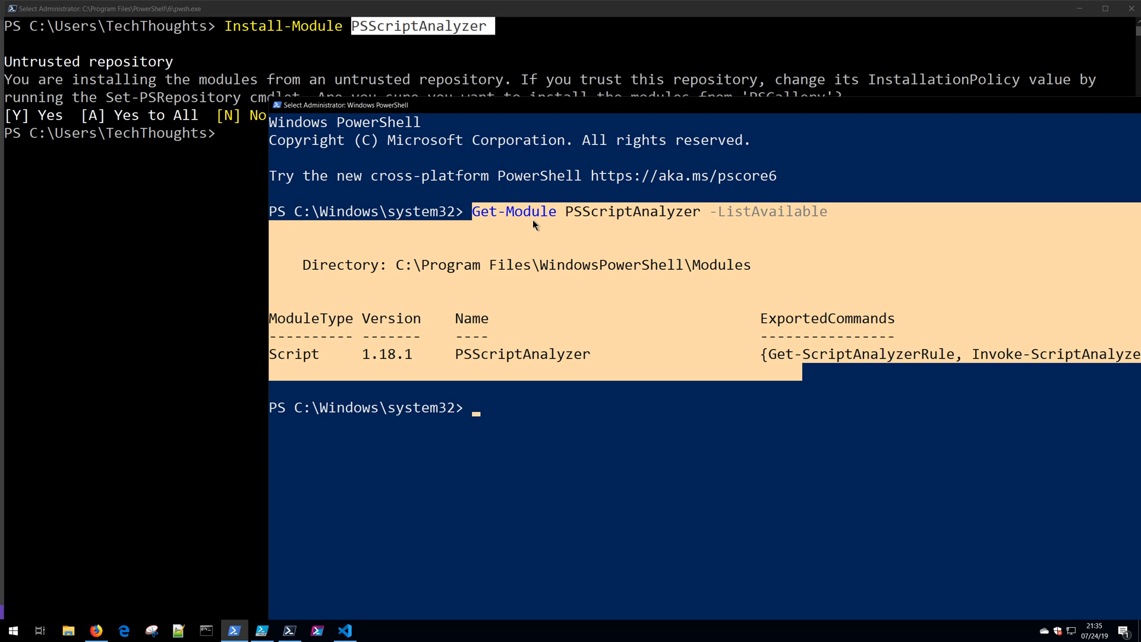
{"action": "mouse_move", "coordinate": [719, 228]}
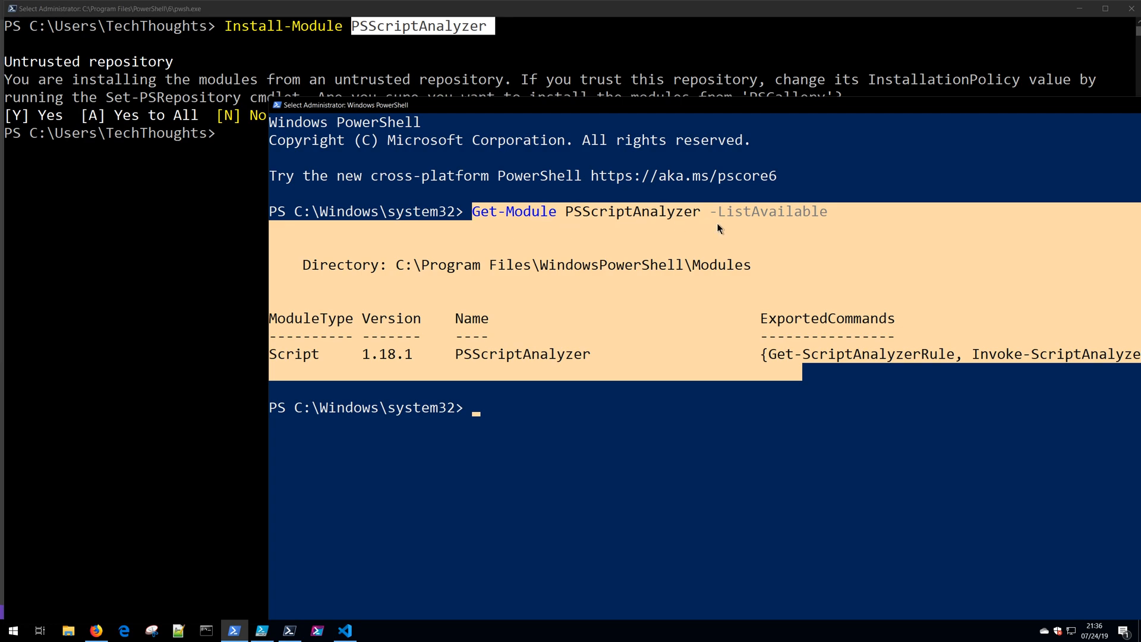
{"action": "left_click", "coordinate": [344, 630]}
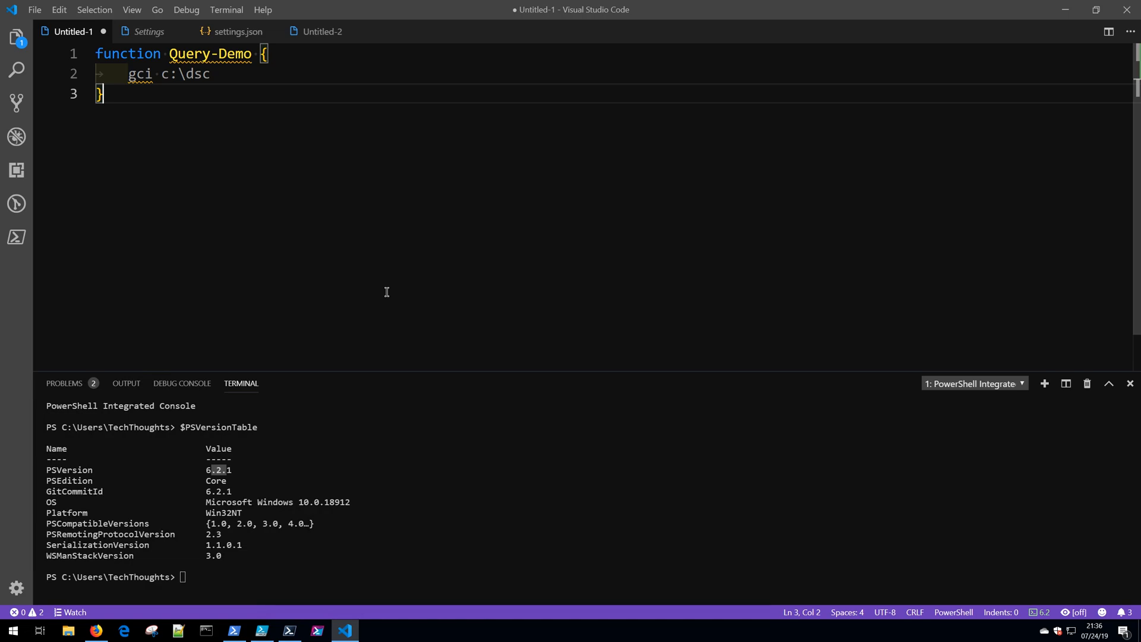
{"action": "mouse_move", "coordinate": [235, 199]}
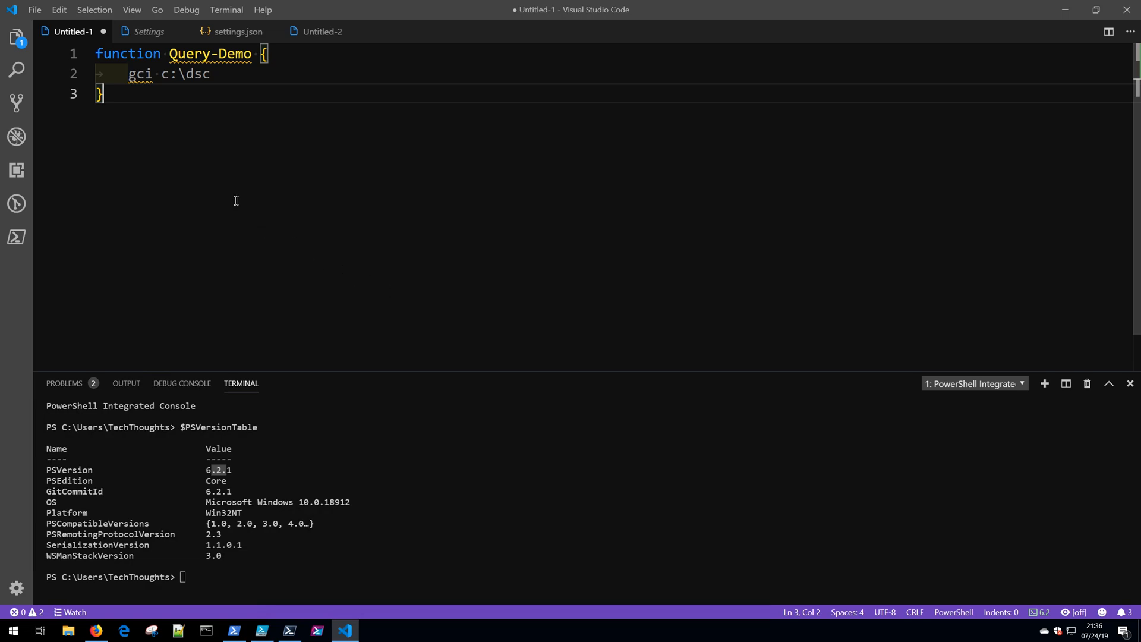
{"action": "mouse_move", "coordinate": [238, 196]}
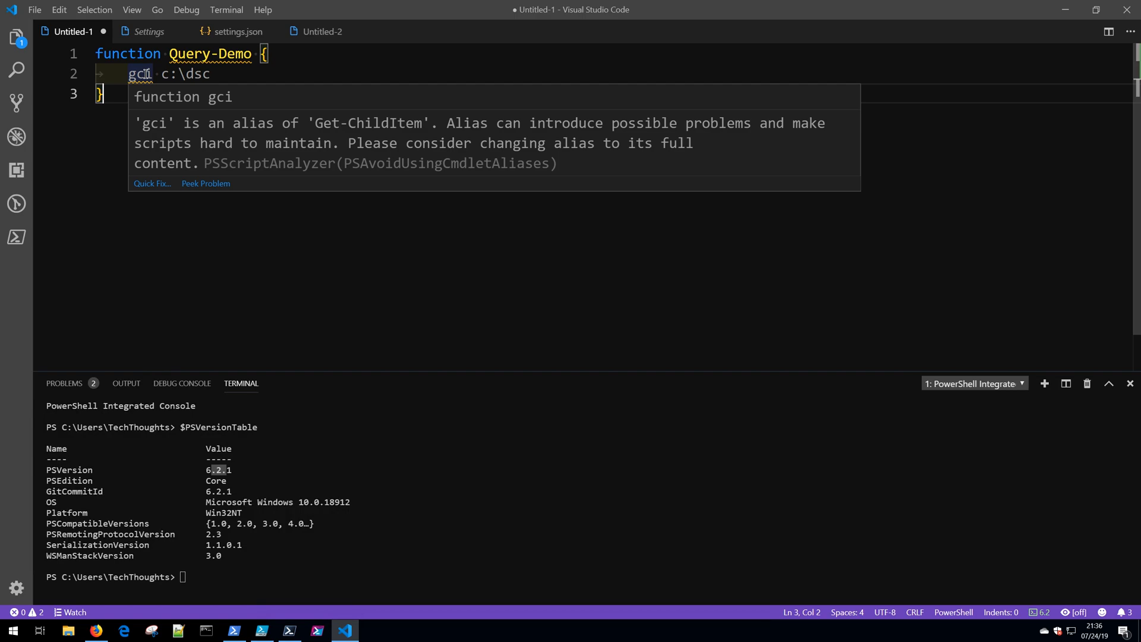
Add a full Get-ChildItem line via Tab completion beneath gci in Query-Demo.
{"action": "type", "text": "Get-Chi"}
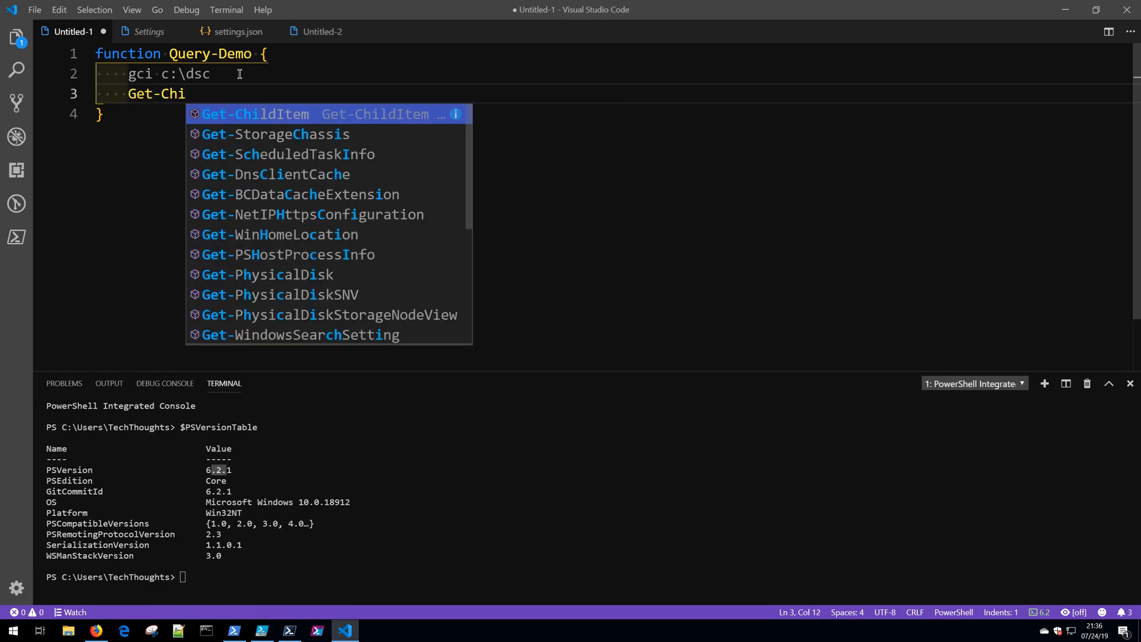
{"action": "key", "text": "Tab"}
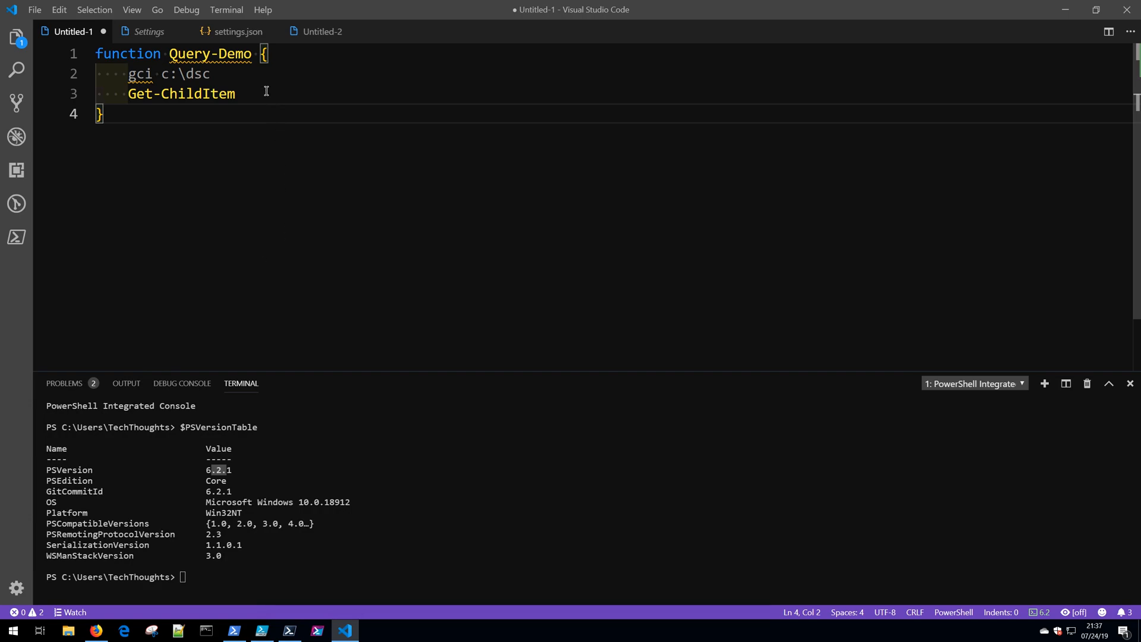
{"action": "left_click", "coordinate": [235, 30]}
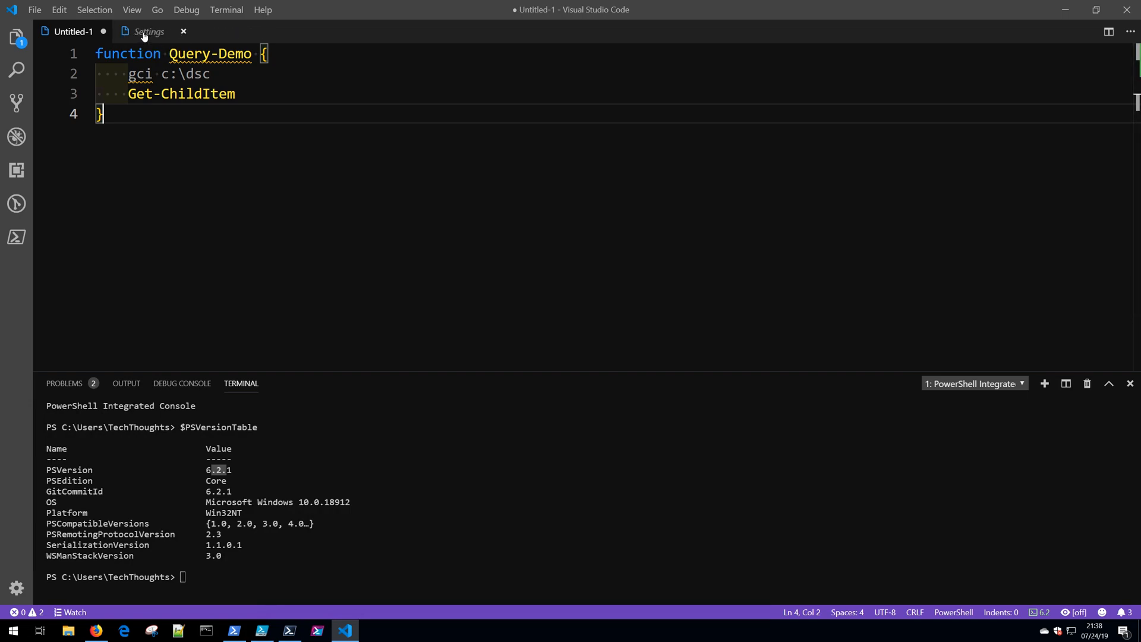
Close the remaining editor tabs, discarding the unsaved Untitled-1 Query-Demo script.
{"action": "left_click", "coordinate": [183, 31]}
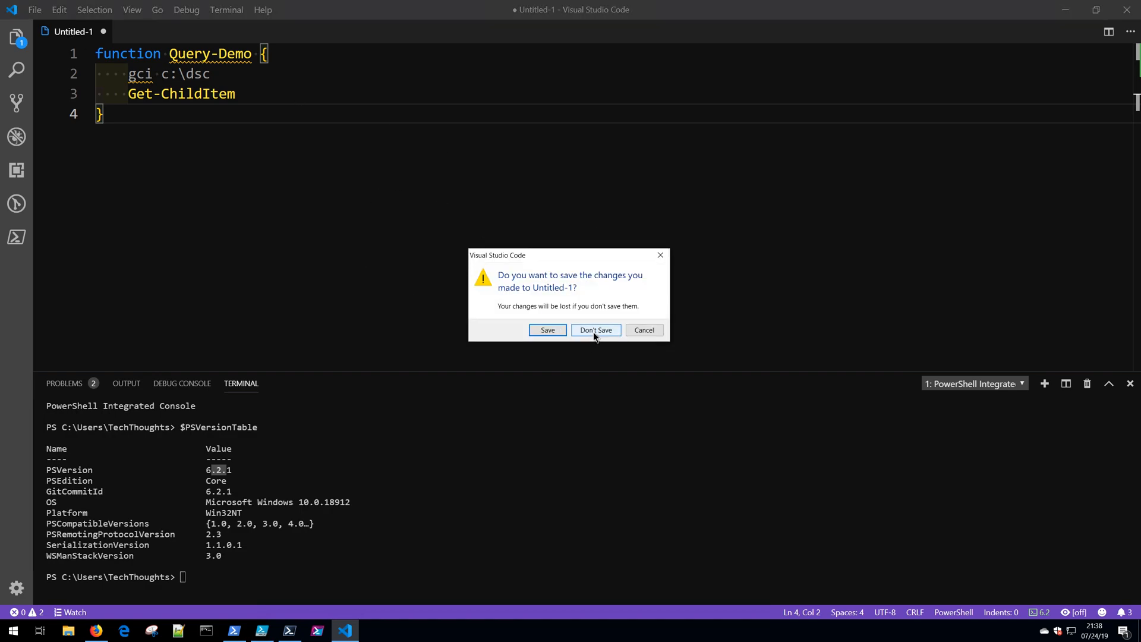
{"action": "left_click", "coordinate": [595, 329]}
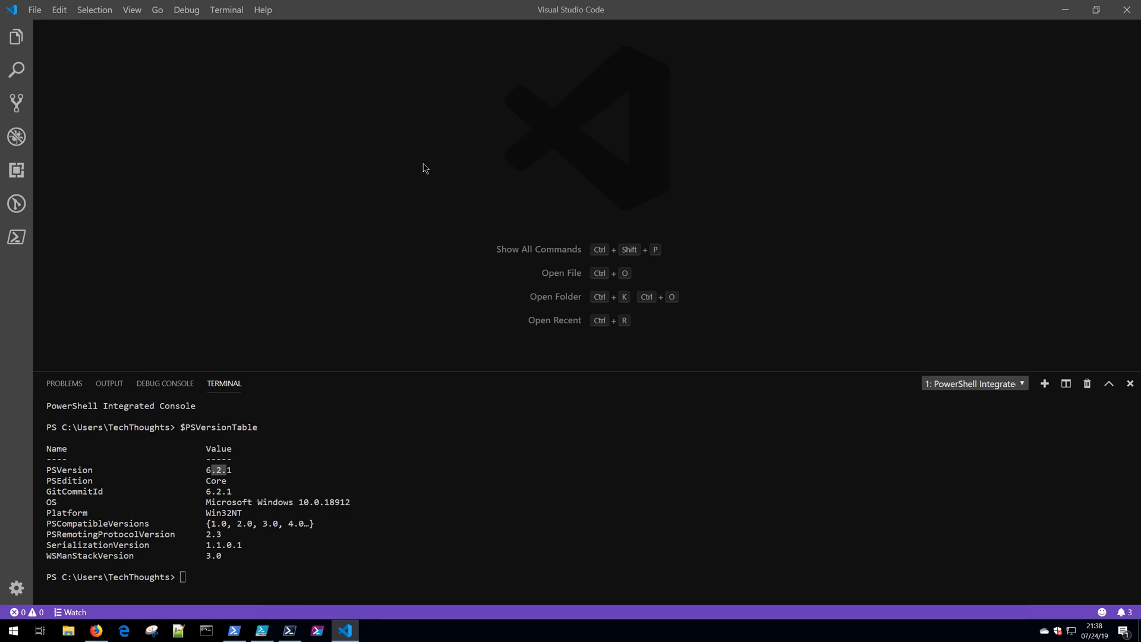
{"action": "mouse_move", "coordinate": [586, 239]}
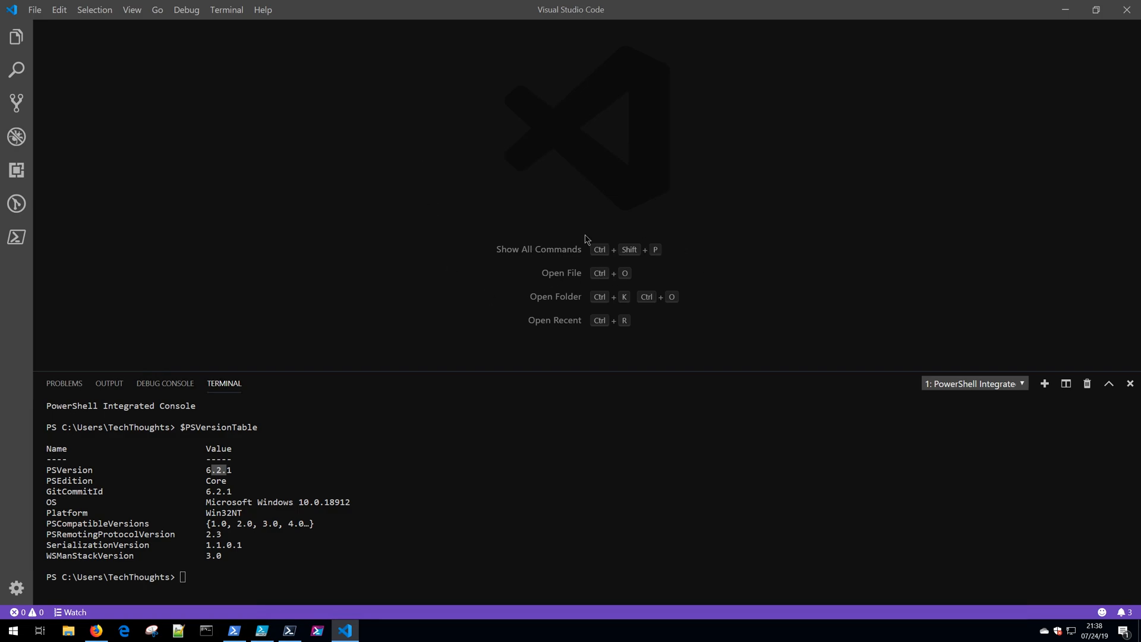
{"action": "mouse_move", "coordinate": [646, 264]}
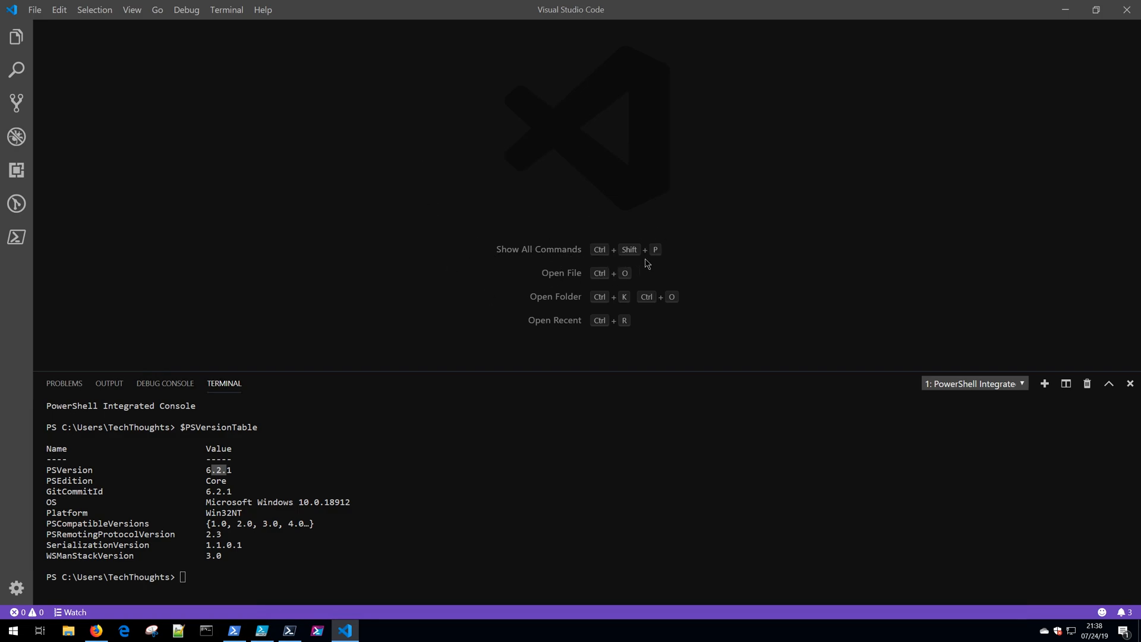
{"action": "mouse_move", "coordinate": [675, 257]}
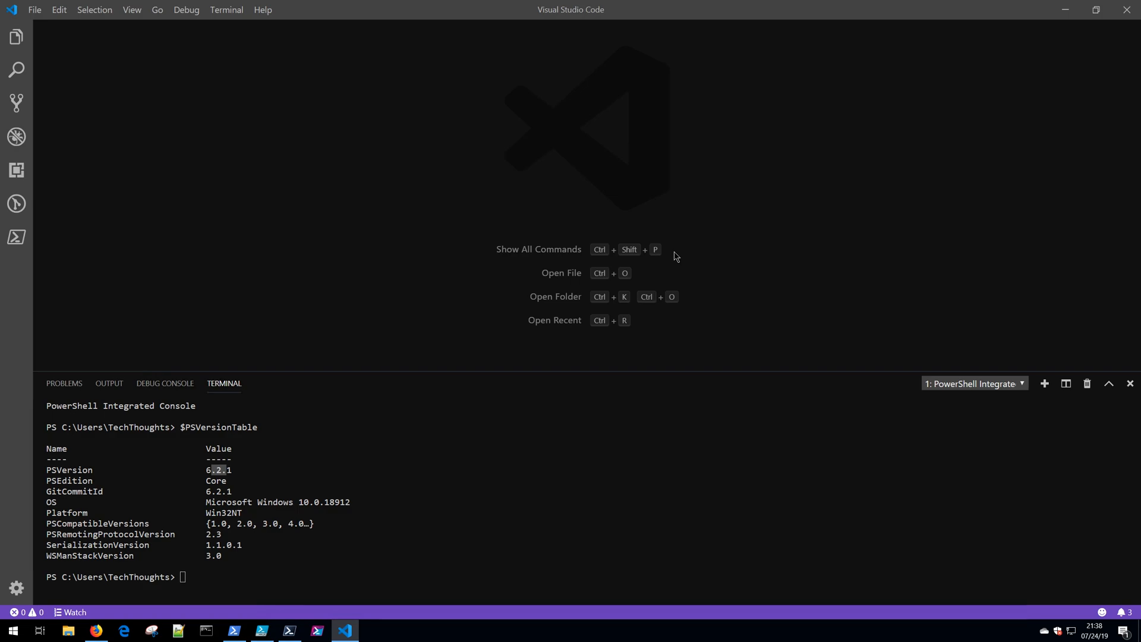
Close the integrated terminal panel, leaving only the welcome screen.
{"action": "left_click", "coordinate": [1130, 384]}
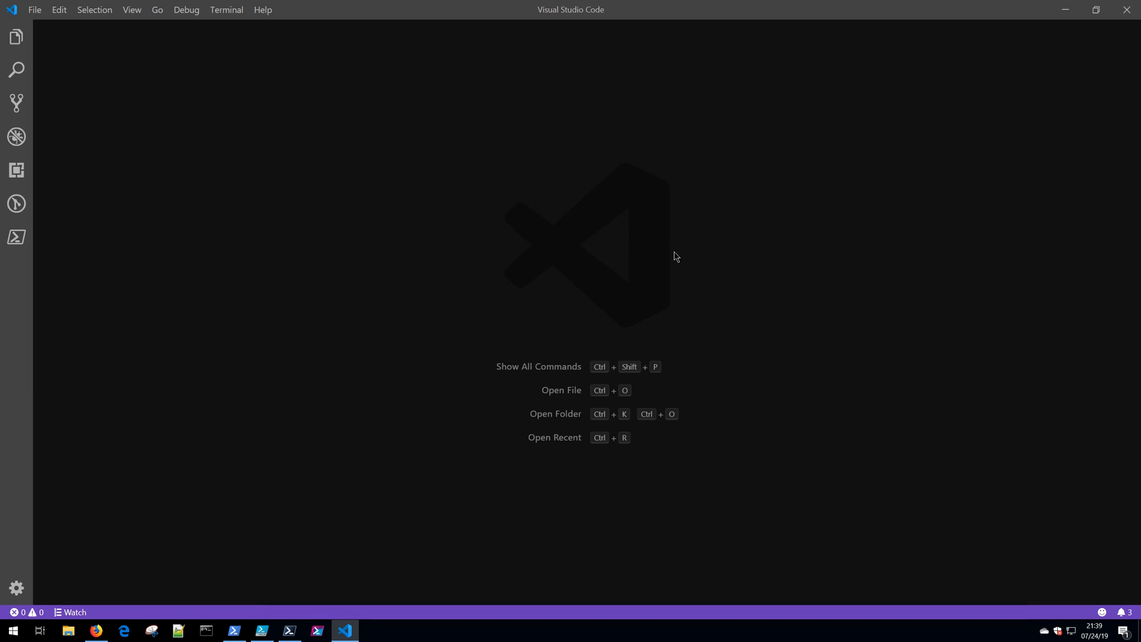
Run 'Preferences: Color Theme' from the Command Palette by searching 'color'.
{"action": "key", "text": "Ctrl+Shift+P"}
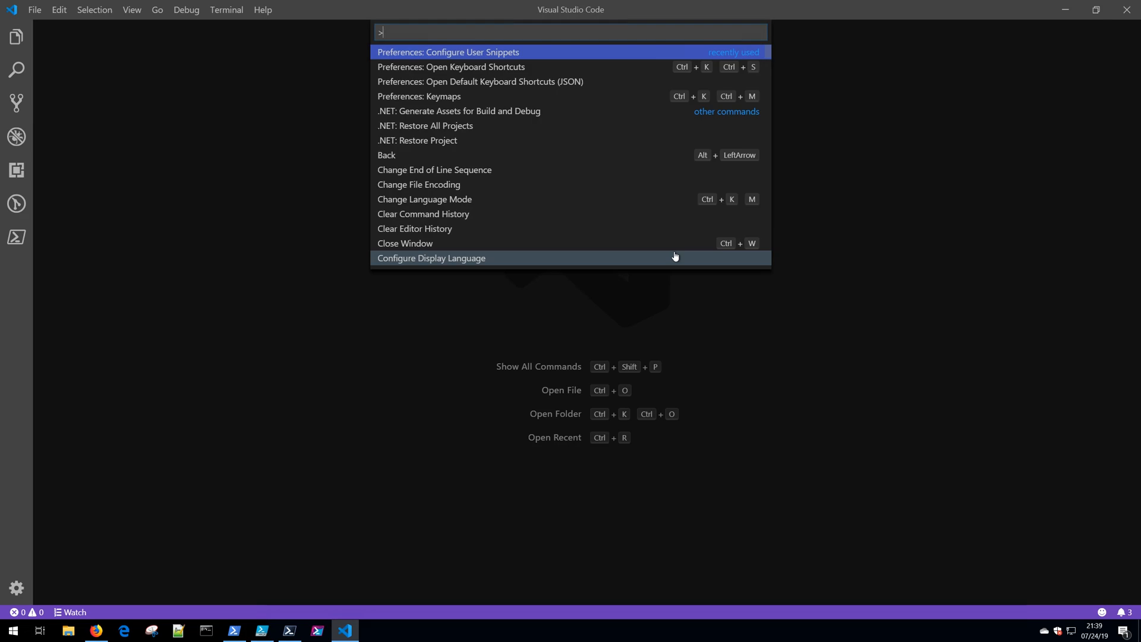
{"action": "type", "text": "colo"}
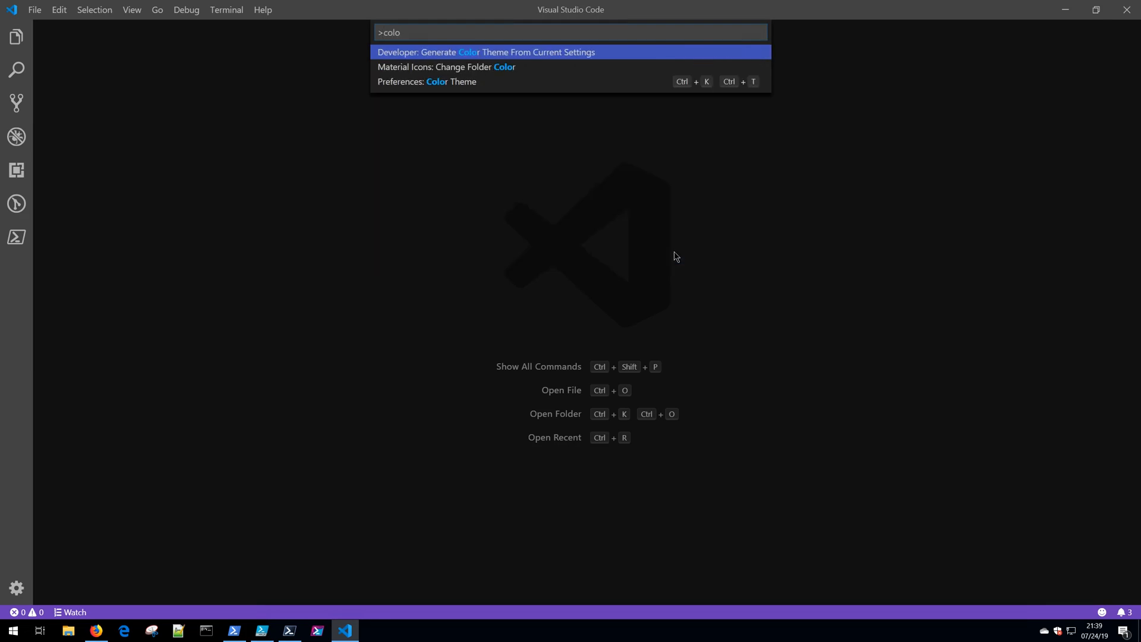
{"action": "type", "text": "r"}
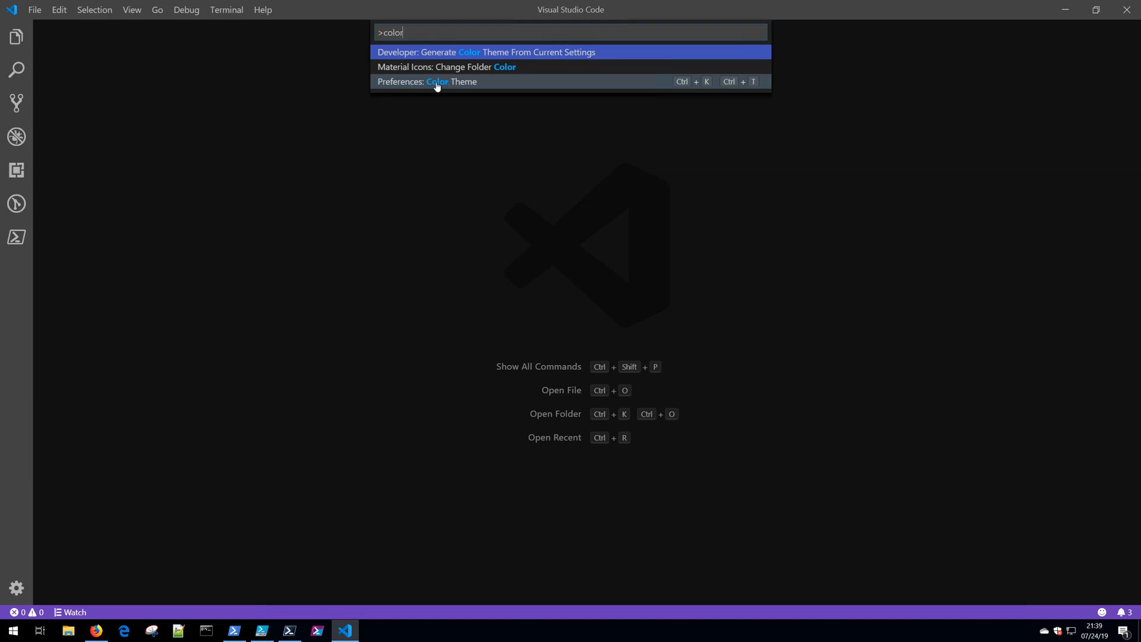
{"action": "left_click", "coordinate": [427, 82]}
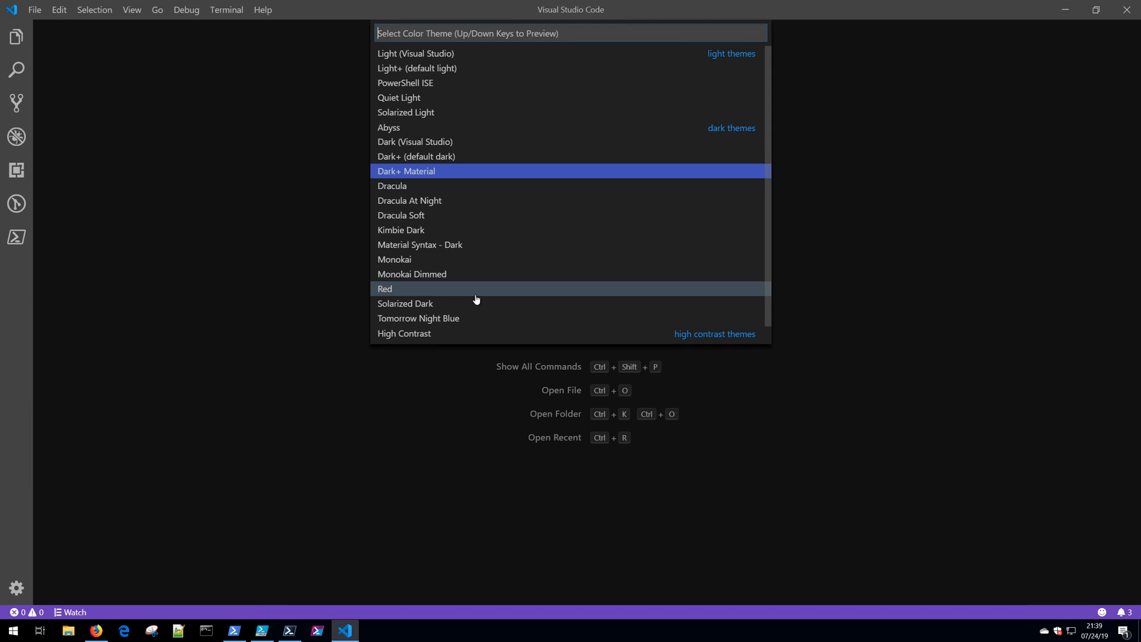
{"action": "mouse_move", "coordinate": [432, 97]}
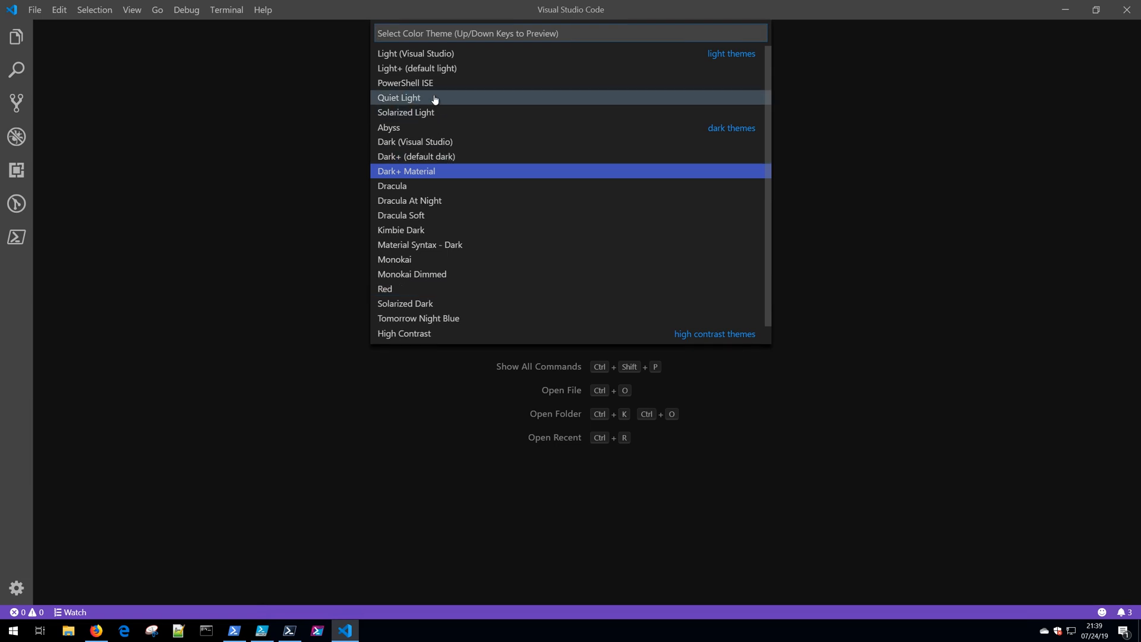
{"action": "mouse_move", "coordinate": [432, 82]}
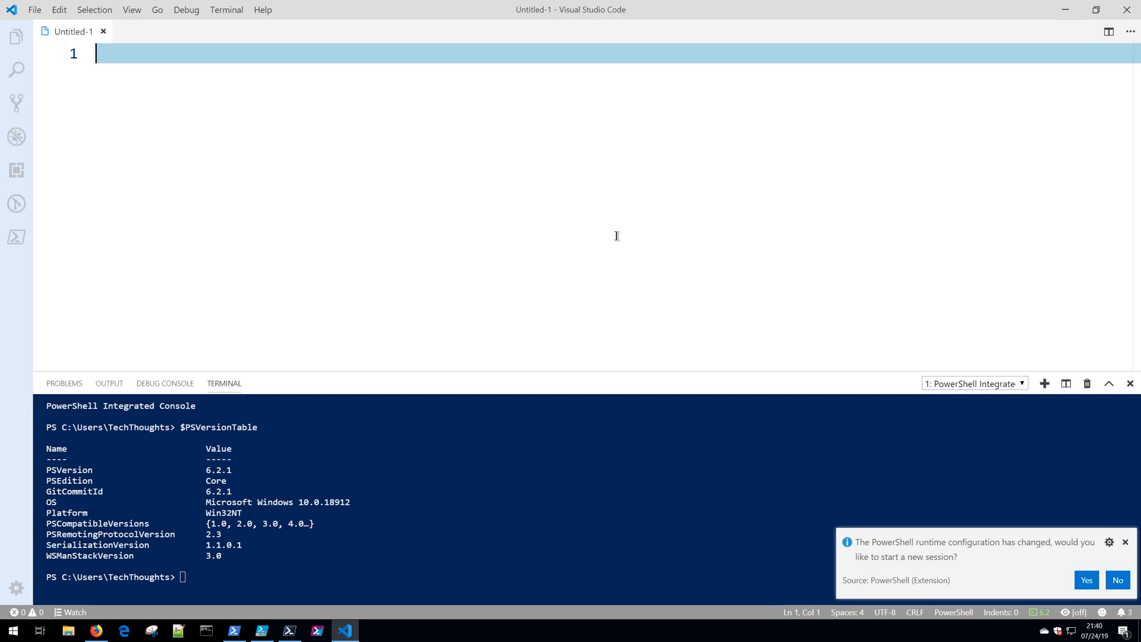
{"action": "mouse_move", "coordinate": [452, 61]}
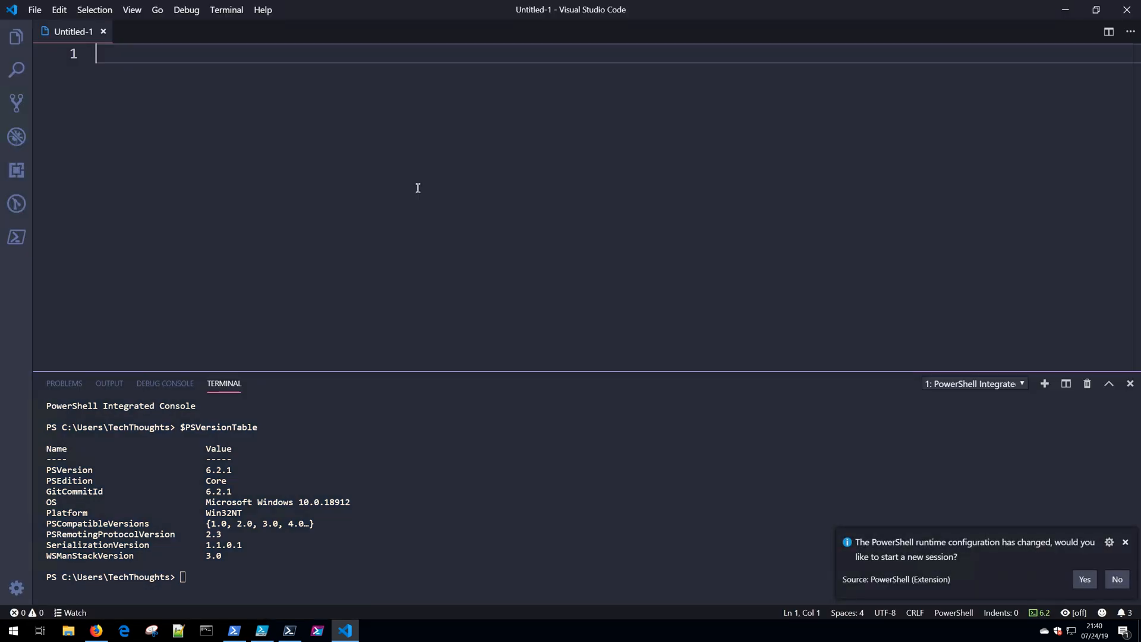
{"action": "mouse_move", "coordinate": [428, 222]}
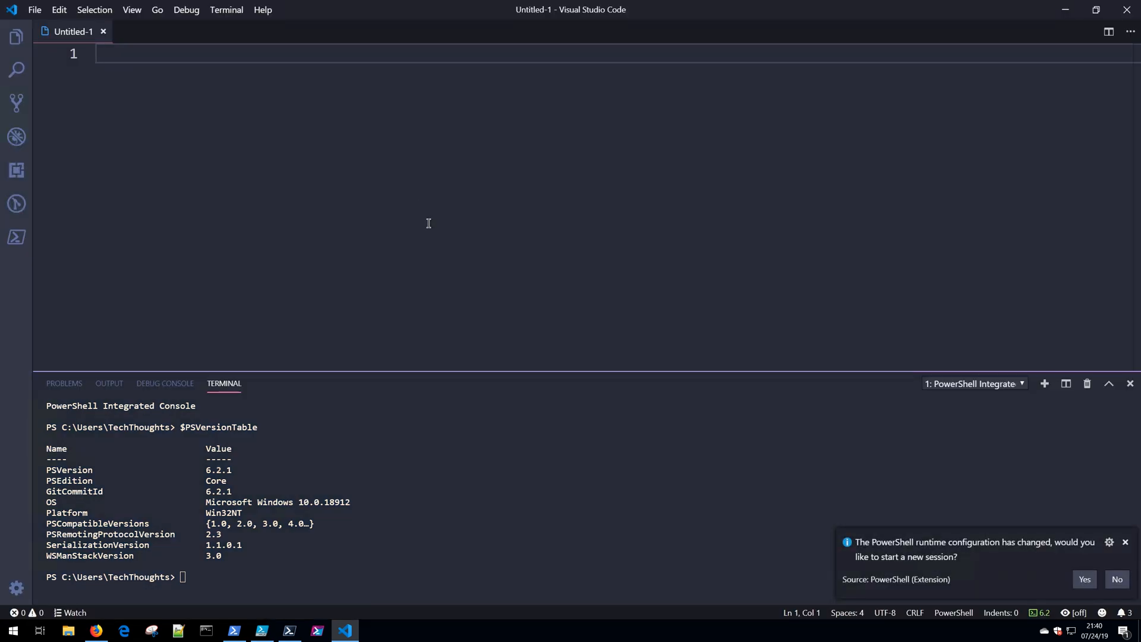
{"action": "mouse_move", "coordinate": [40, 175]}
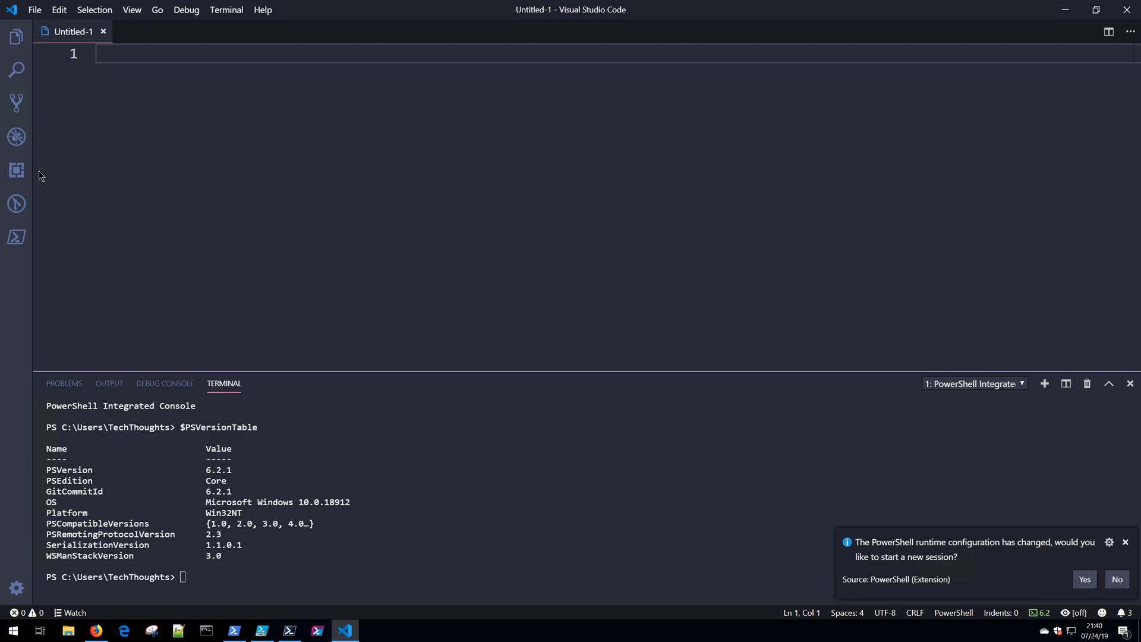
Reselect the blue-gray dark theme for the untitled PowerShell file.
{"action": "left_click", "coordinate": [15, 170]}
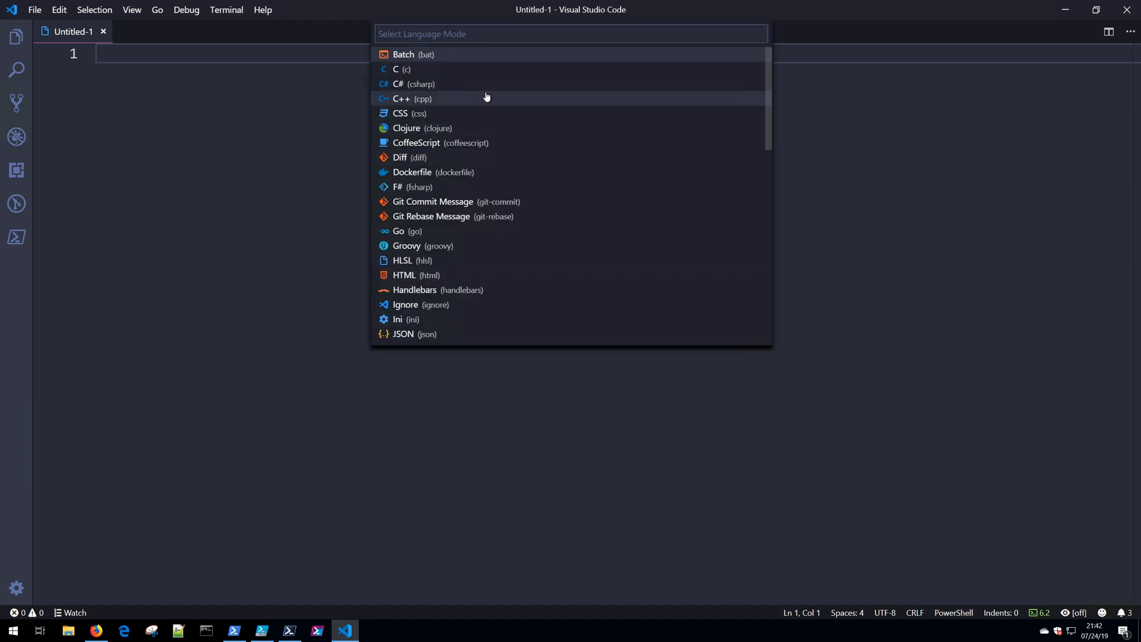
Switch the untitled file's language mode to Markdown.
{"action": "type", "text": "mark"}
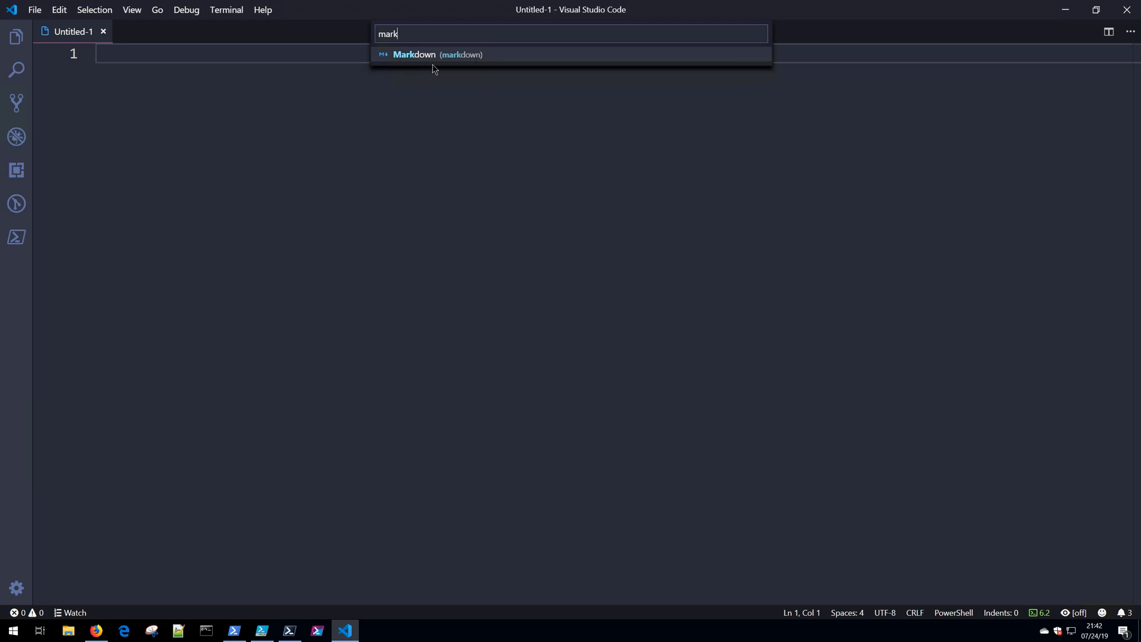
{"action": "left_click", "coordinate": [437, 53]}
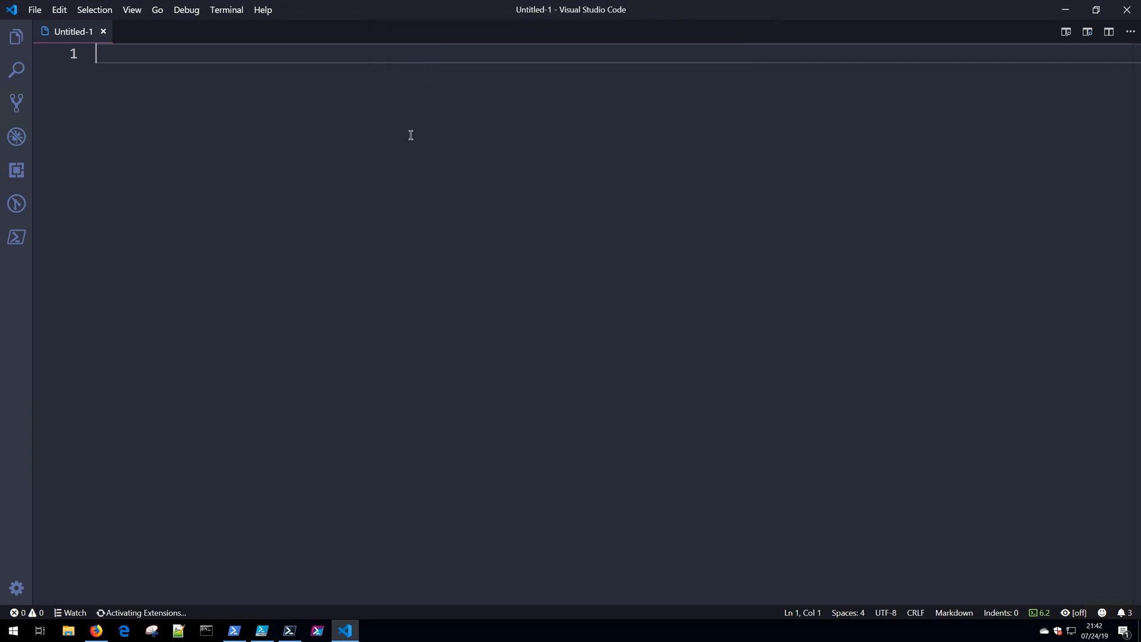
Write '# Tec' and '## Learn PowerShell' headings and show a rendered preview beside them.
{"action": "type", "text": "# Techthoughts"}
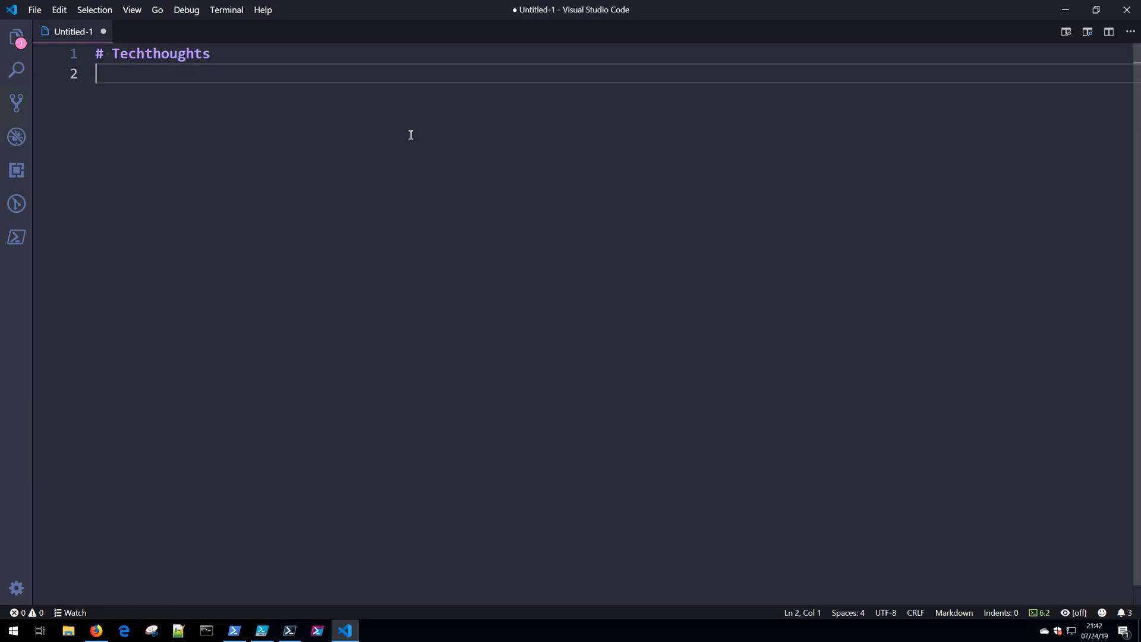
{"action": "type", "text": "## Learn P"}
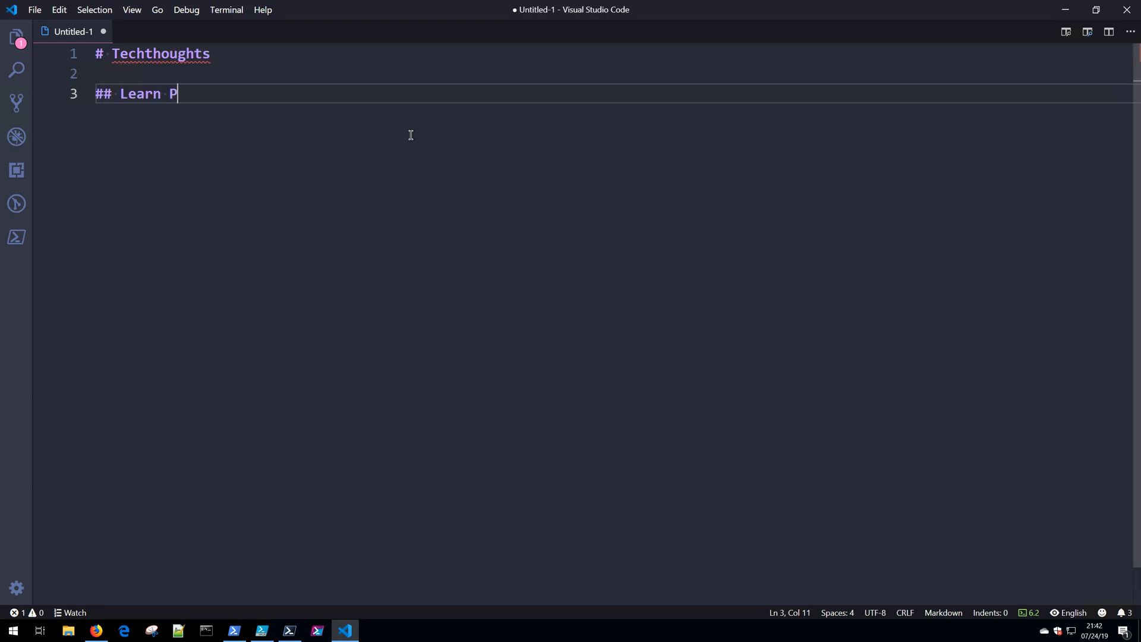
{"action": "type", "text": "owerShell"}
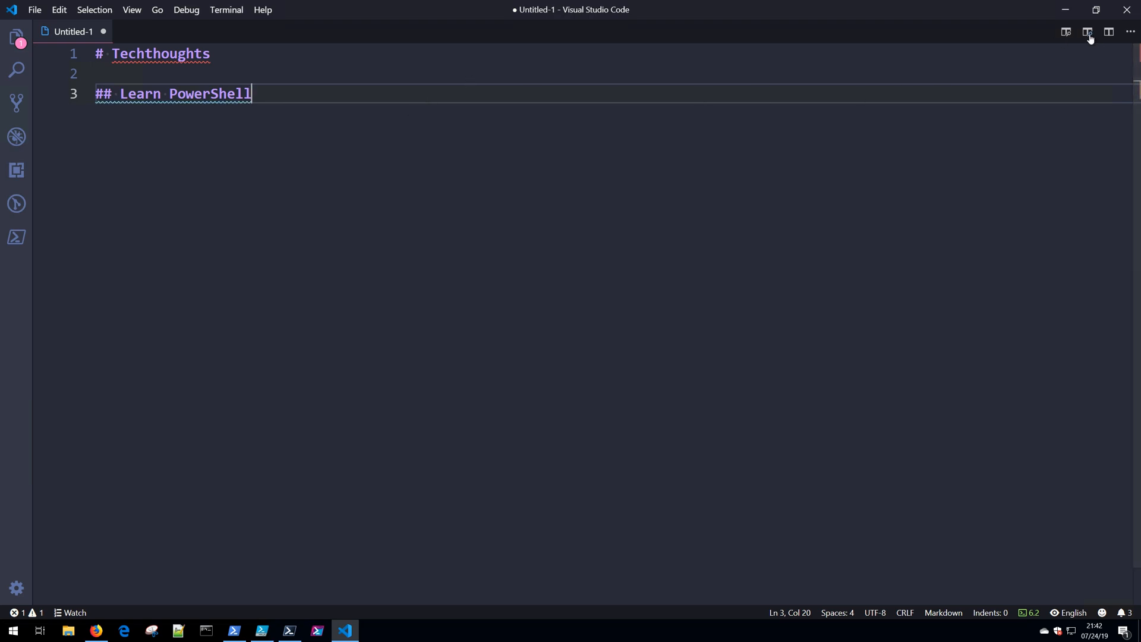
{"action": "left_click", "coordinate": [1086, 32]}
{"action": "type", "text": "* Ep1"}
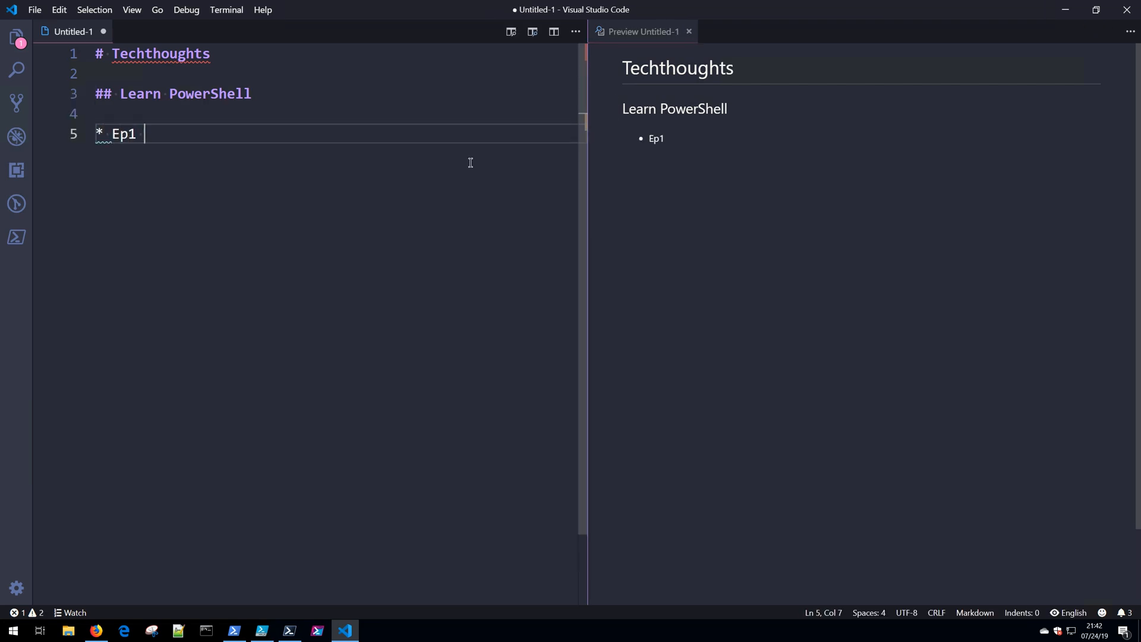
Add the '- PowerShell Basics' bullet and close the Markdown preview.
{"action": "type", "text": "- PowerShell B"}
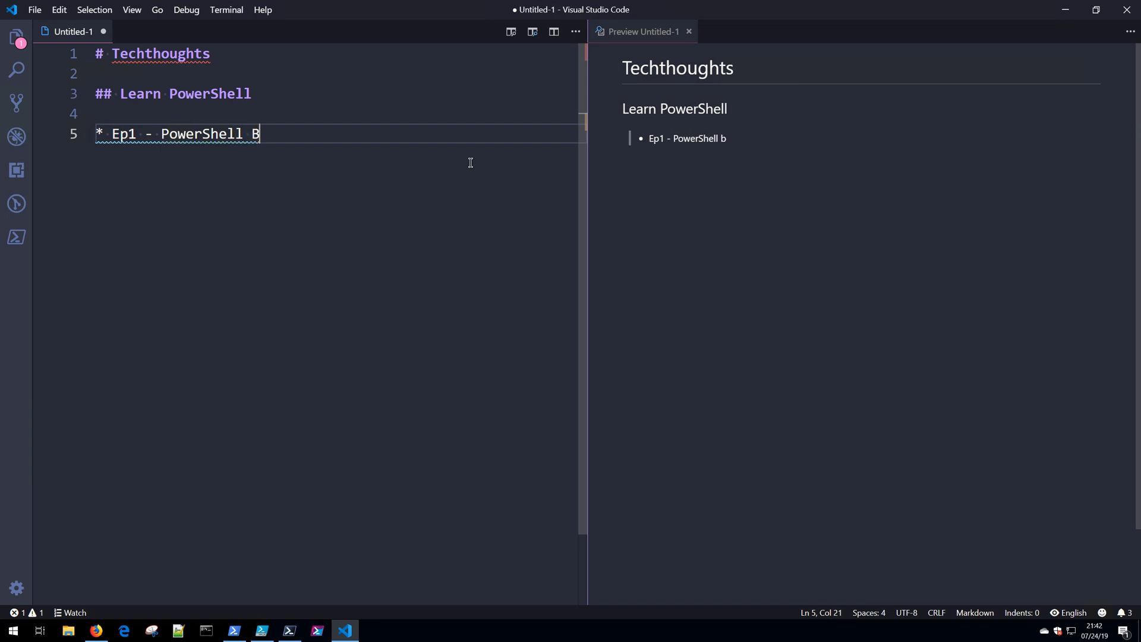
{"action": "type", "text": "asics"}
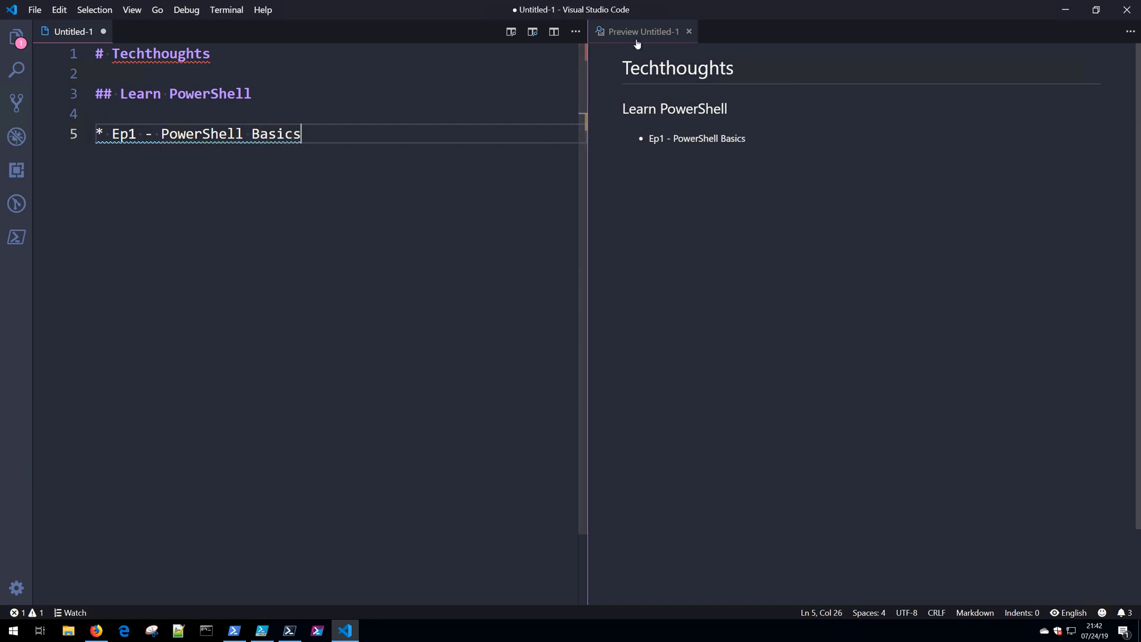
{"action": "left_click", "coordinate": [687, 31]}
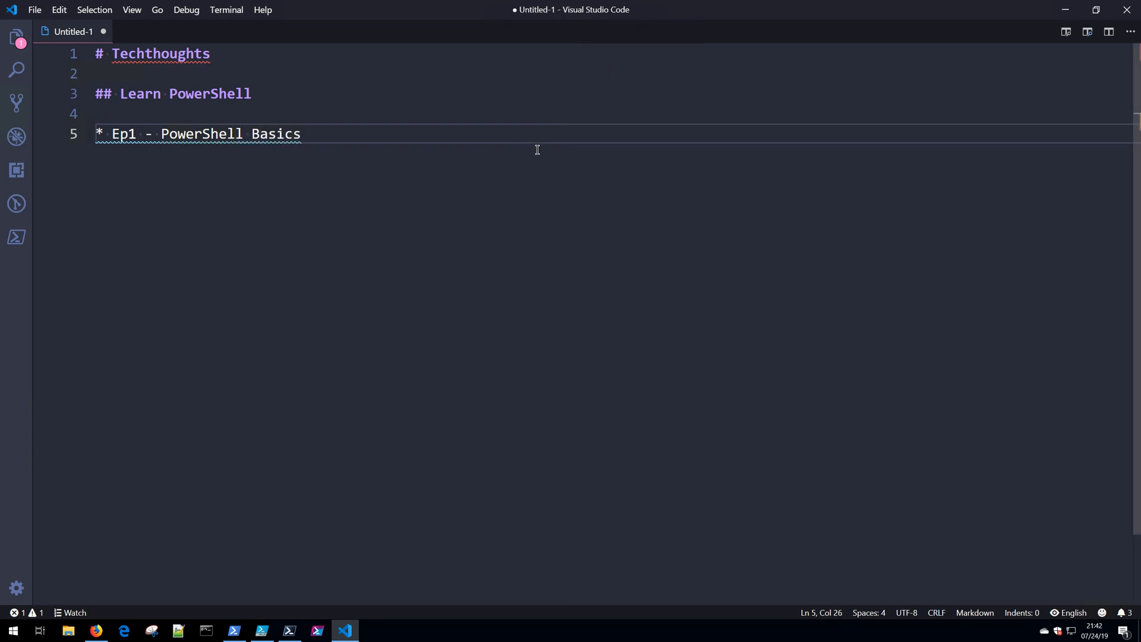
{"action": "mouse_move", "coordinate": [975, 597]}
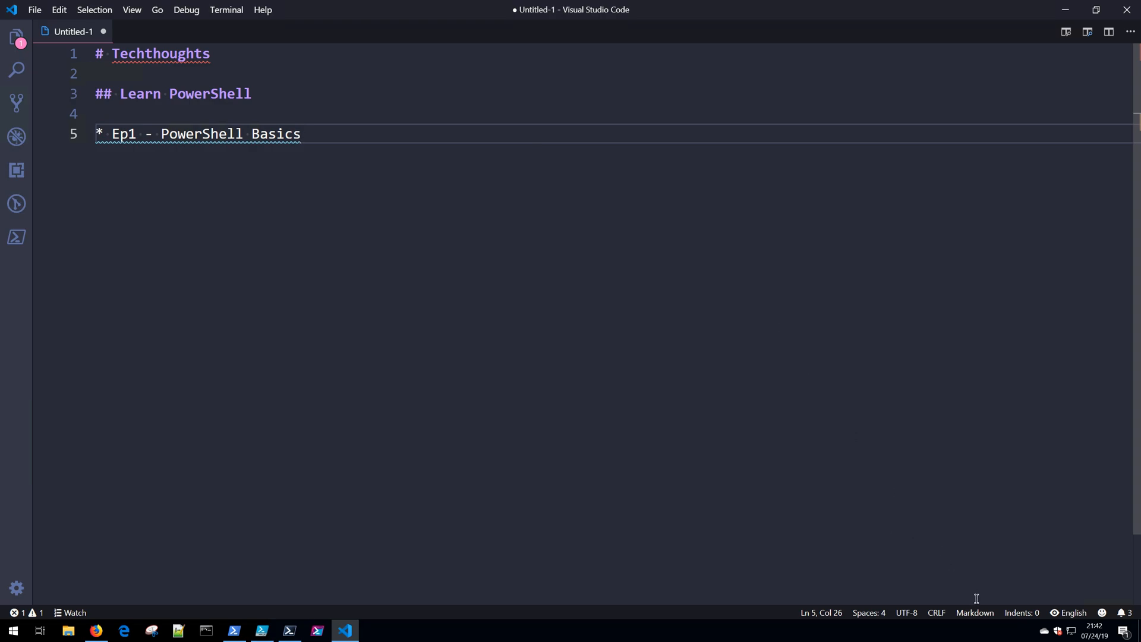
Switch the file's language mode to JSON with Comments.
{"action": "left_click", "coordinate": [975, 612]}
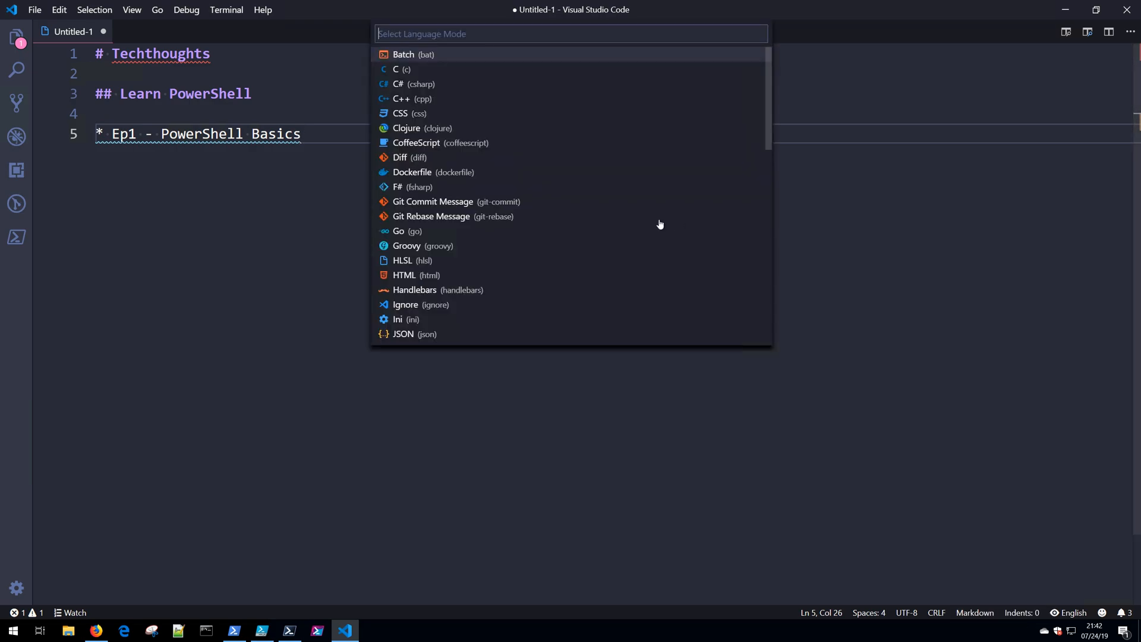
{"action": "key", "text": "Escape"}
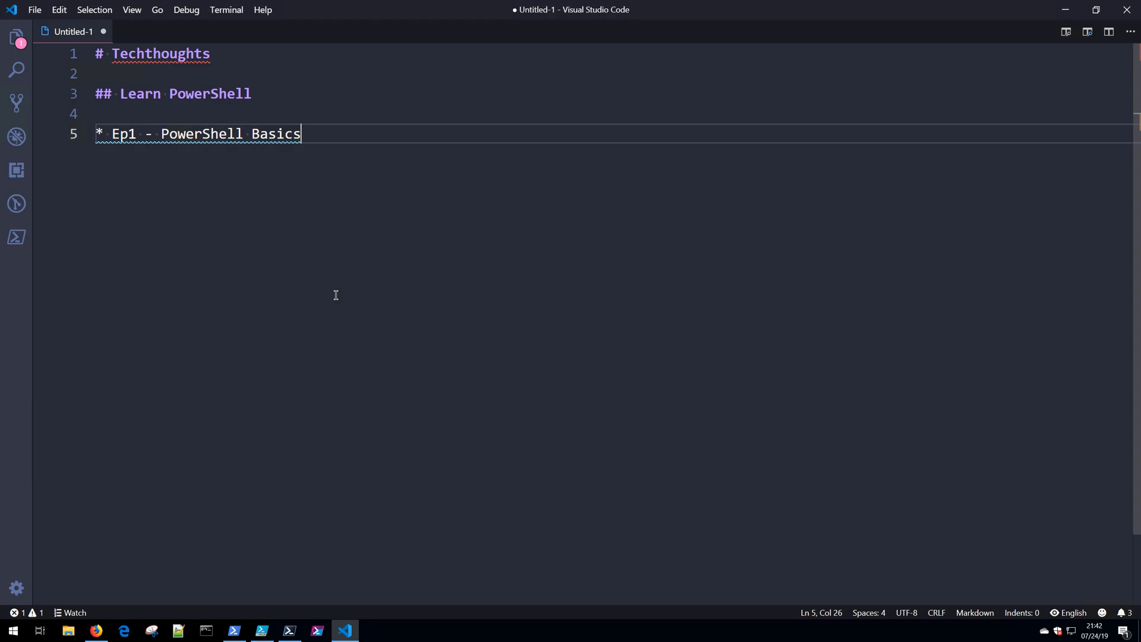
{"action": "left_click", "coordinate": [973, 612]}
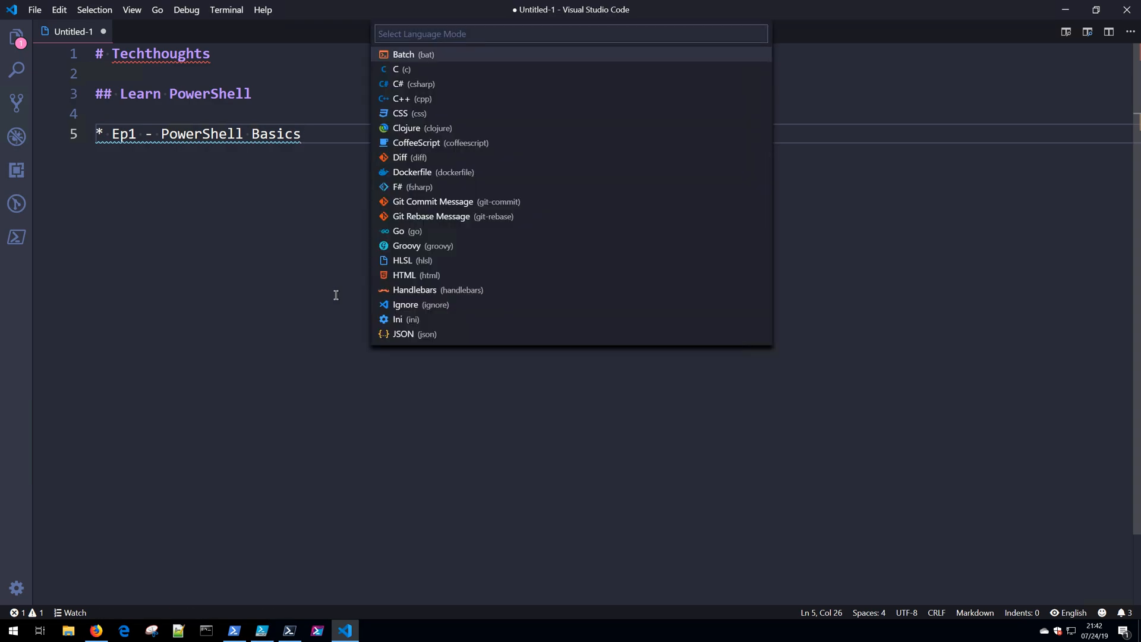
{"action": "type", "text": "json"}
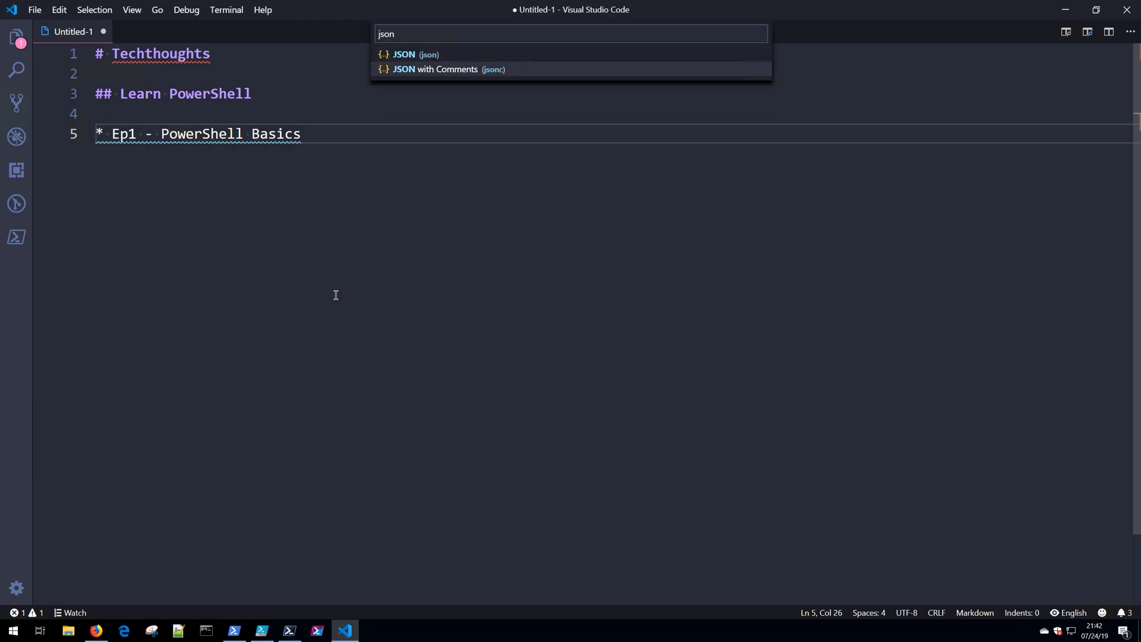
{"action": "left_click", "coordinate": [448, 69]}
{"action": "type", "text": "{"}
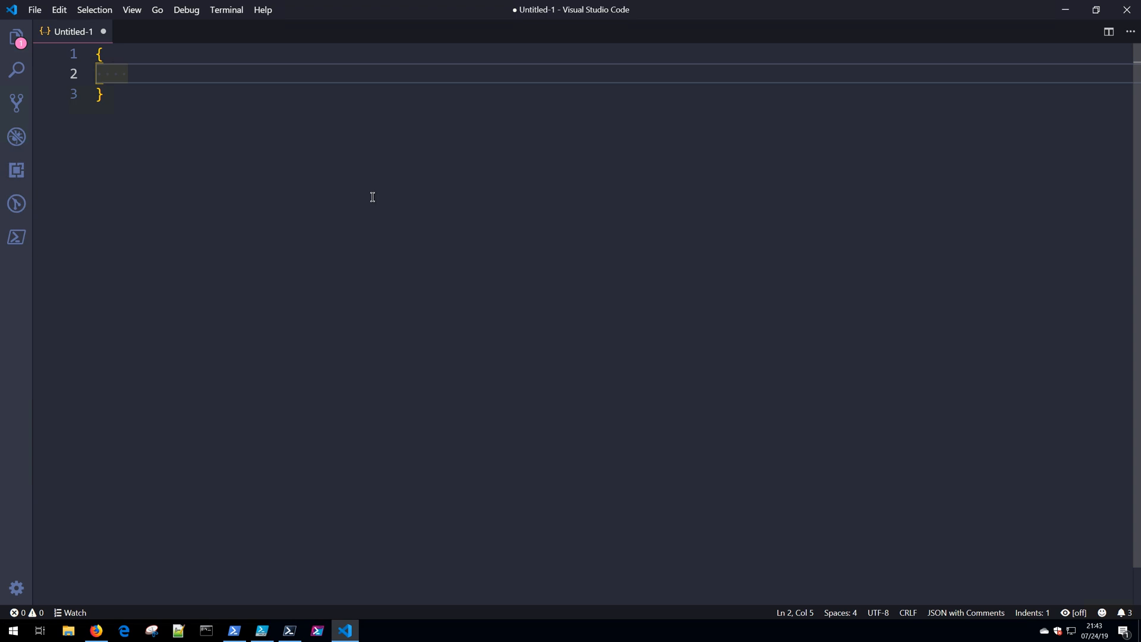
Type an empty key-value pair "": "" in the JSON file.
{"action": "type", "text": "\"\":"}
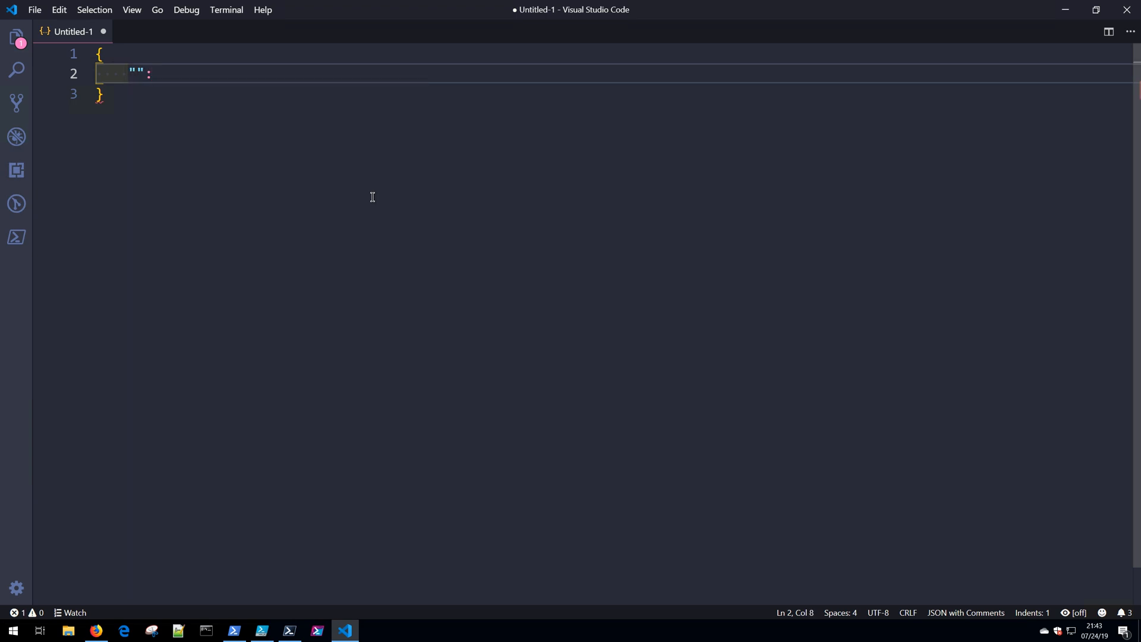
{"action": "type", "text": "\"\""}
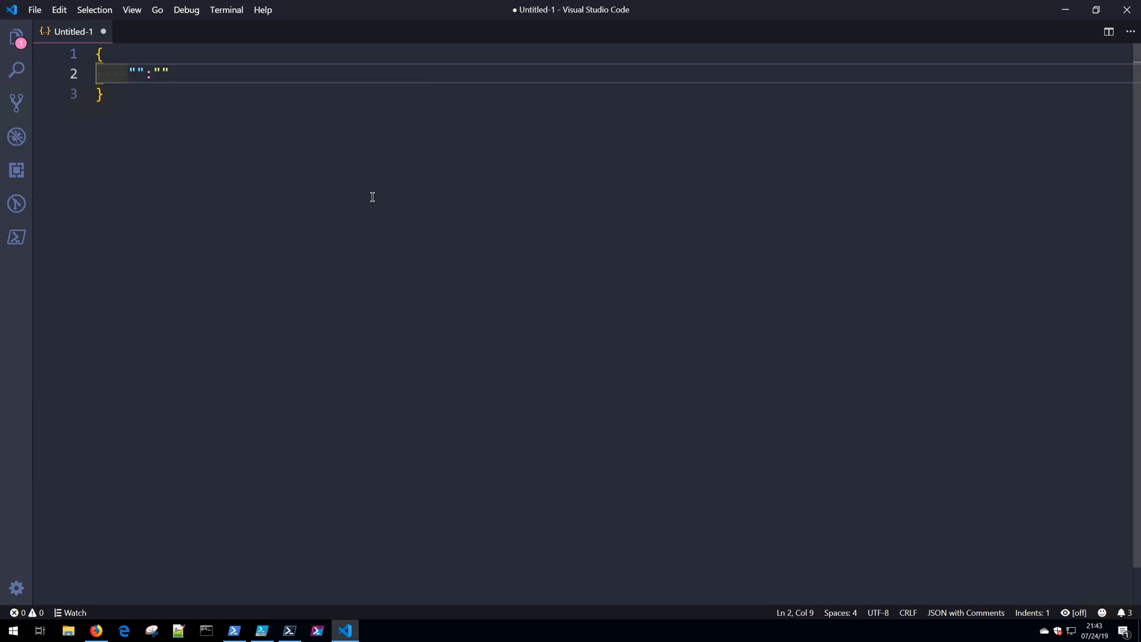